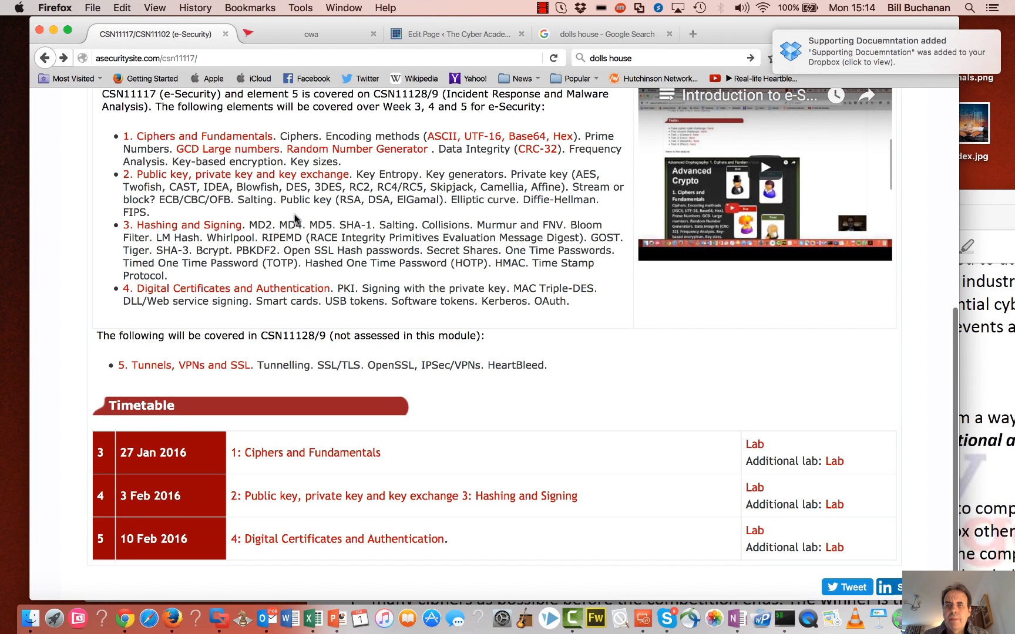
mouse_move(769, 465)
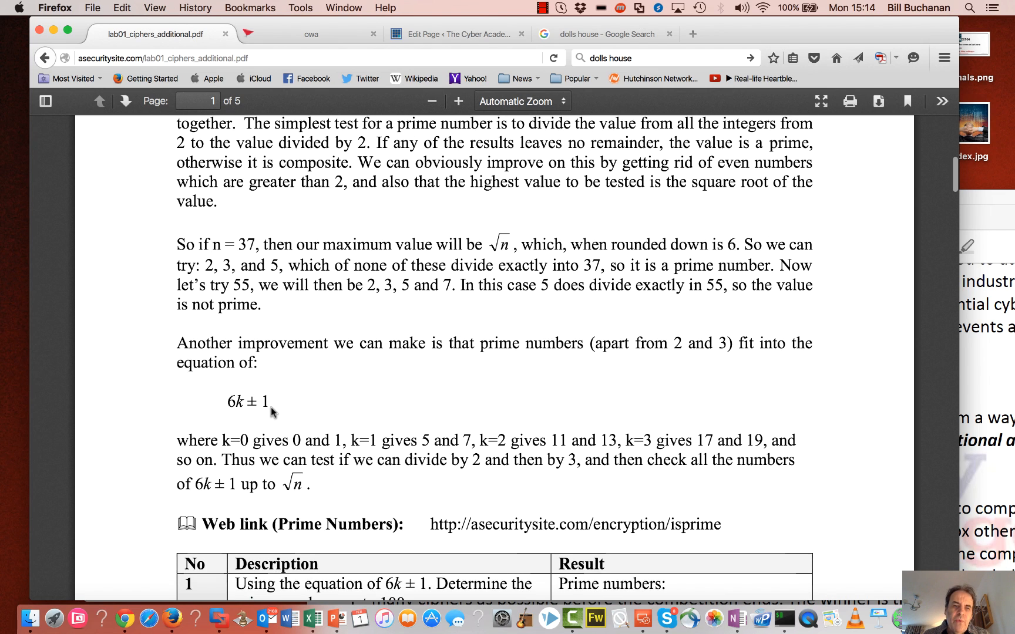
mouse_move(229, 401)
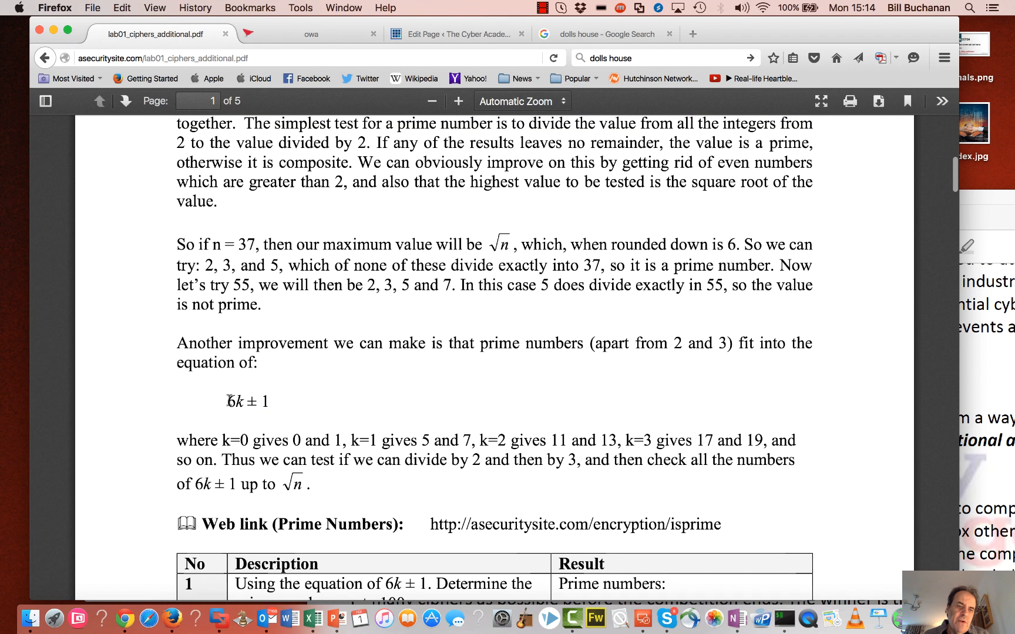
Highlight the 6k ± 1 formula in the lab PDF and follow the prime test web link
drag(227, 402, 269, 402)
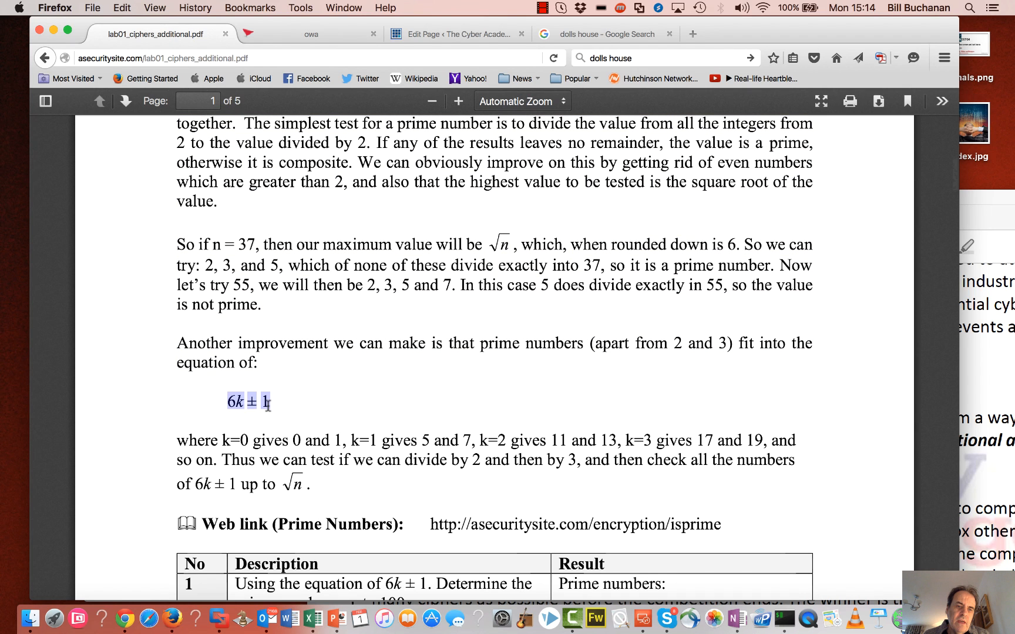
scroll(down, 3)
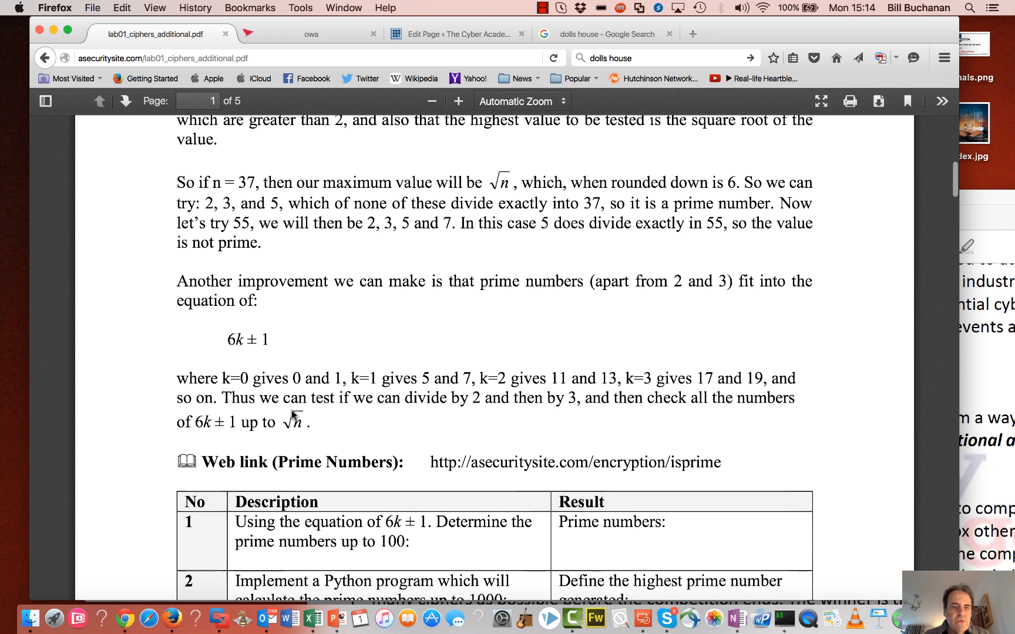
mouse_move(512, 467)
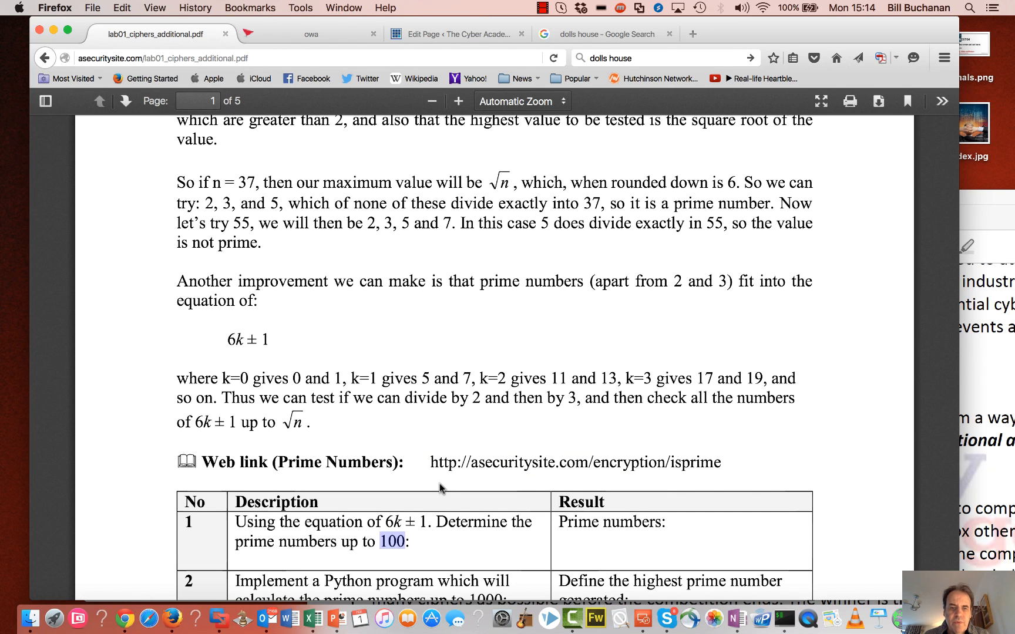
click(573, 462)
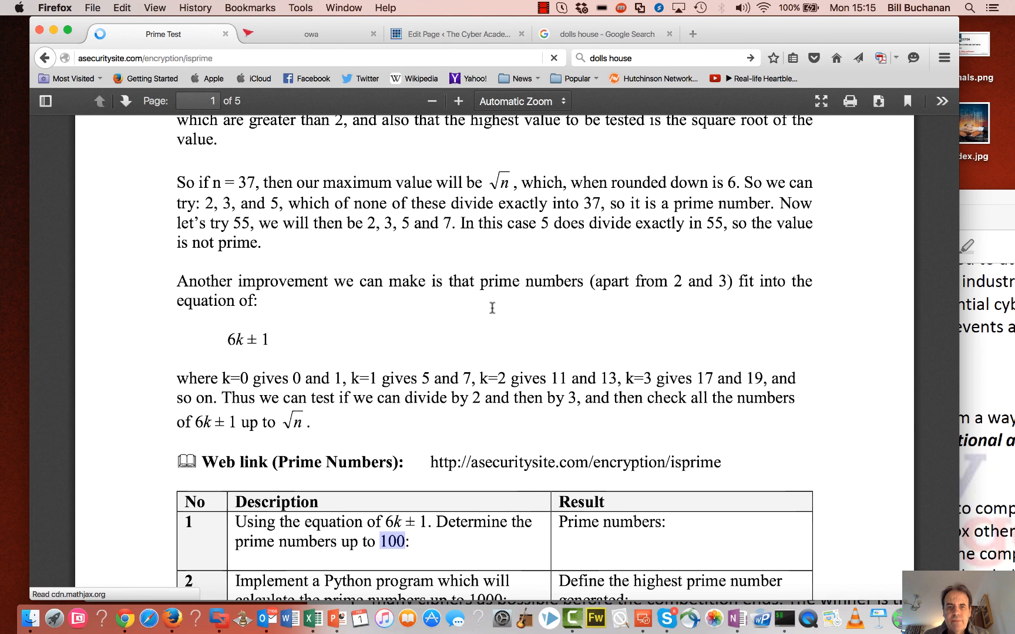
Create a python folder, move into it and list its contents
scroll(down, 3)
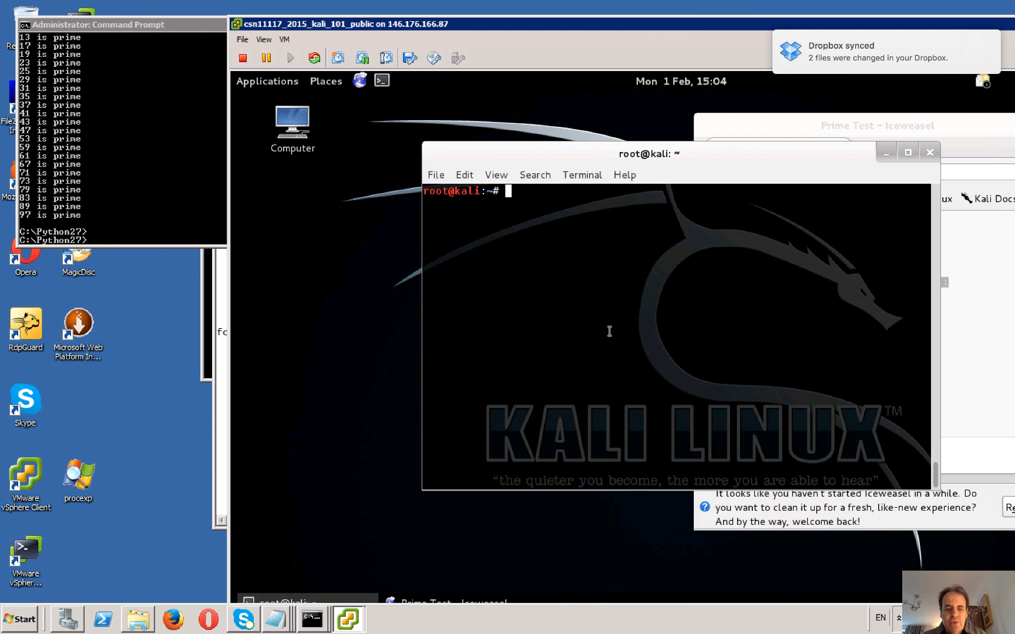
text(mkdir)
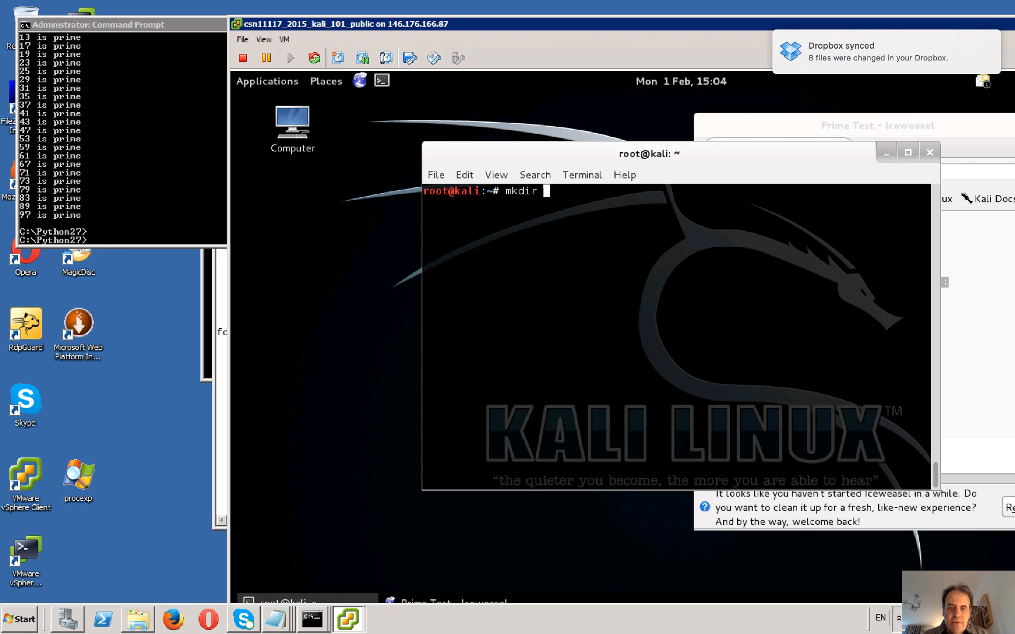
text(python)
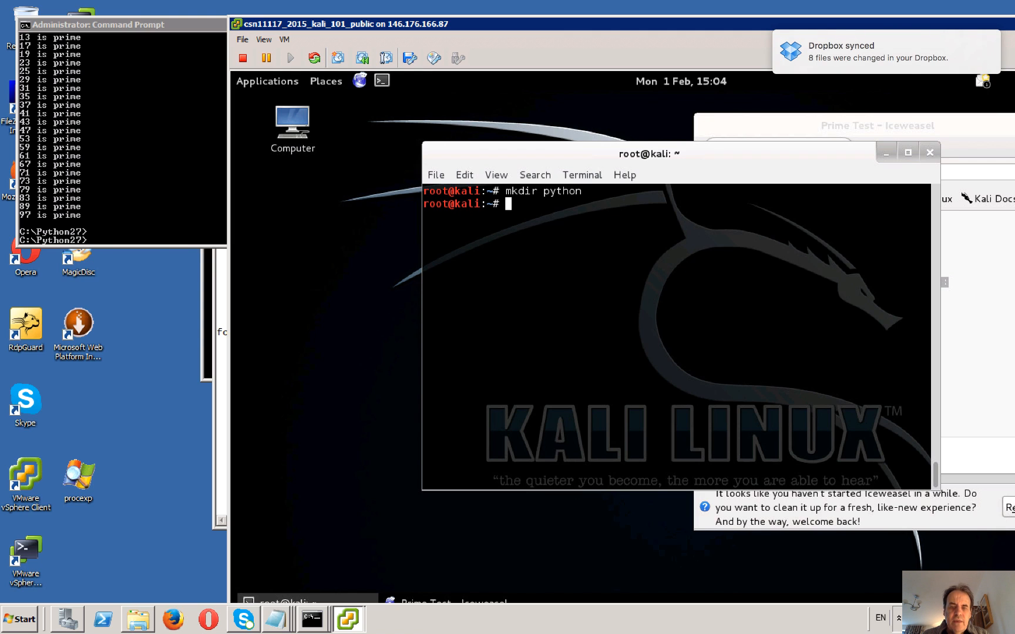
text(cd python/)
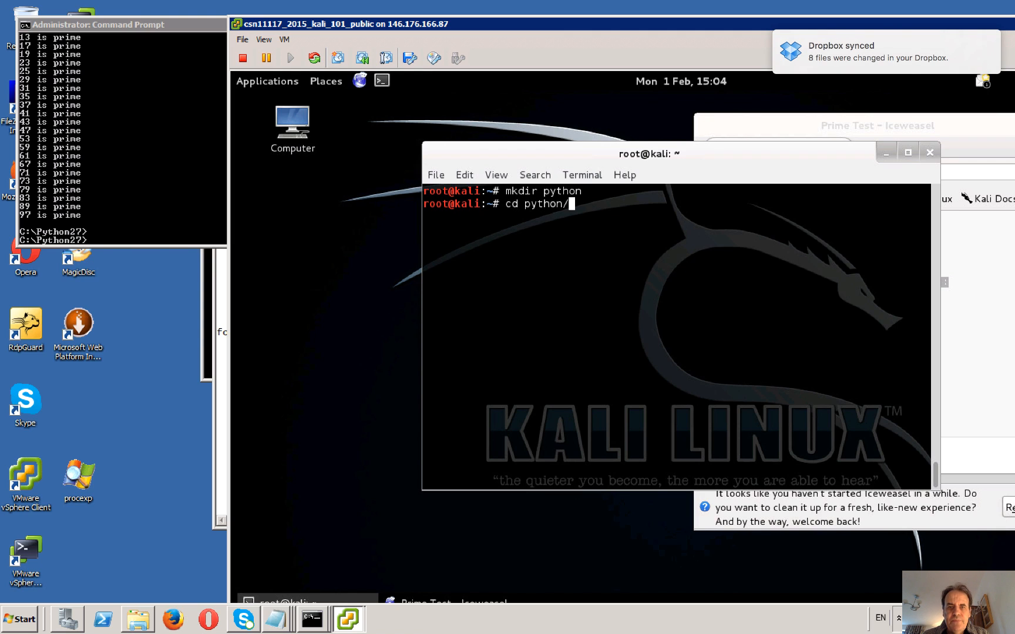
text(ls)
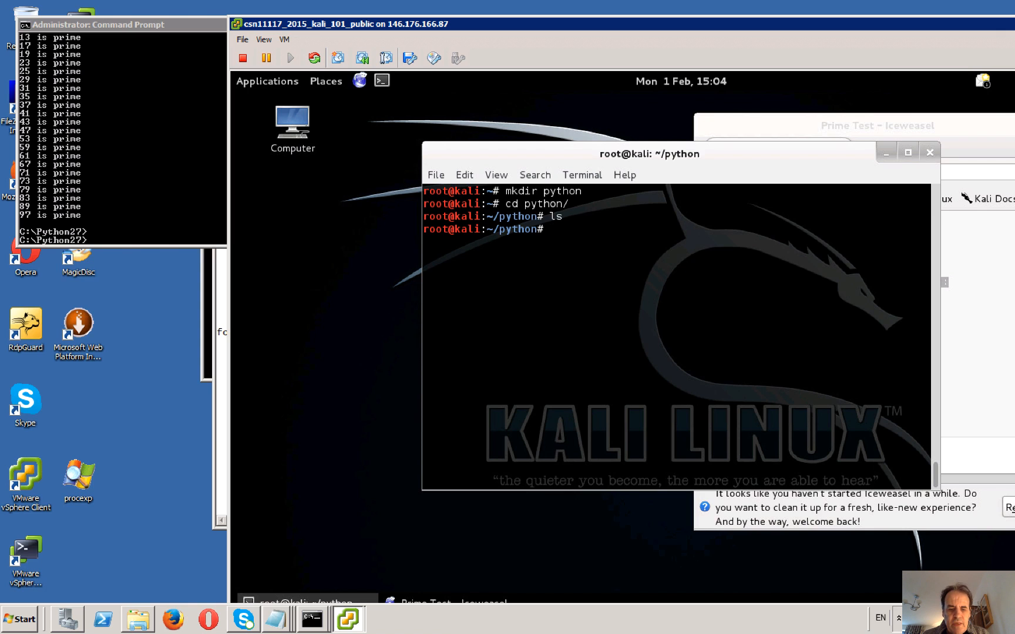
Start editing a new tut01.py in nano
text(nano p)
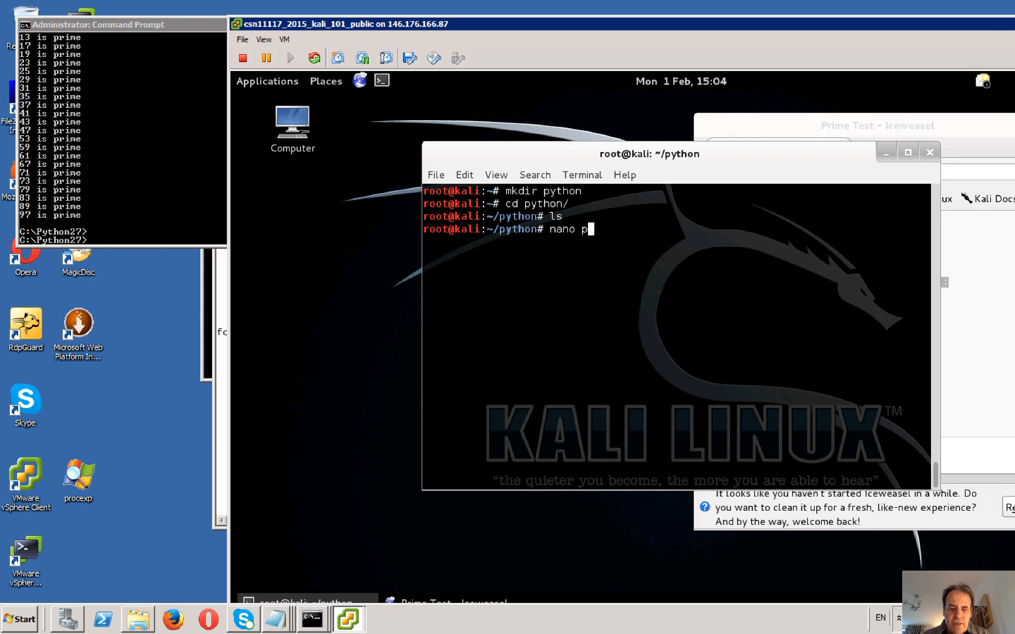
text(ut01.)
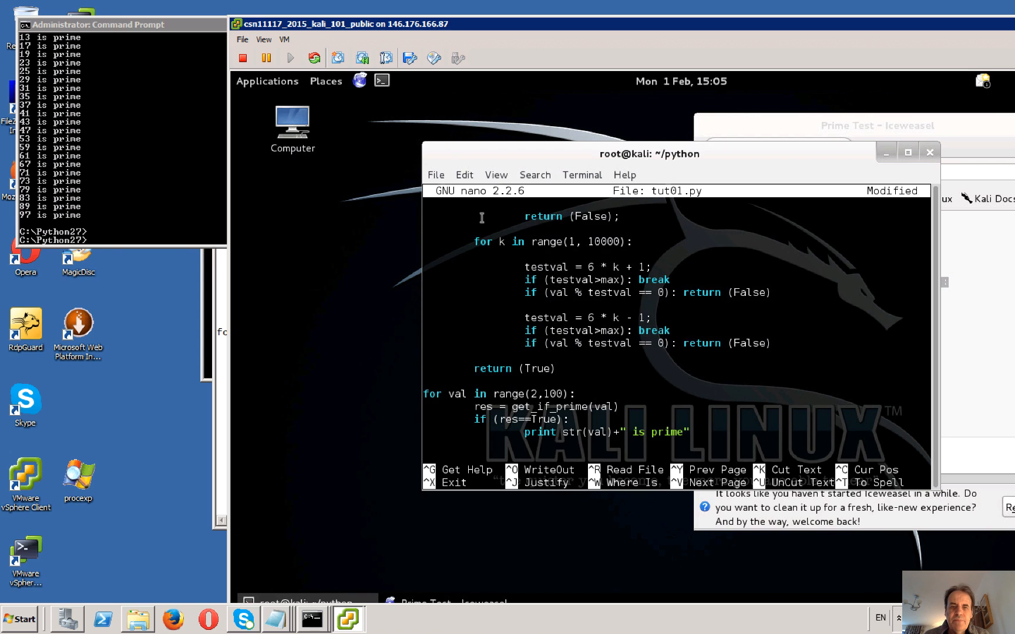
Review the 6k ± 1 prime-test script with its primes-below-100 loop and save tut01.py
scroll(down, 3)
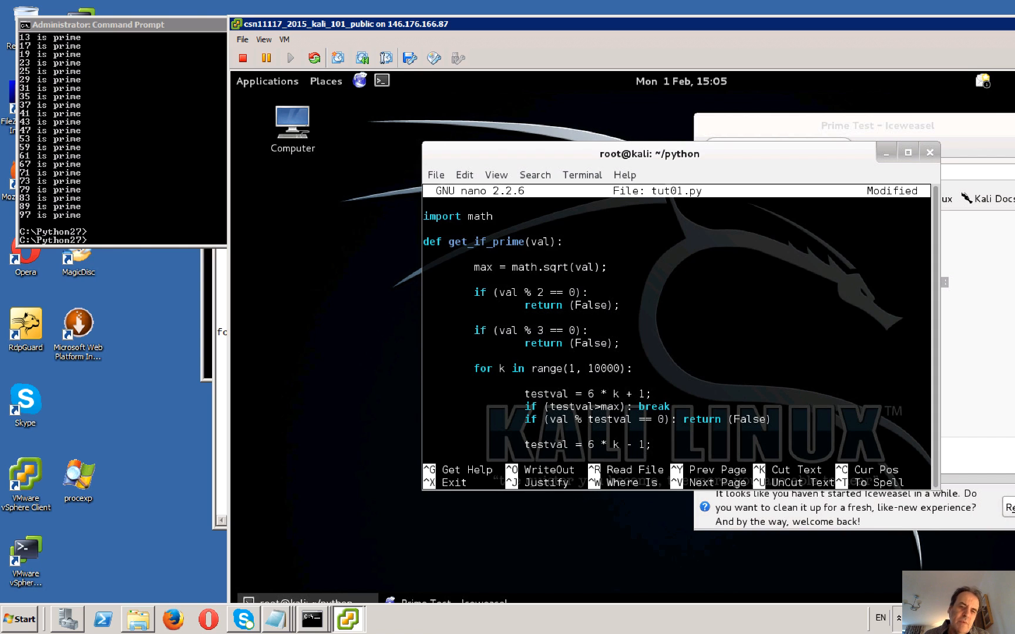
click(426, 382)
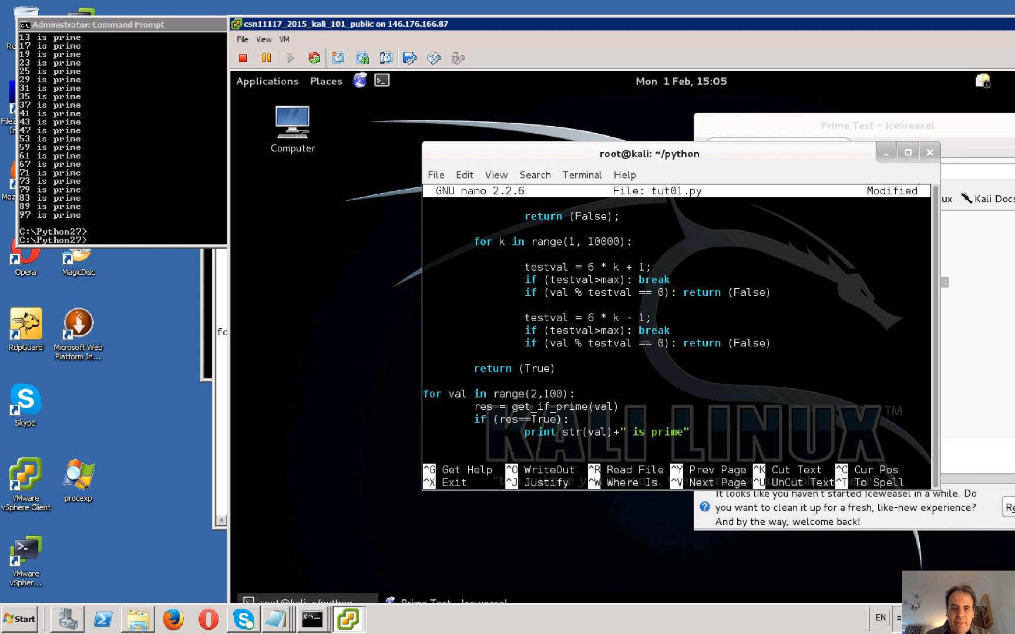
key(ctrl+o)
text(python)
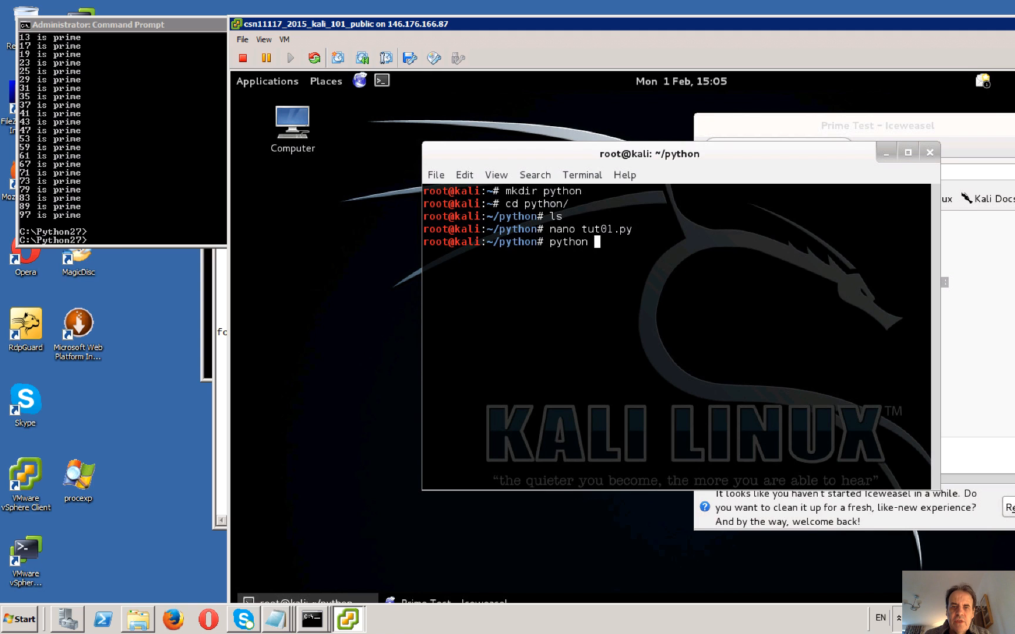
Run python tut01.py and select a line of the printed prime listing
text(tut01.py)
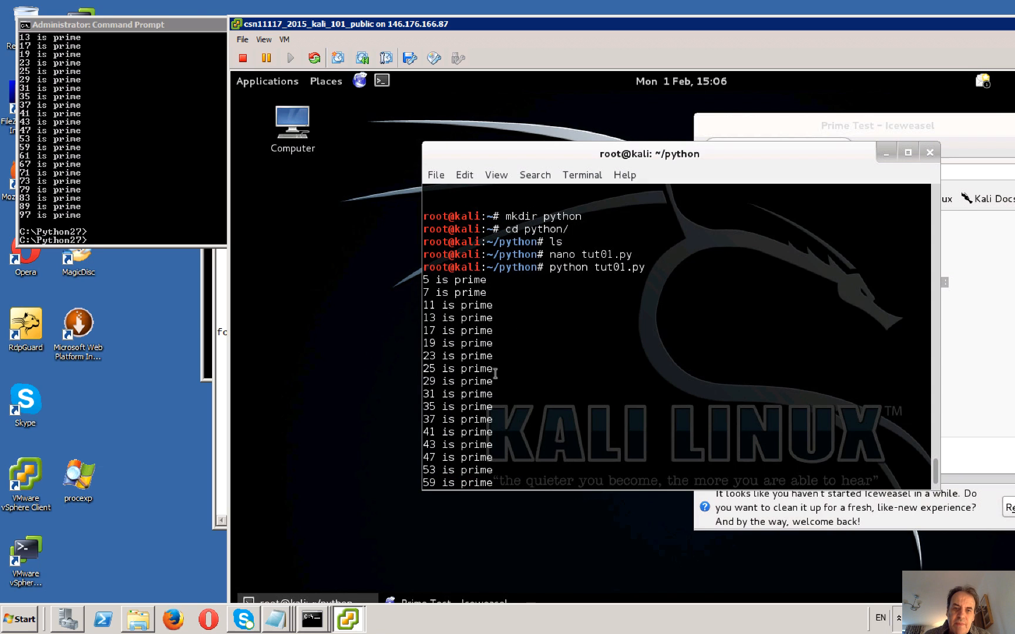
triple_click(458, 369)
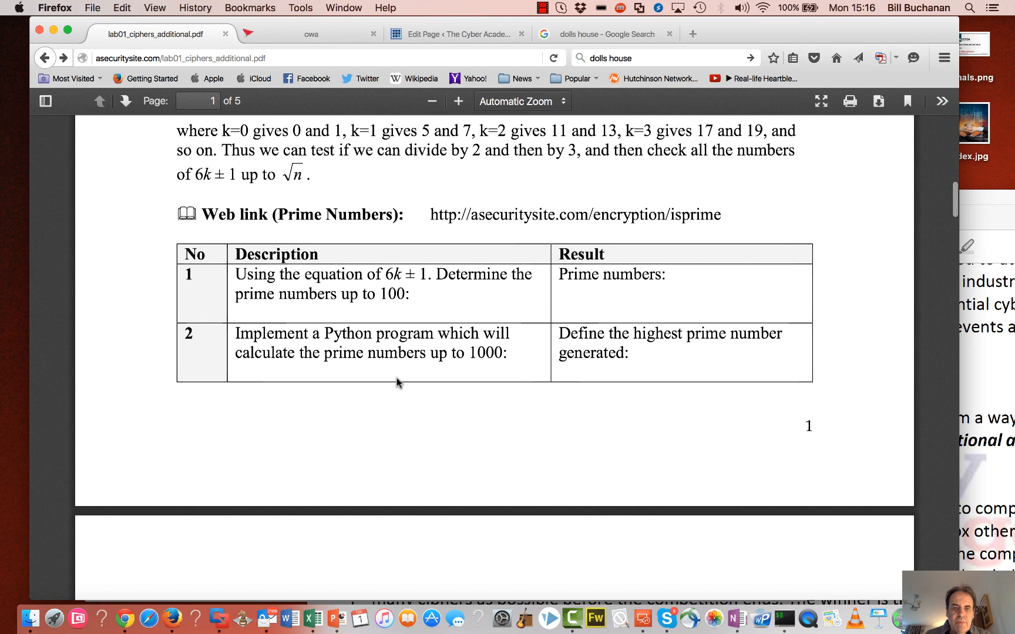
Scroll the lab PDF to the sieve_for_primes_to code on page 2
scroll(down, 3)
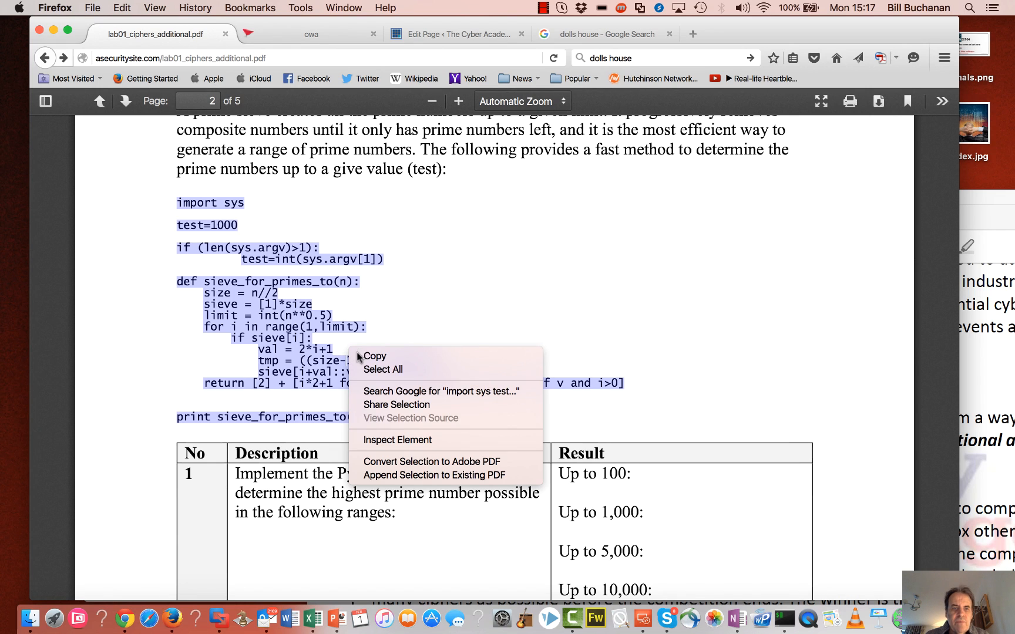
mouse_move(391, 356)
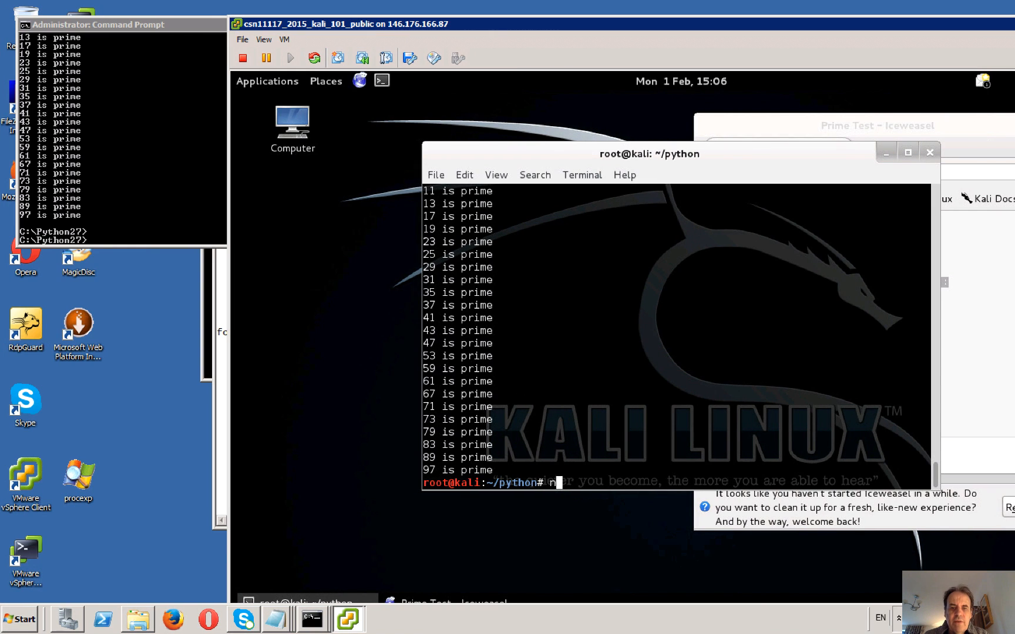
Open a new tut02.py file in nano
text(ano tuto02.py)
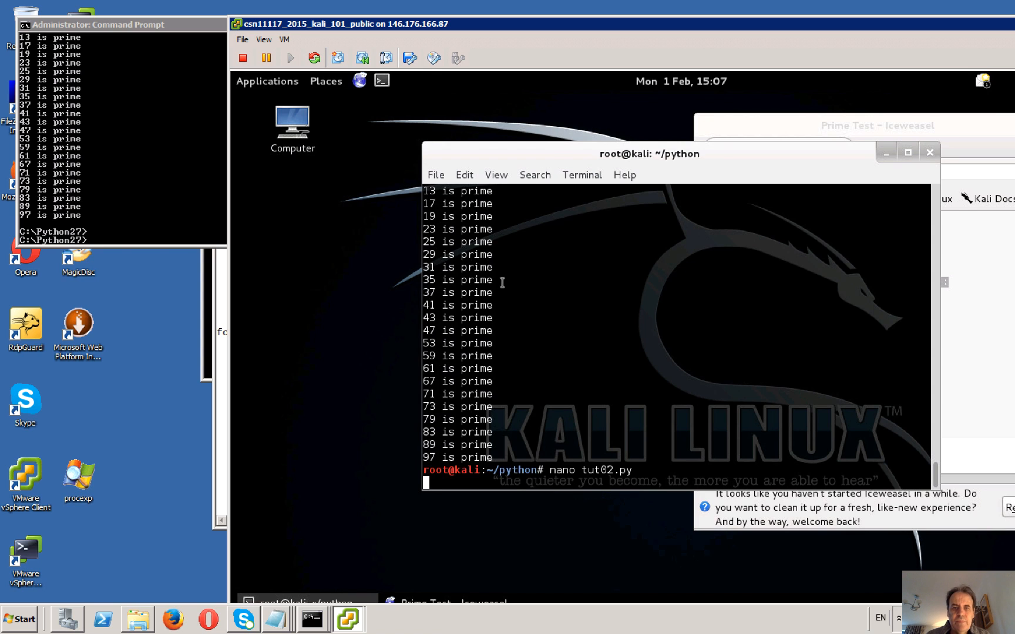
key(Return)
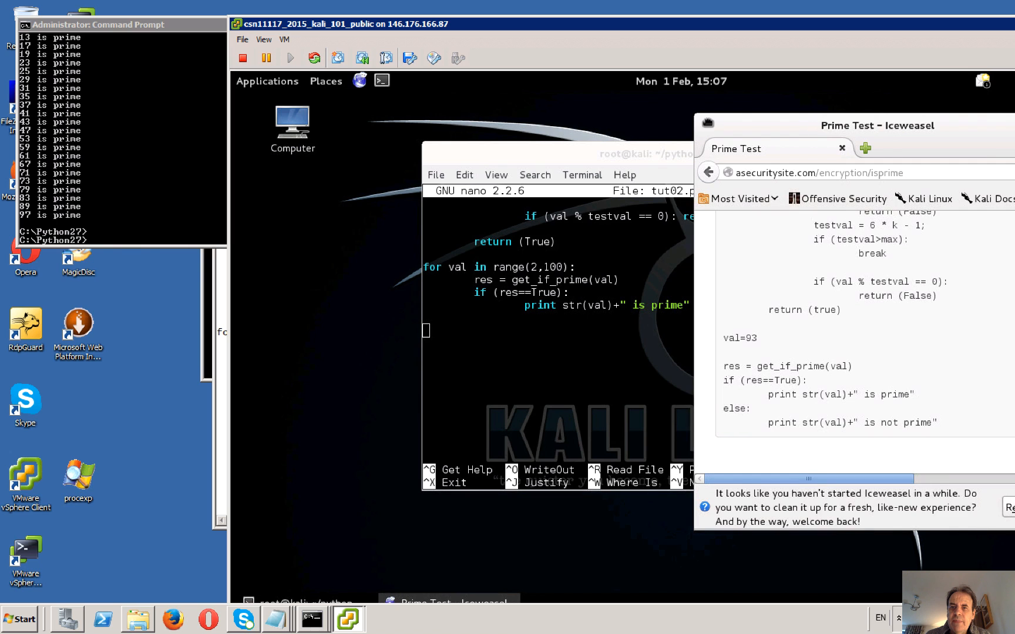
Go back to the lab PDF in Iceweasel and copy the sieve code from page 2
drag(877, 125, 724, 120)
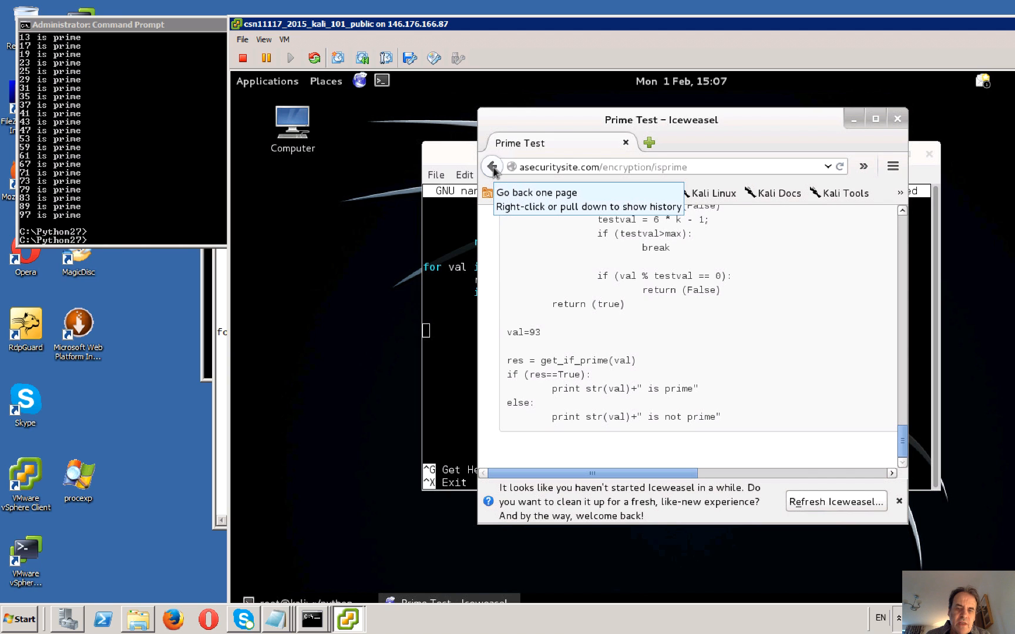
click(492, 166)
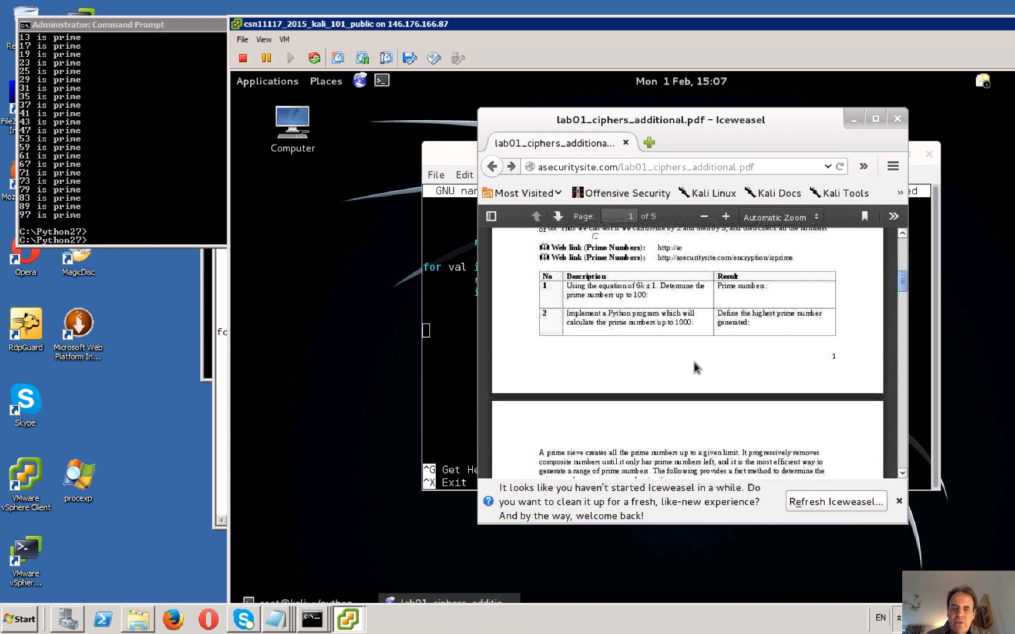
scroll(down, 3)
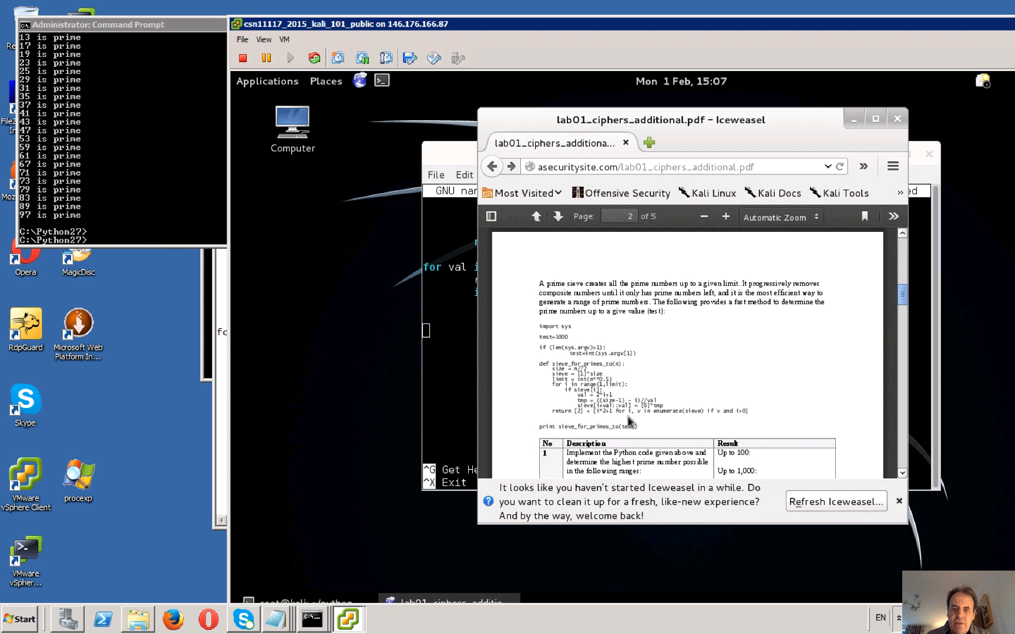
scroll(down, 3)
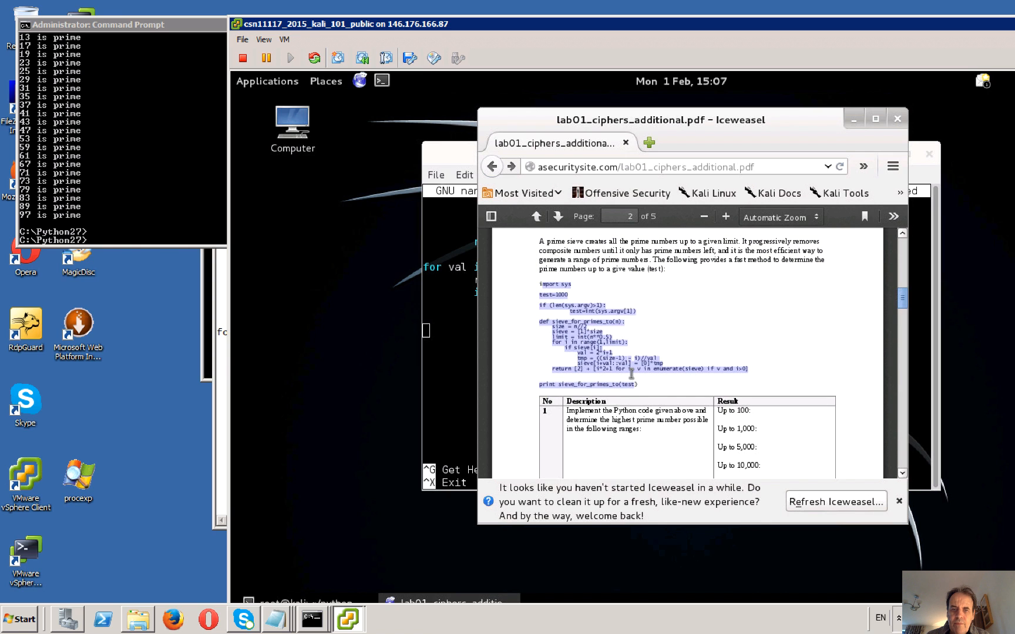
right_click(627, 373)
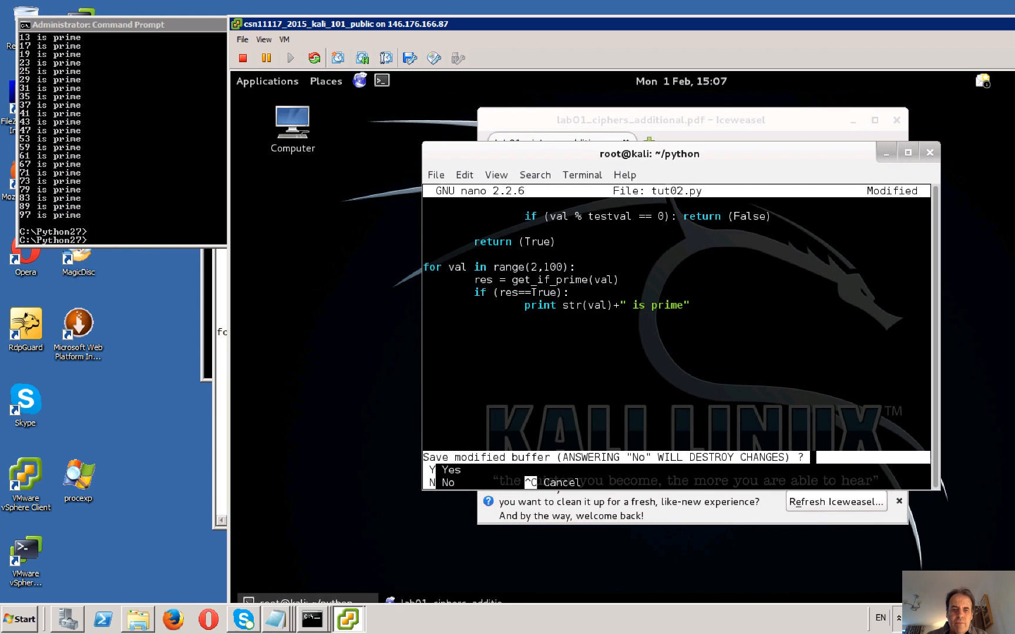
Discard the unsaved tut02.py and abandon an rm tut02.py command with Ctrl+C
key(n)
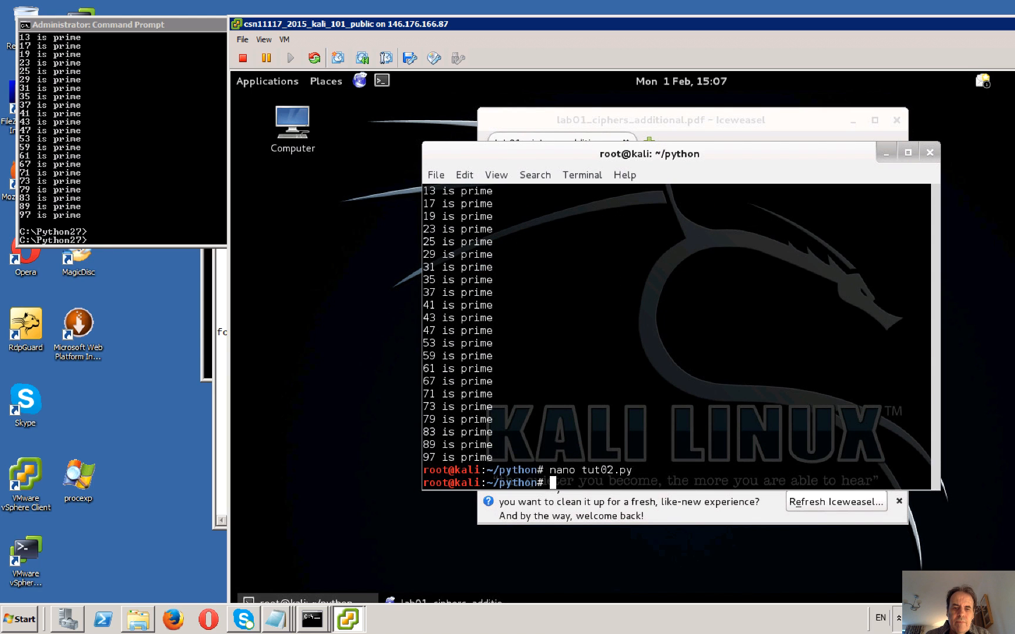
text(rm)
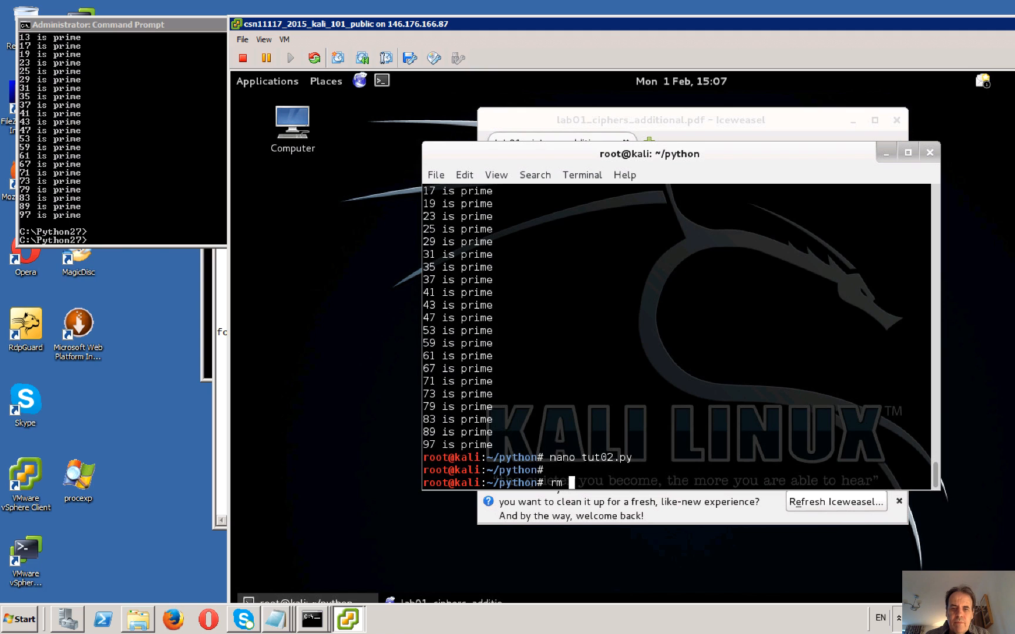
text(tut02.py)
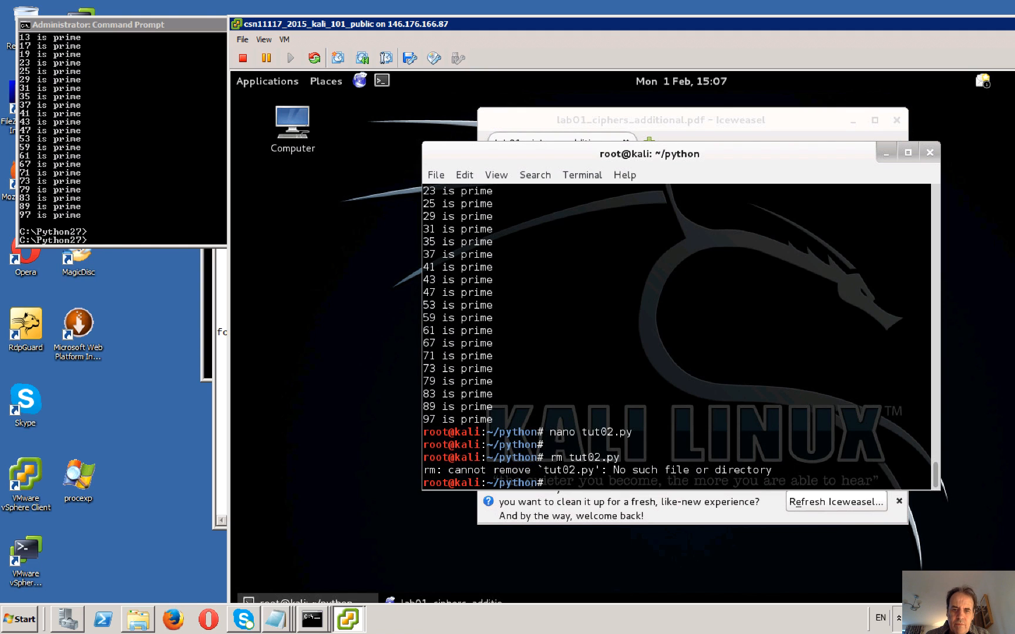
text(rm tut02.py)
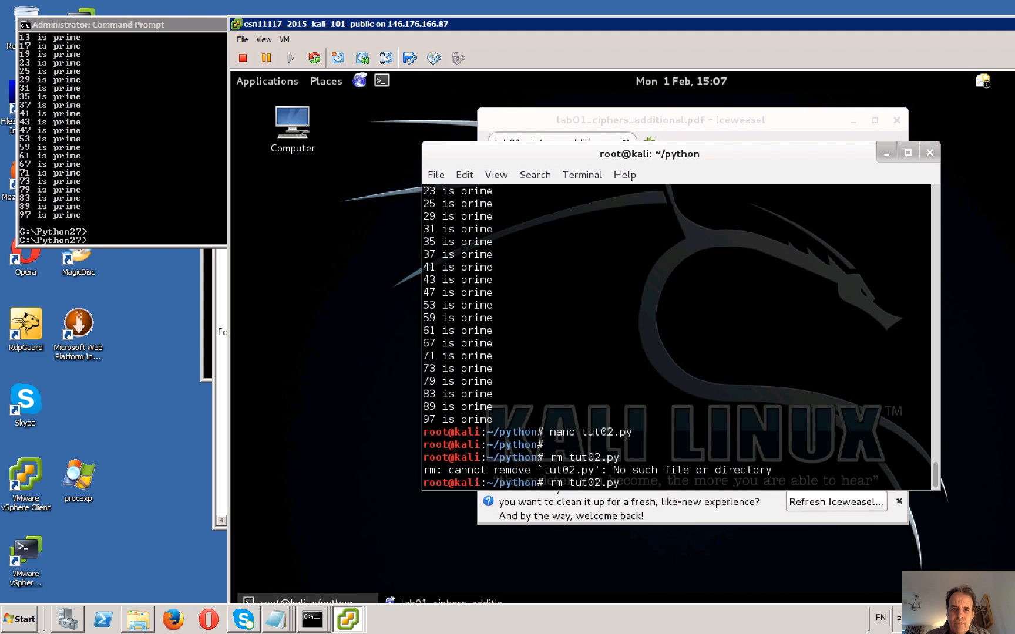
key(ctrl+c)
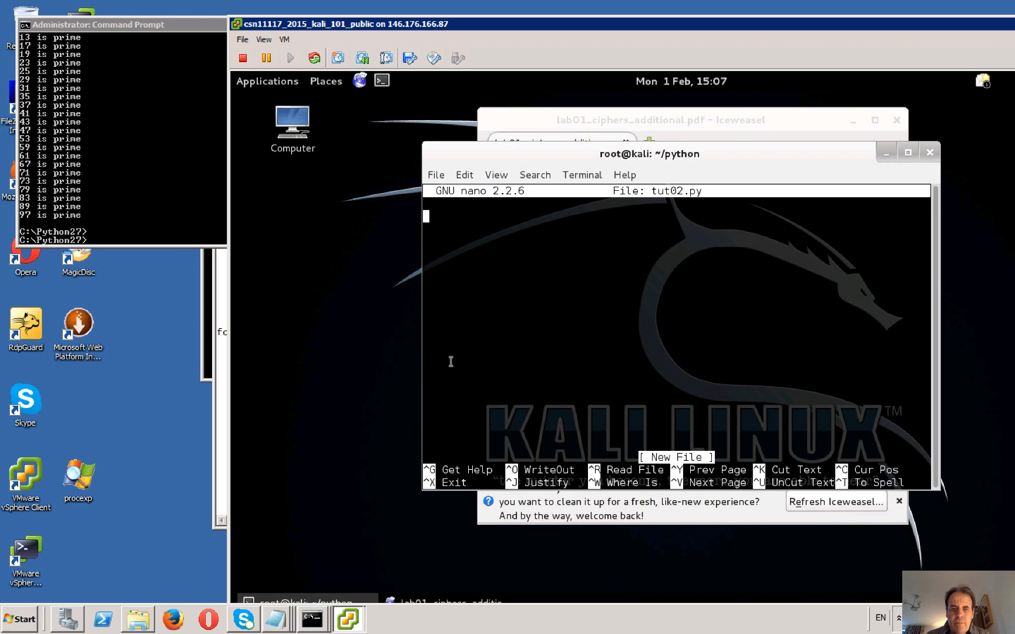
Paste the sieve_for_primes_to code into tut02.py and re-indent the loop lines
click(464, 175)
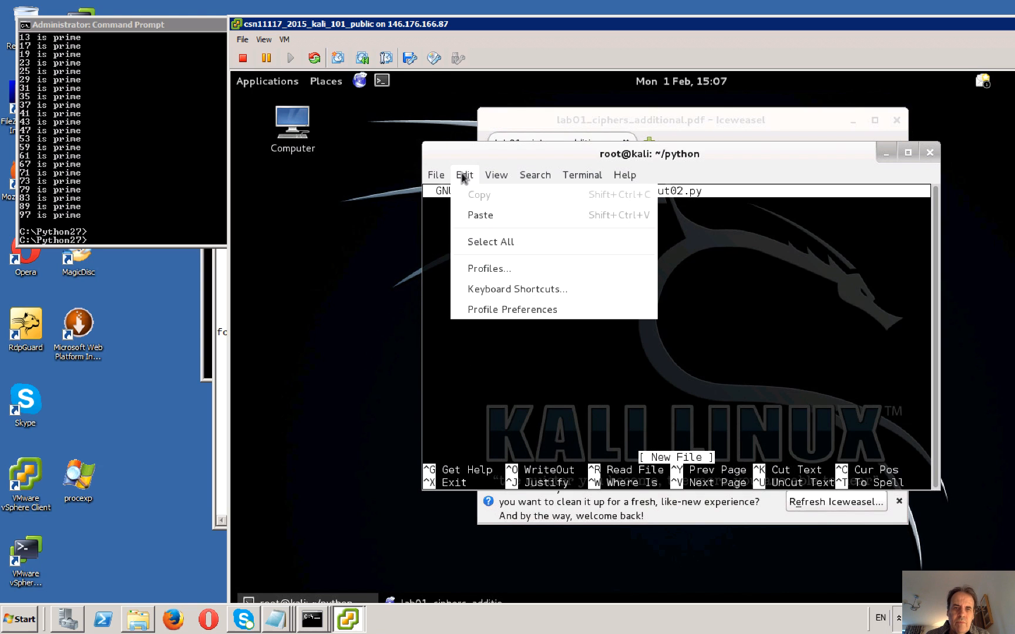
click(464, 175)
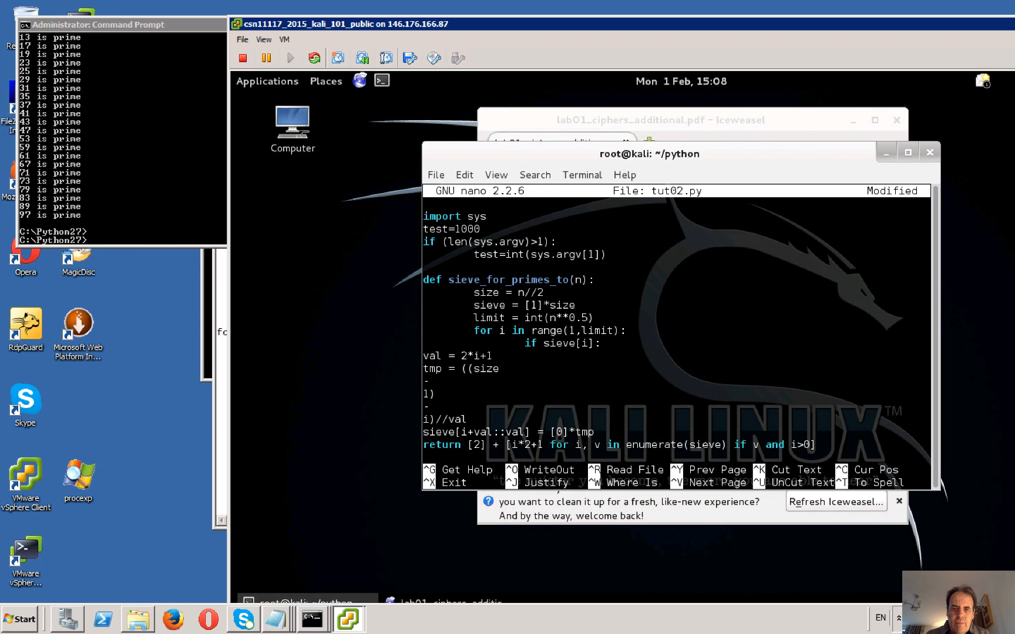
click(464, 356)
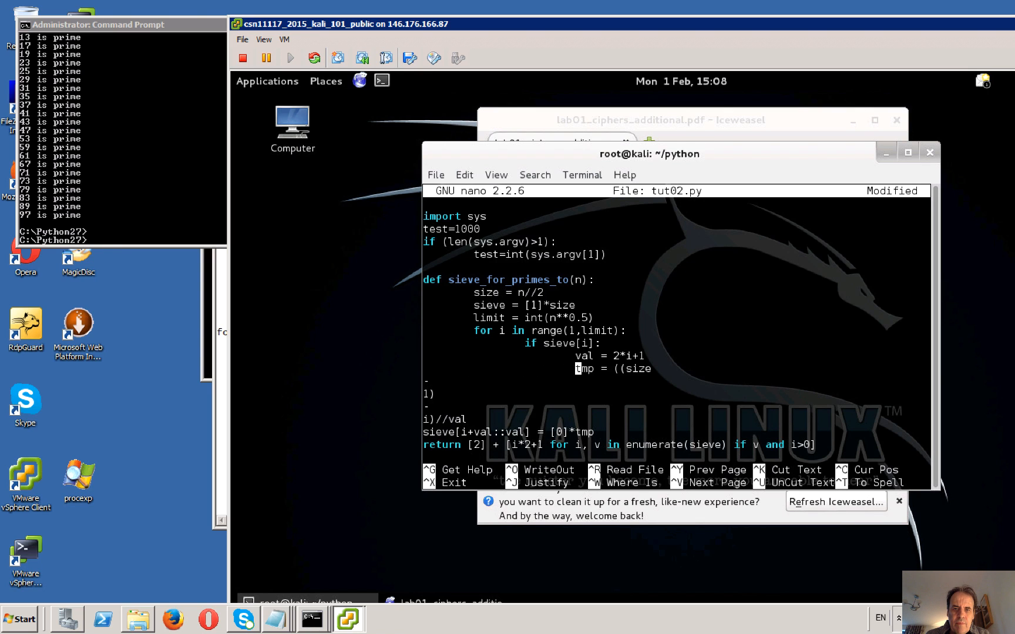
Add the line print sieve_for_primes_to(test) and save tut02.py
text(print sieve_for_primes_to(test)
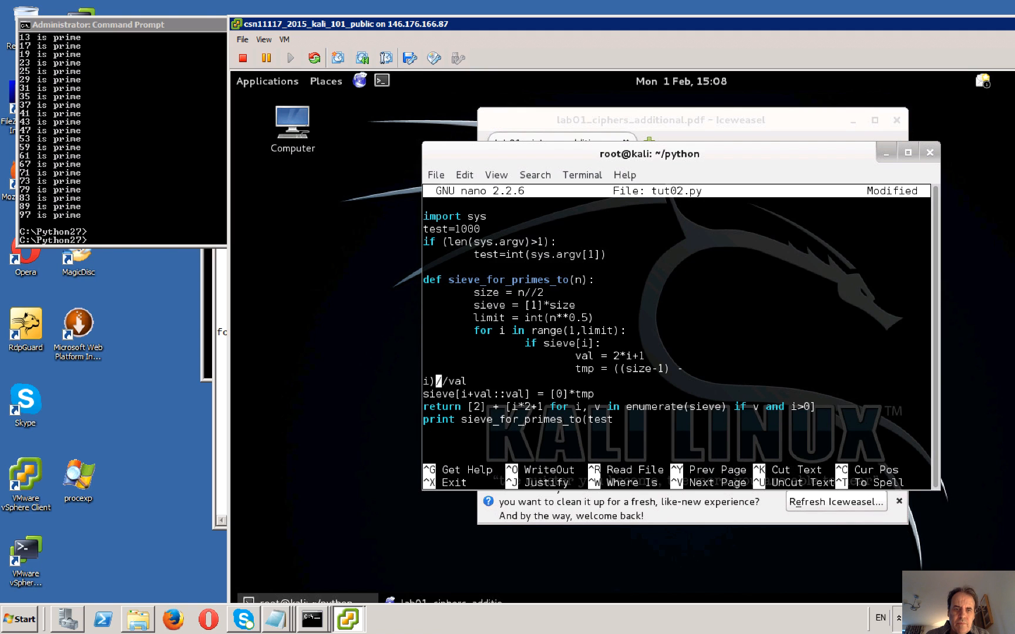
text(/)
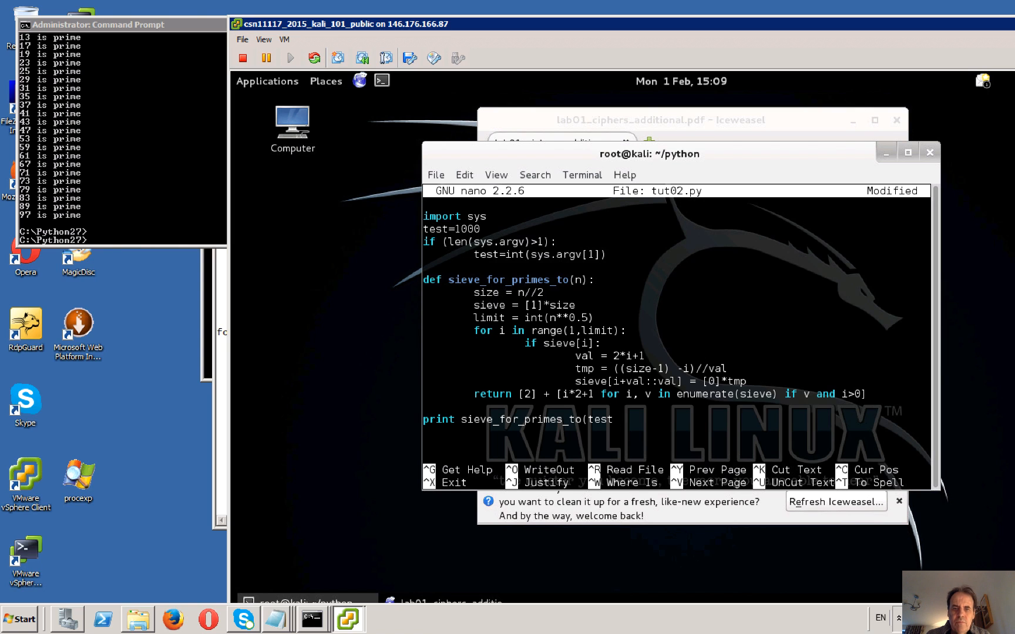
text())
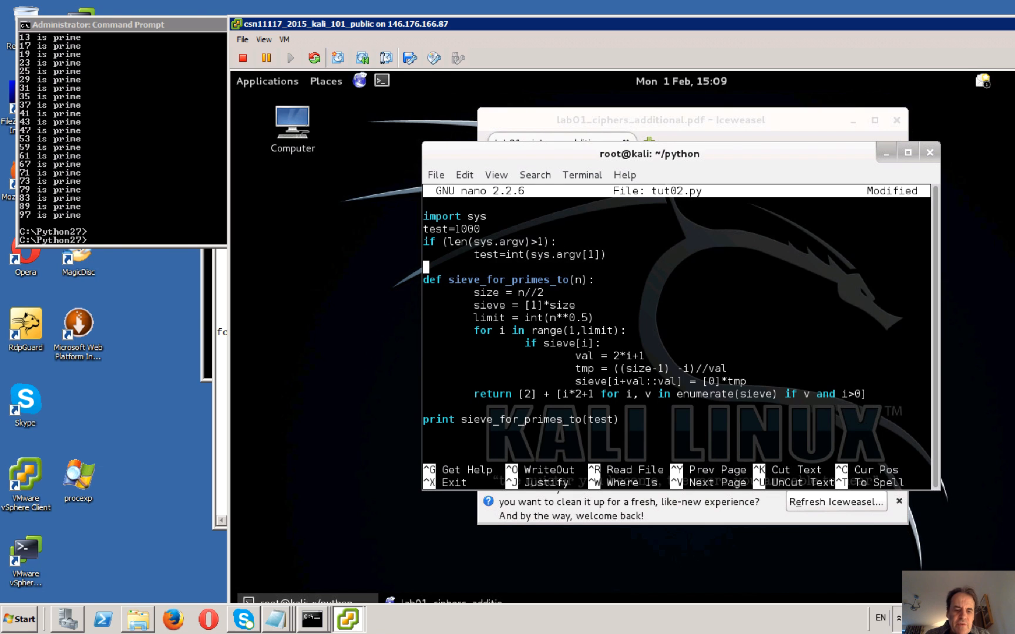
key(ctrl+o)
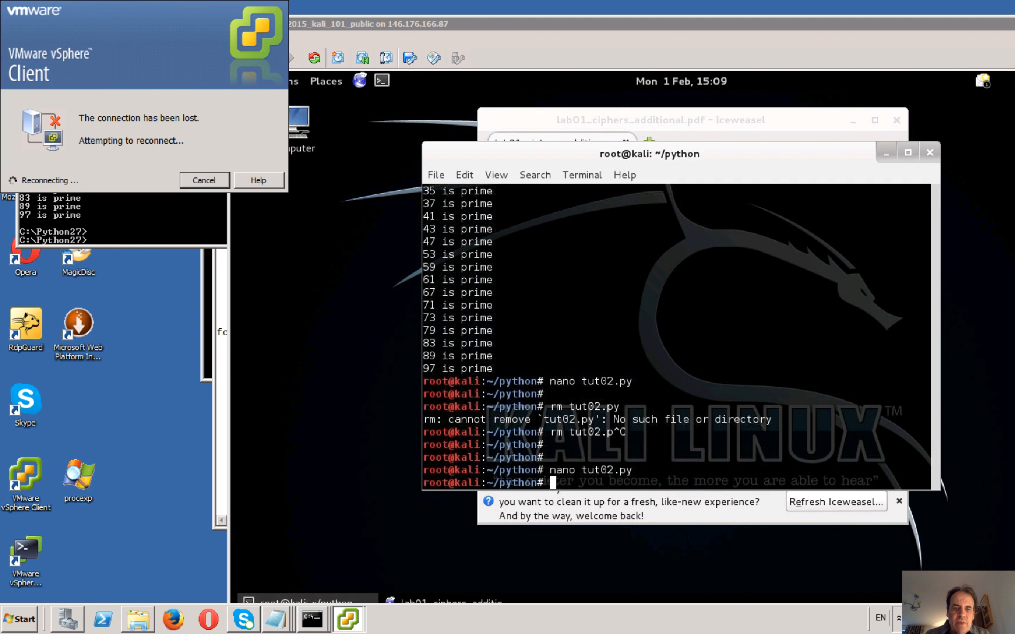
Run tut02.py, then reopen it in nano to set test=1000 and rerun
text(p)
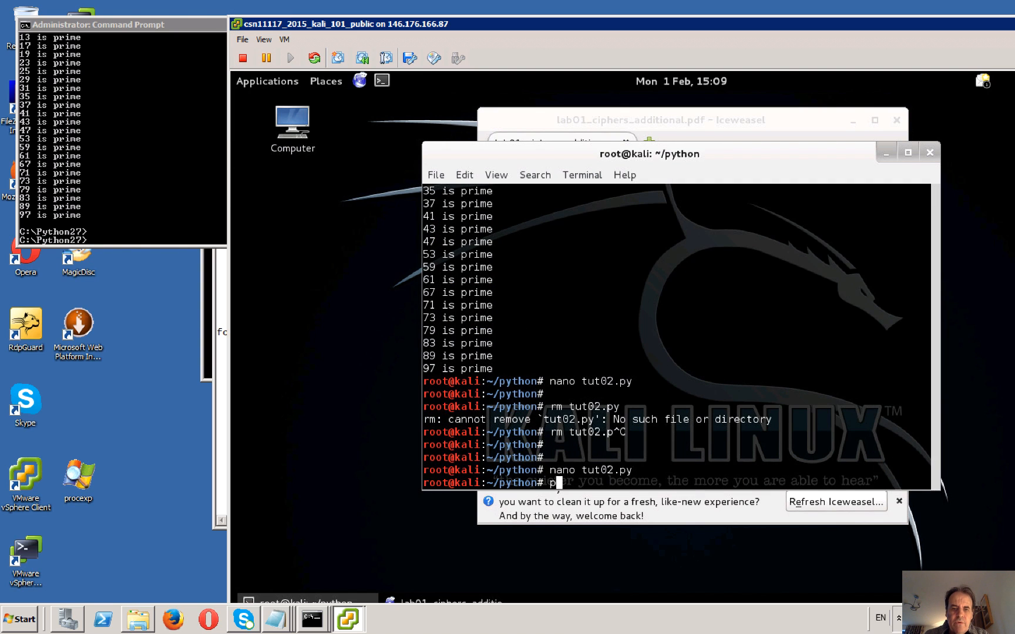
text(nan)
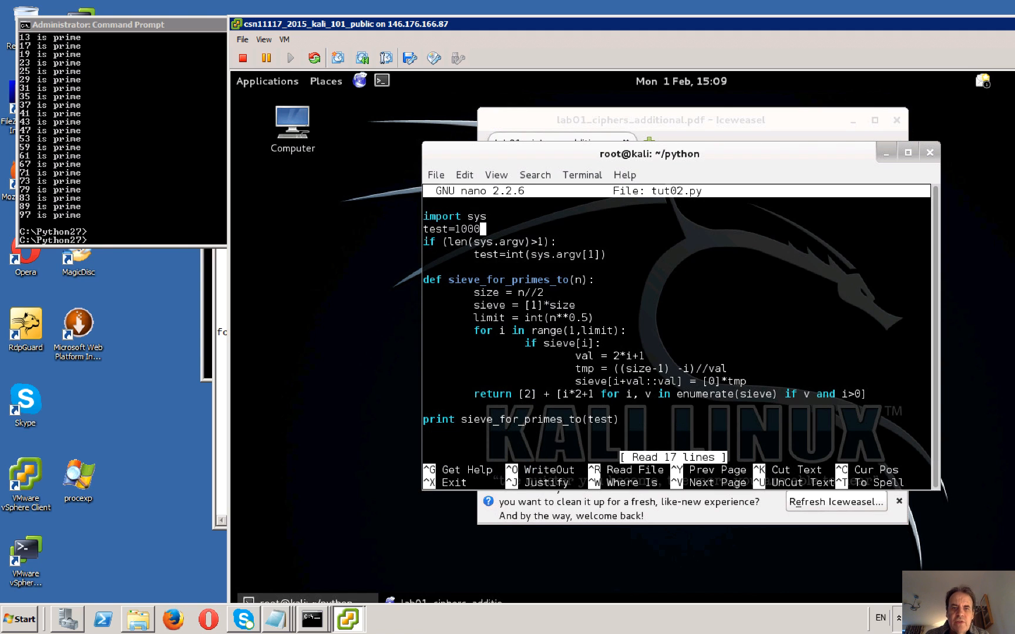
key(ctrl+x)
text(python tut02.py)
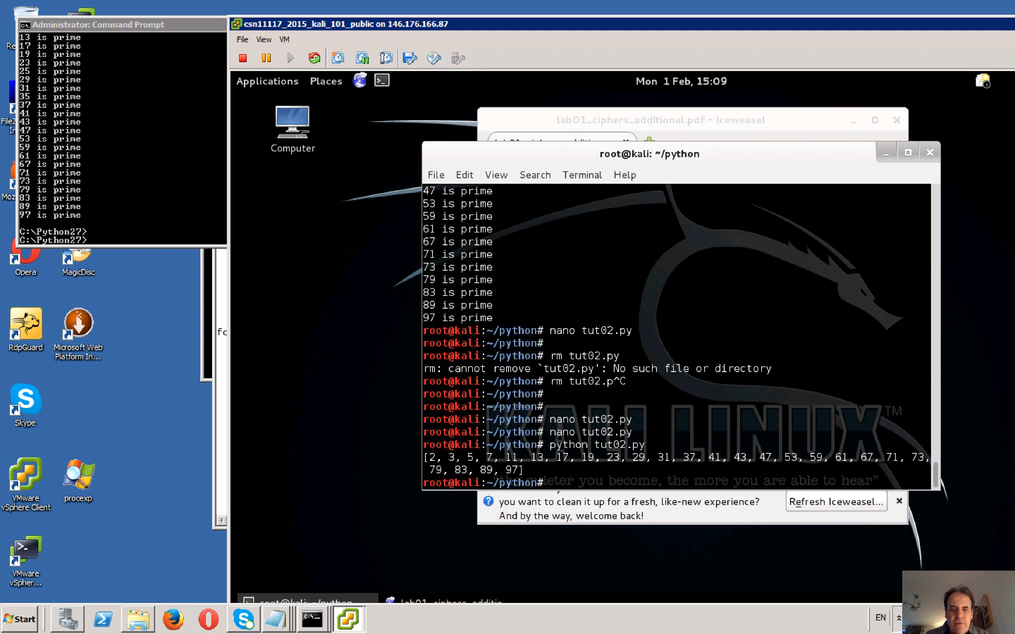
mouse_move(625, 474)
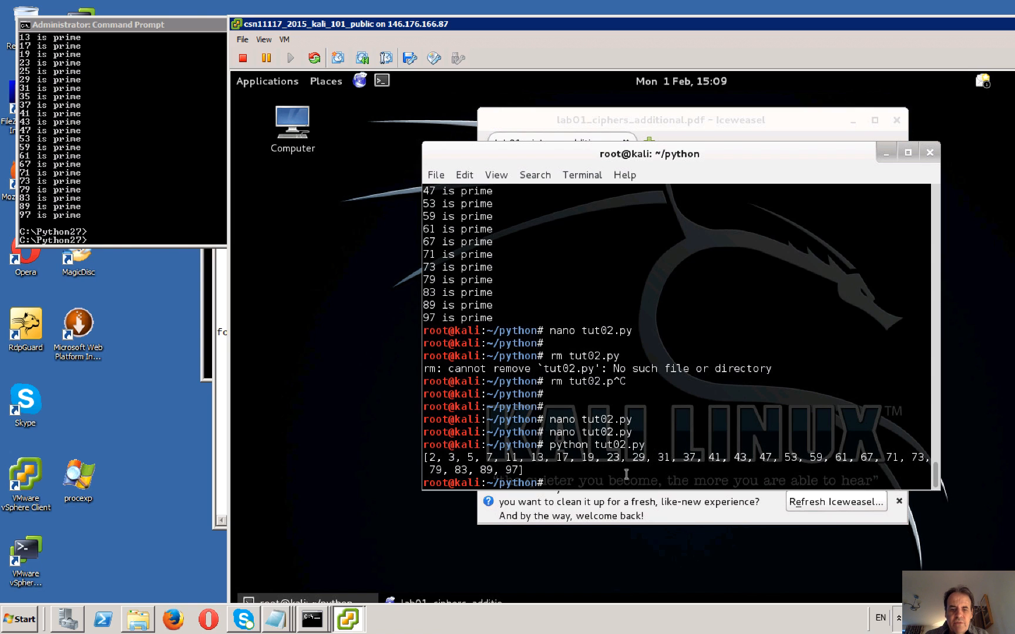
text(nano)
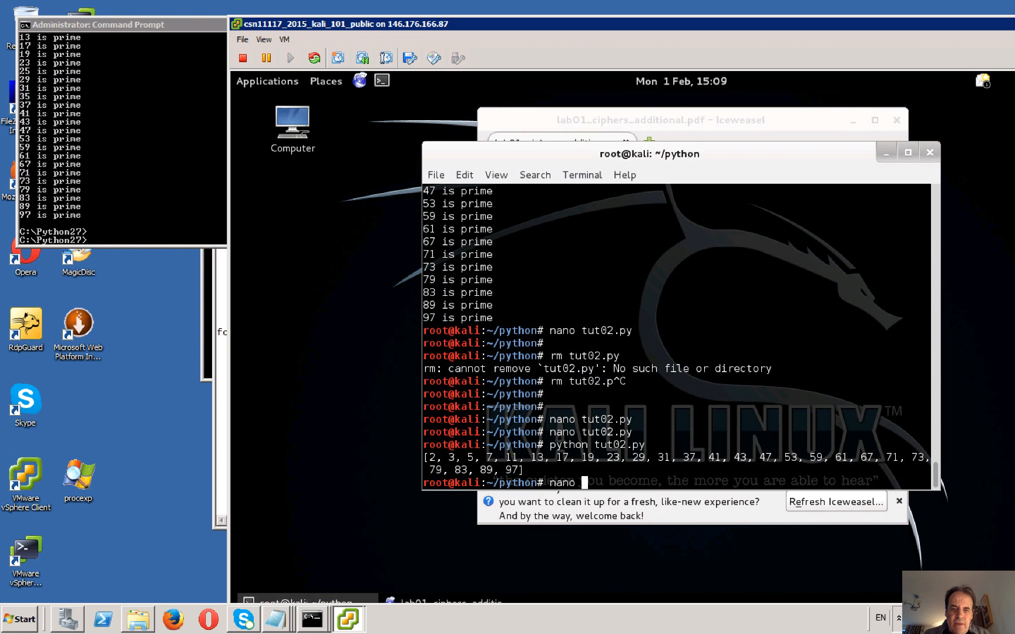
text(tut02.py)
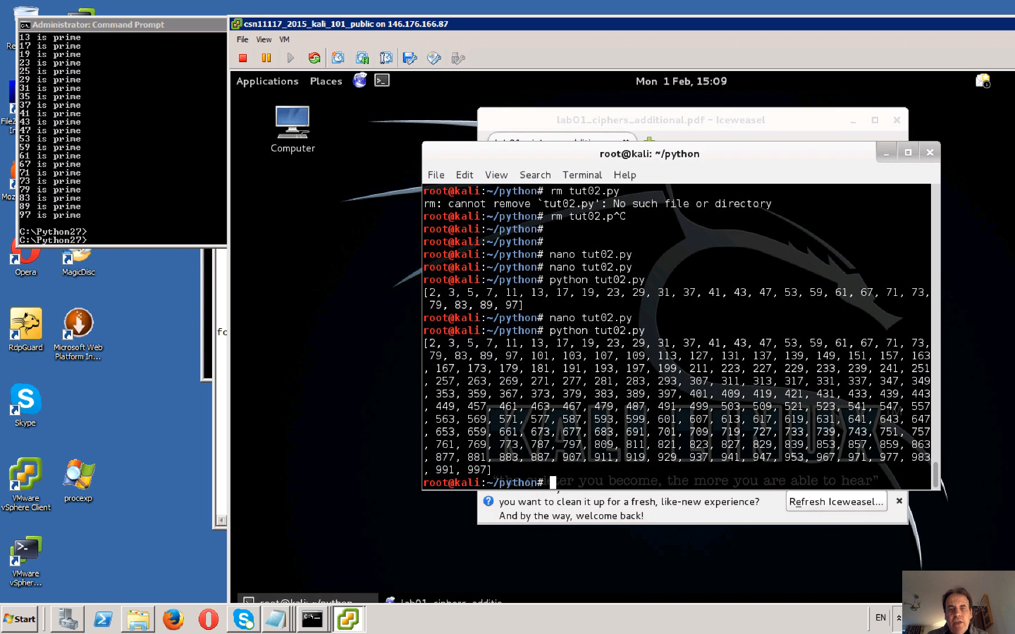
mouse_move(694, 125)
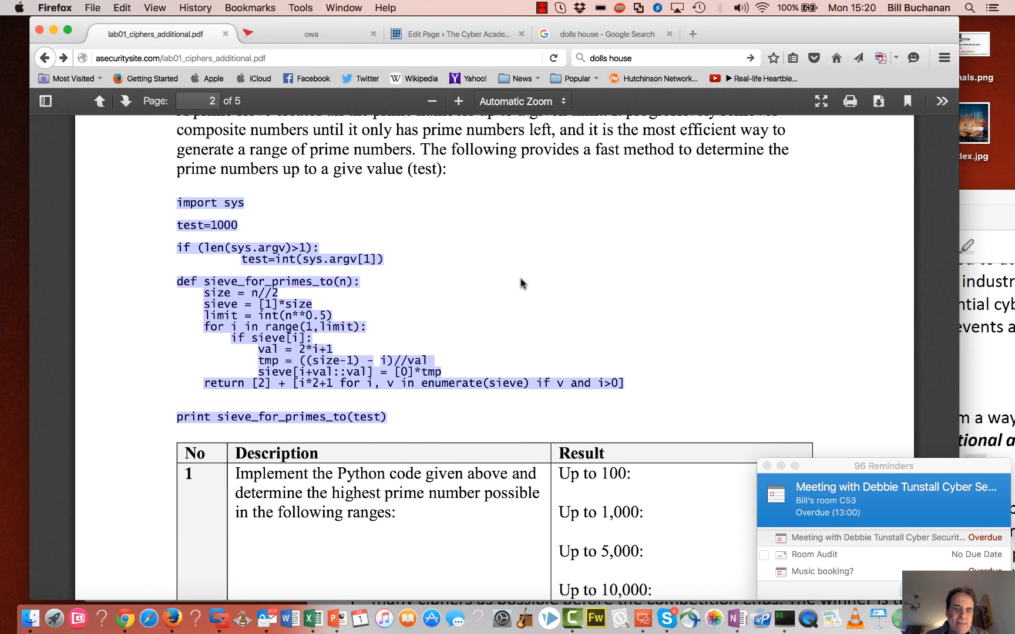
Scroll the lab PDF past the sieve and Miller-Rabin tables to the GCD section
scroll(down, 3)
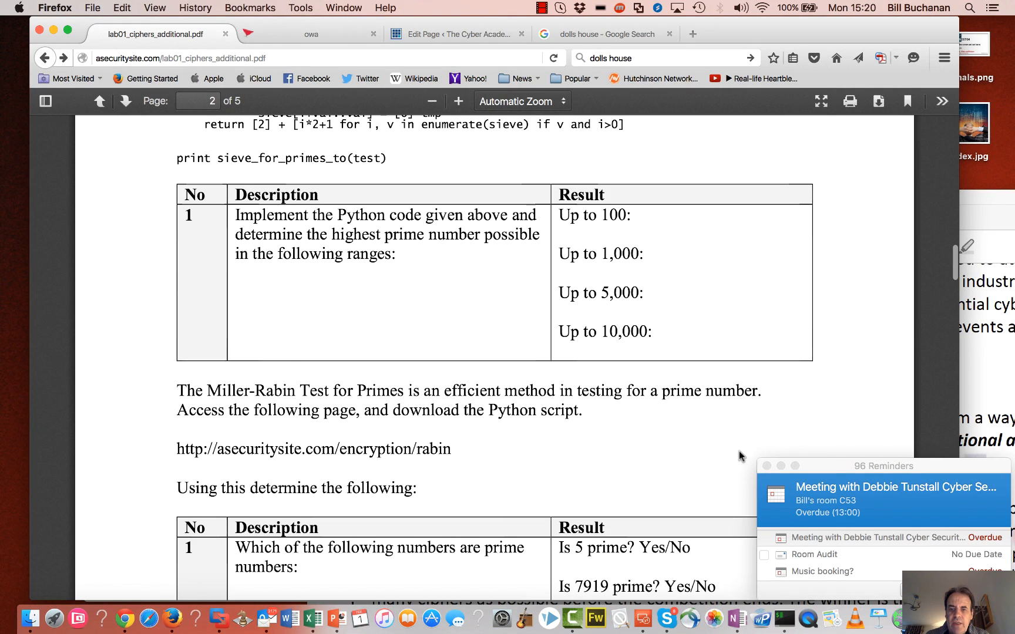
scroll(down, 3)
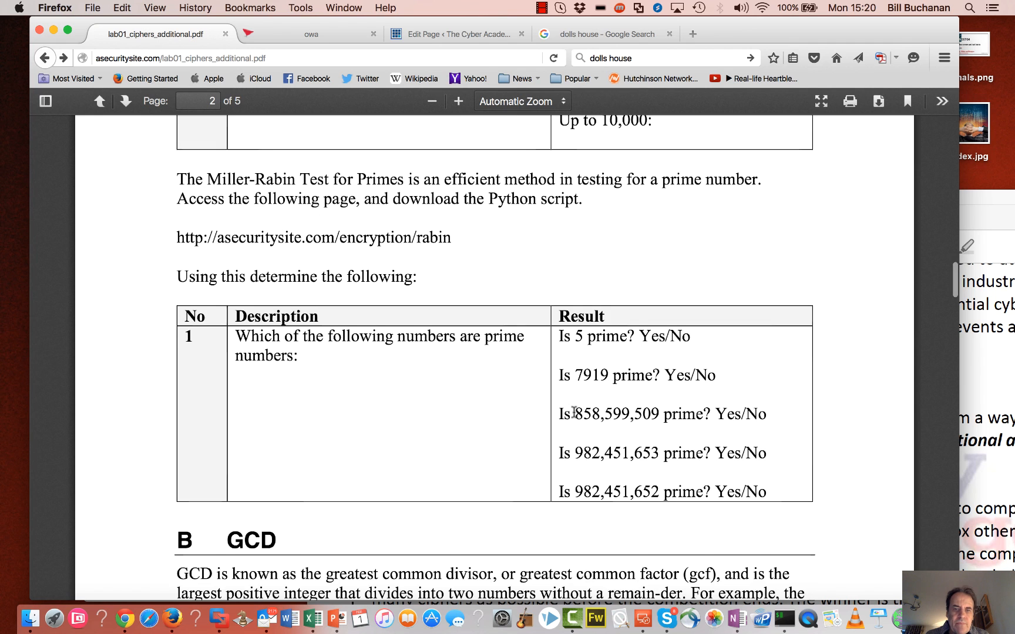
scroll(down, 3)
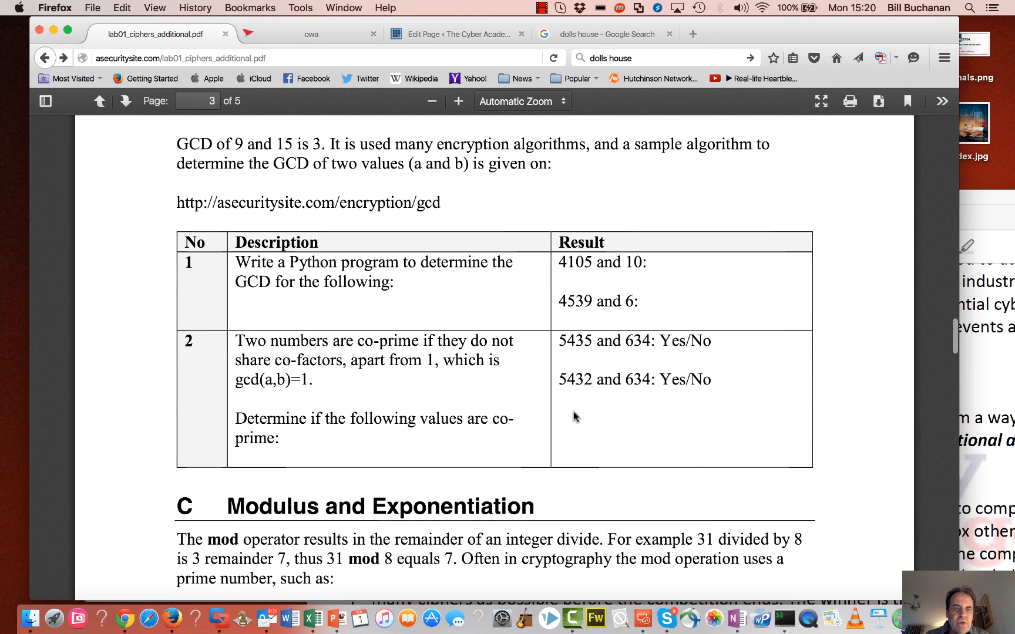
mouse_move(796, 269)
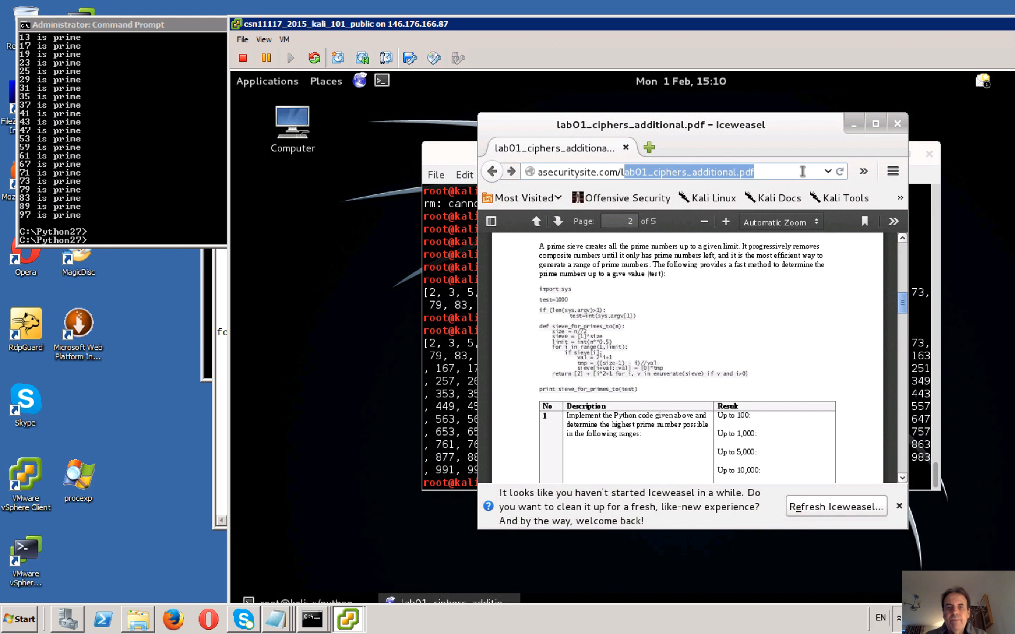
Enter asecuritysite.com/encryption/gcd in the address bar, correcting the misspelled path after the 404
text(asecuritysite.com/ency)
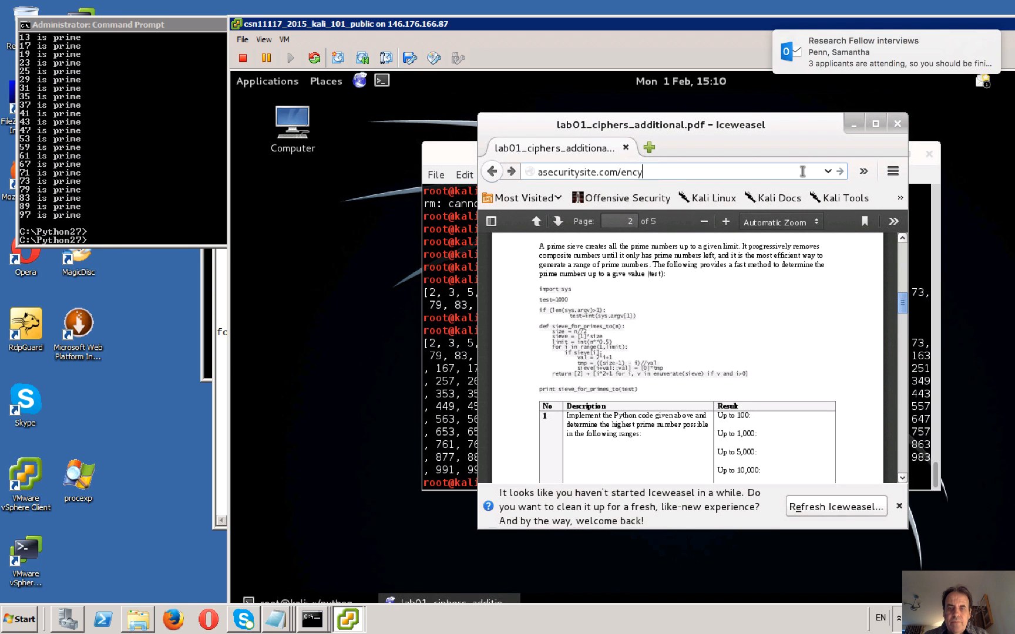
text(pyion/)
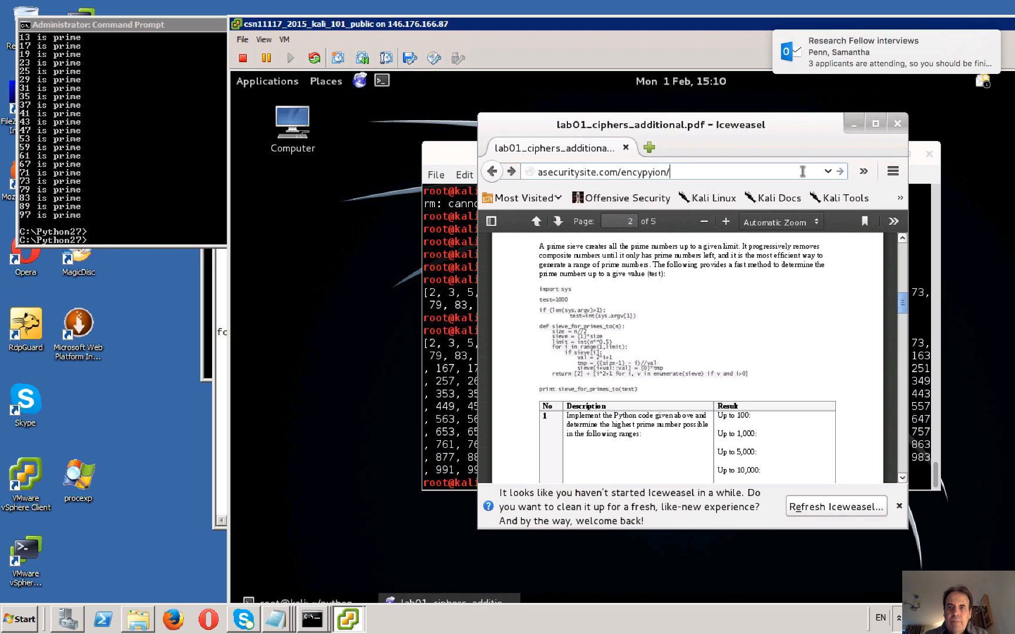
key(BackSpace)
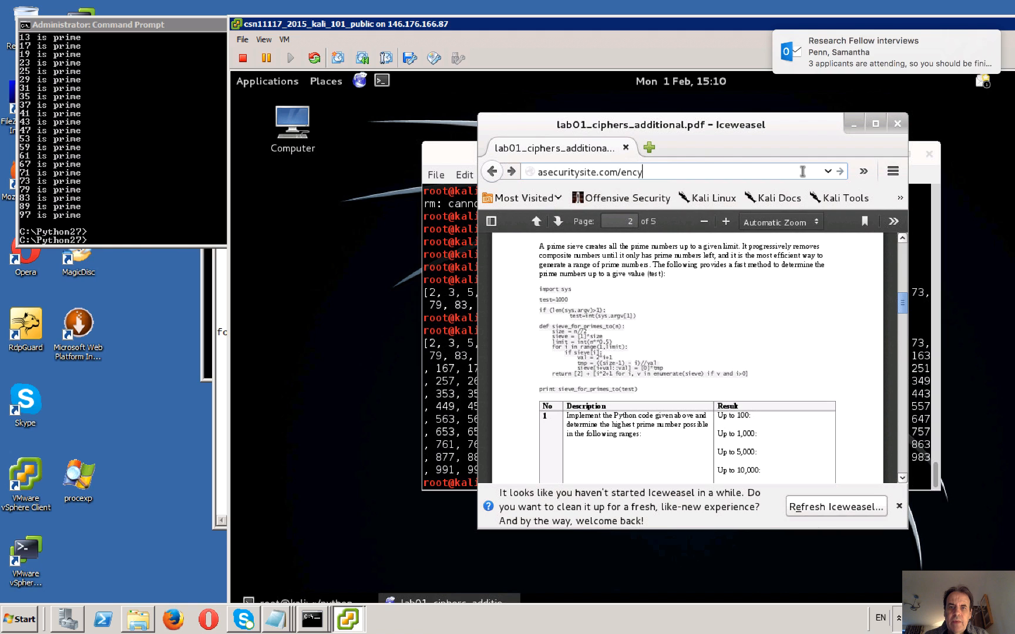
text(ption/gcd)
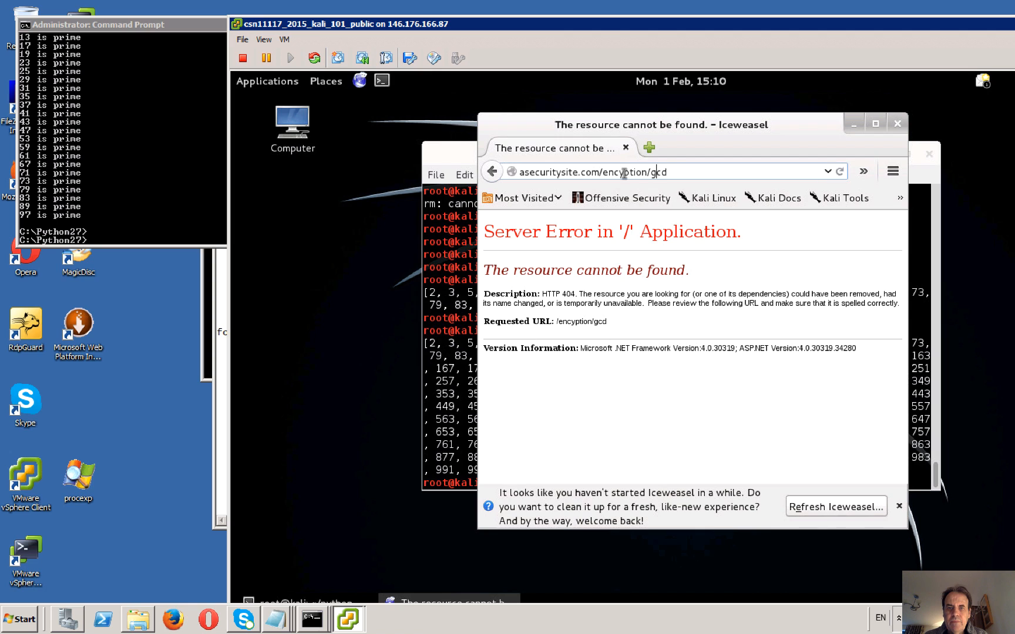
double_click(625, 171)
text(nano)
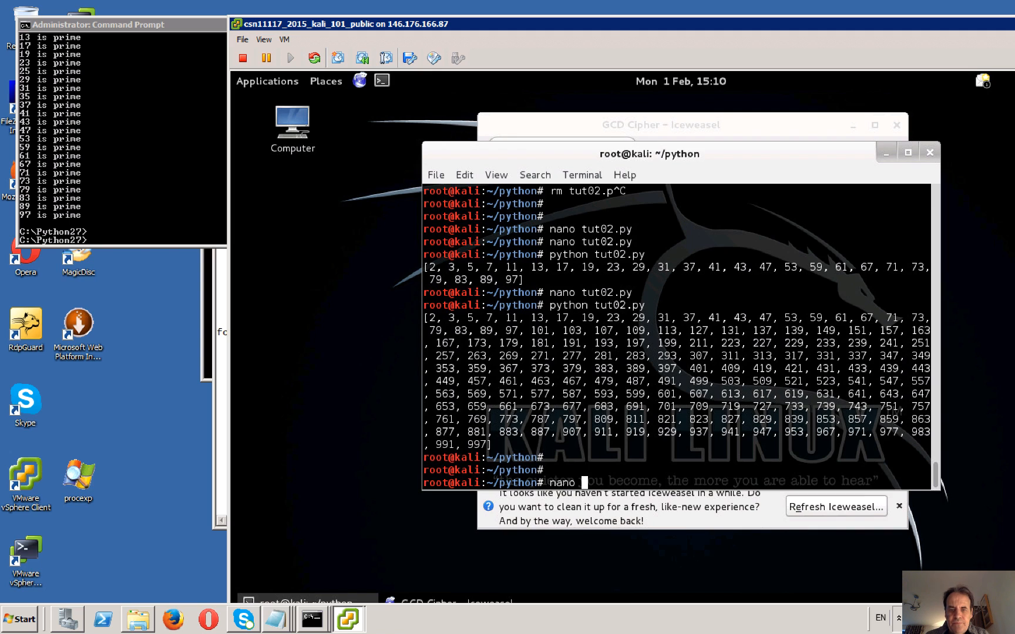
Change tut03.py's gcd call to use 4105 and 10, exit nano, and start the 'python tut03.py' command
text(tut03.)
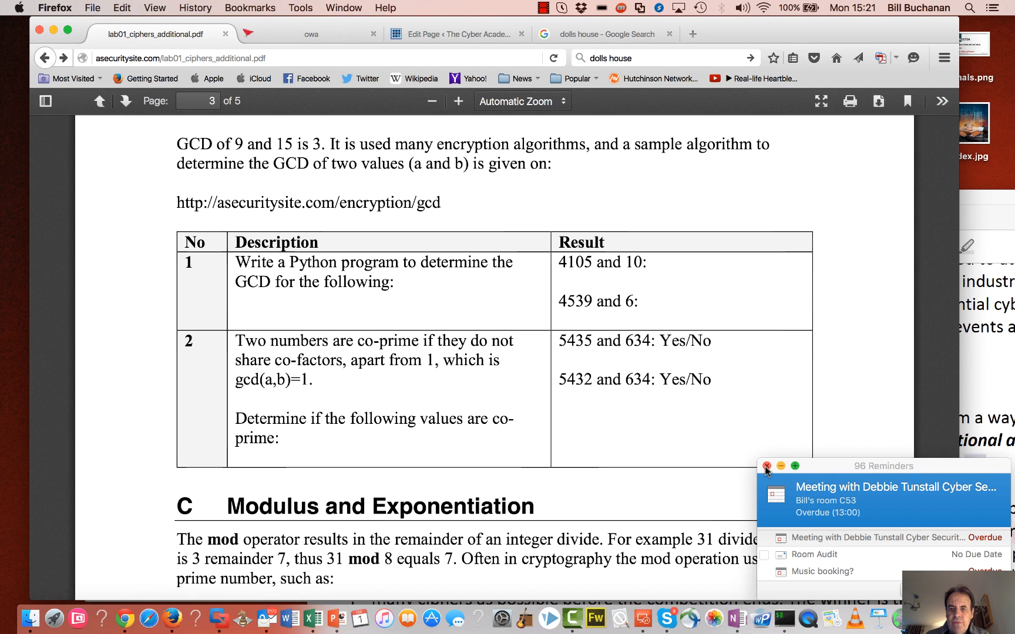
click(766, 466)
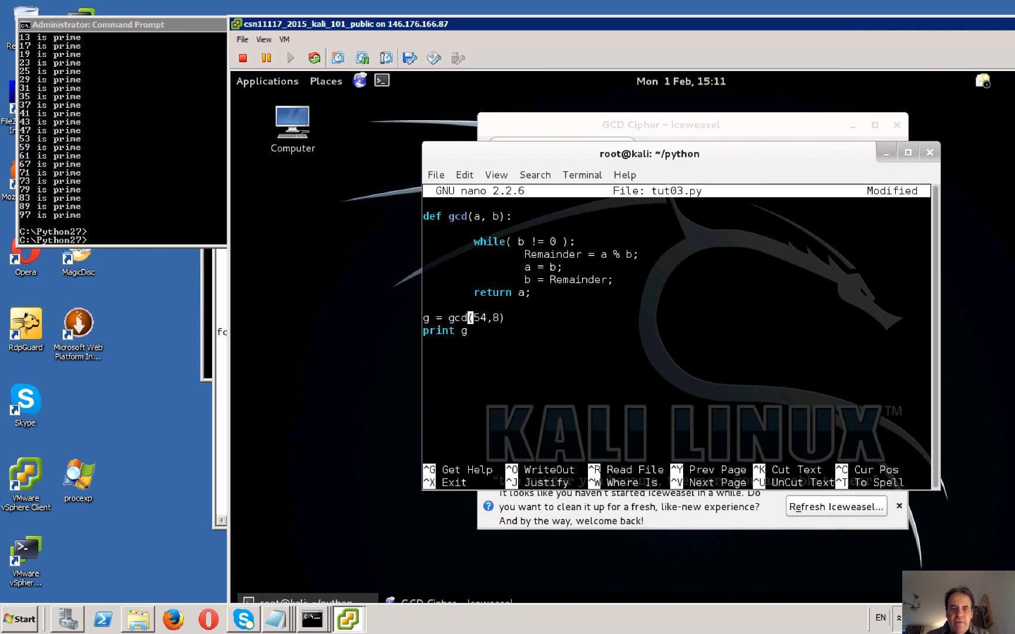
key(BackSpace)
text(105)
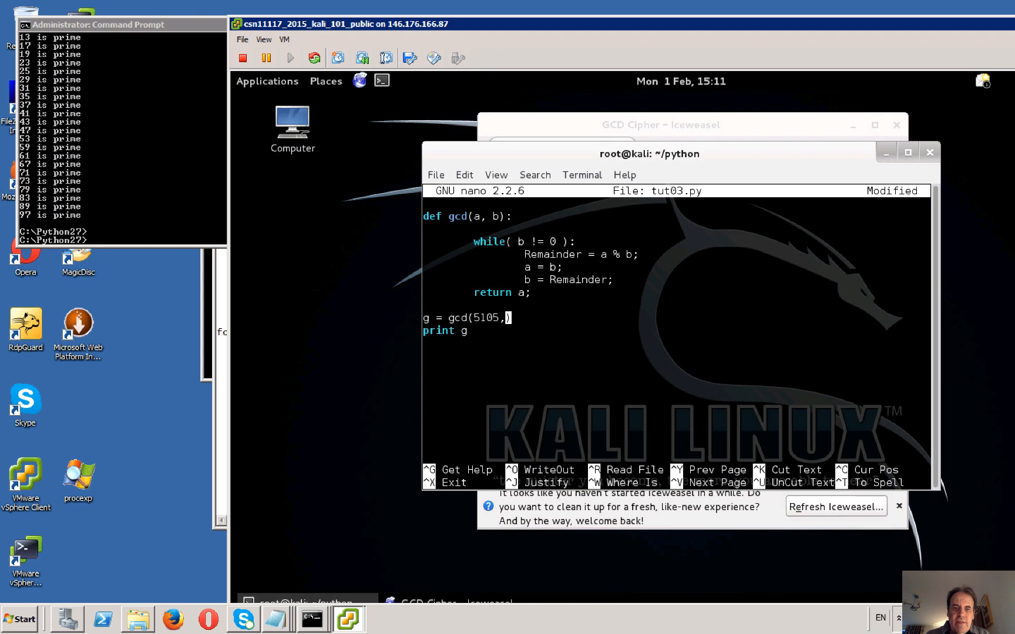
text(10))
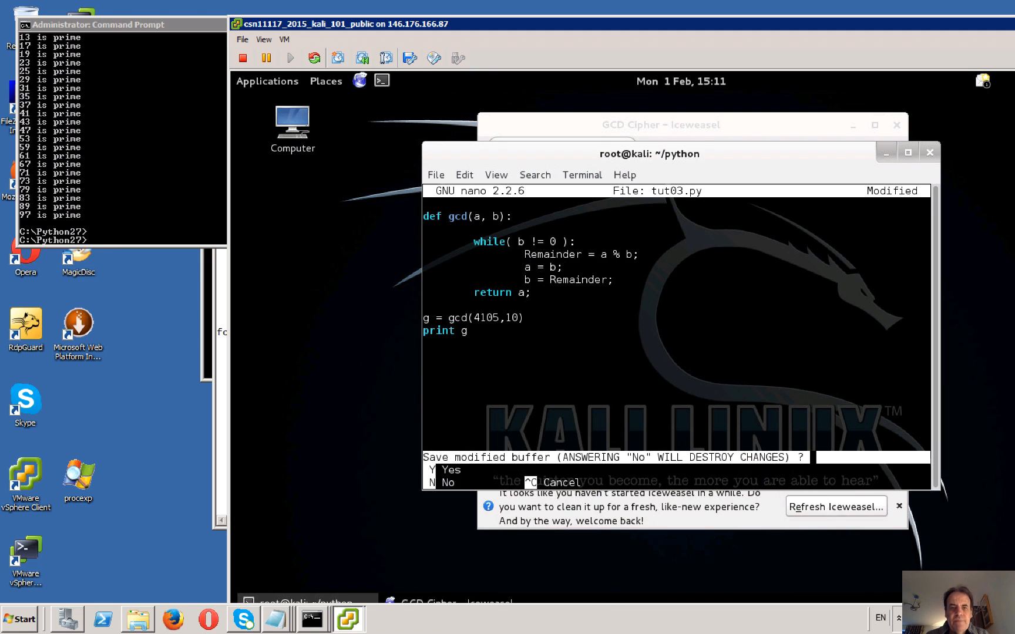
key(n)
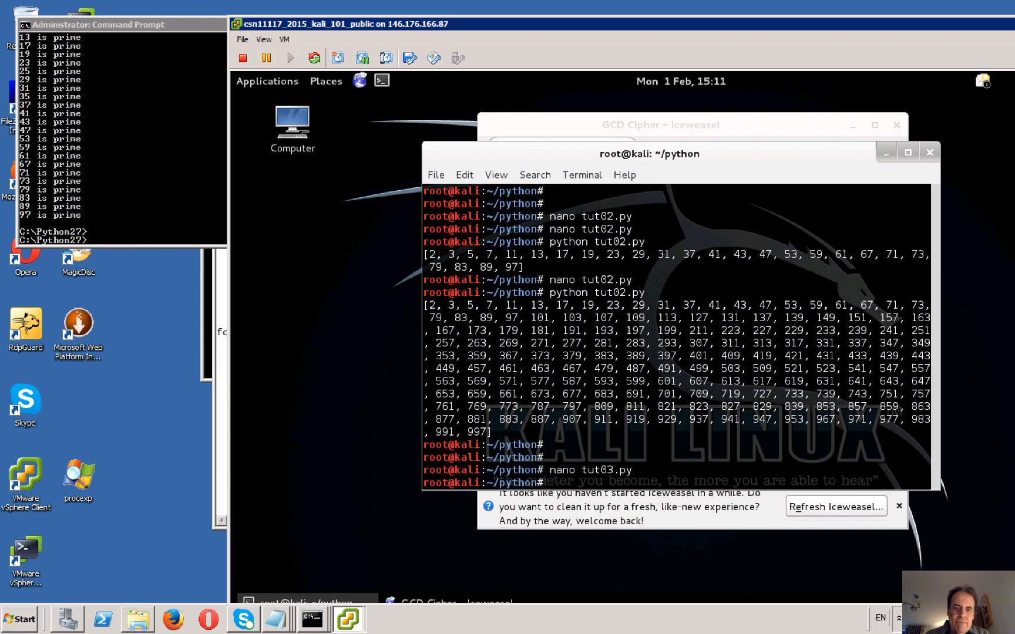
text(python tut)
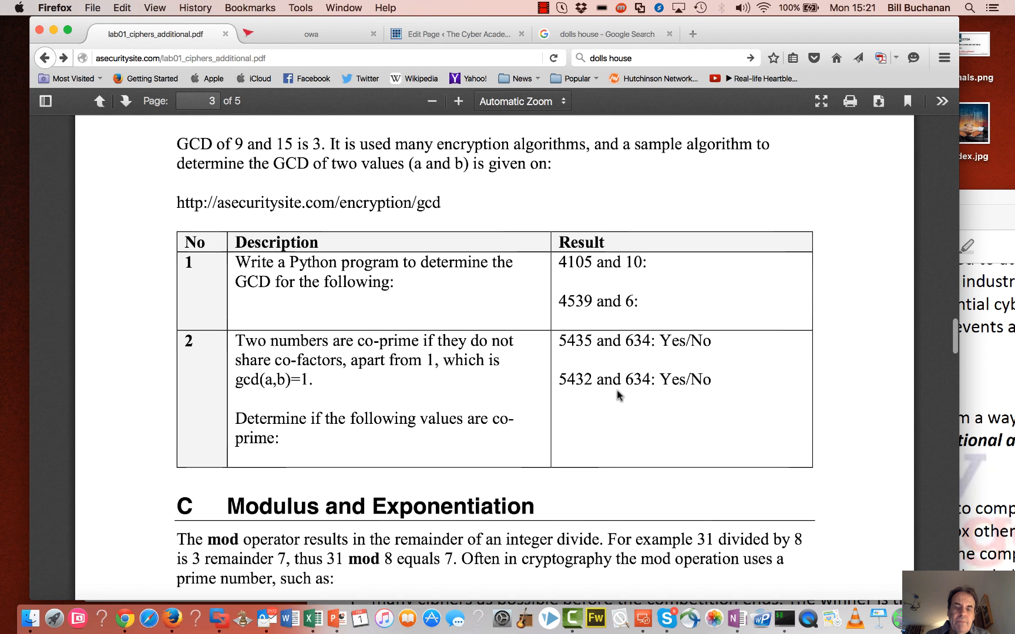
Scroll the lab PDF to section C on exponentiation ciphers, highlighting the prime 269 and prime p
scroll(down, 3)
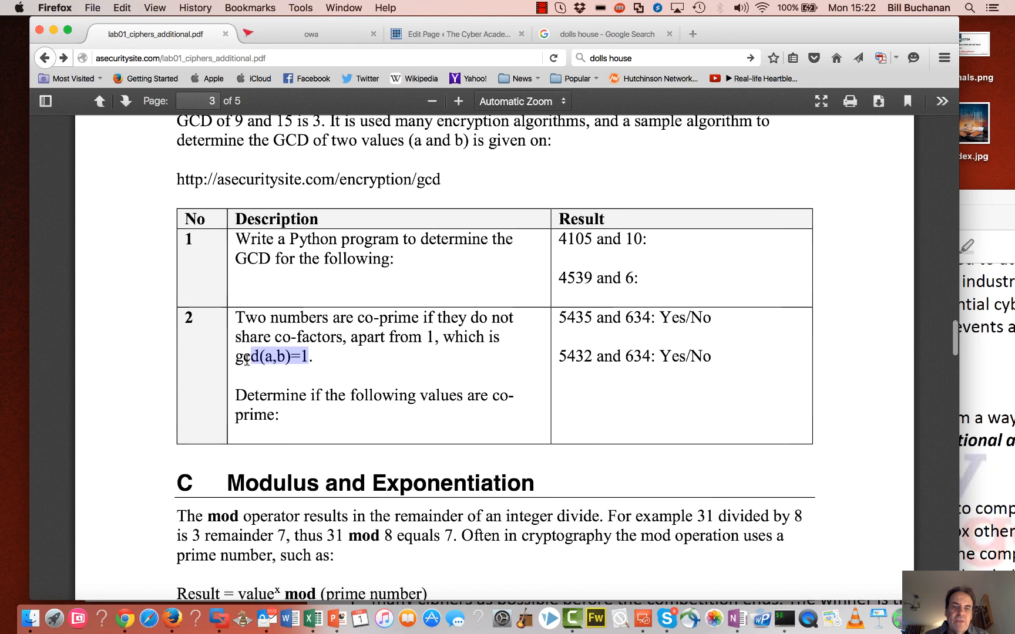
mouse_move(656, 279)
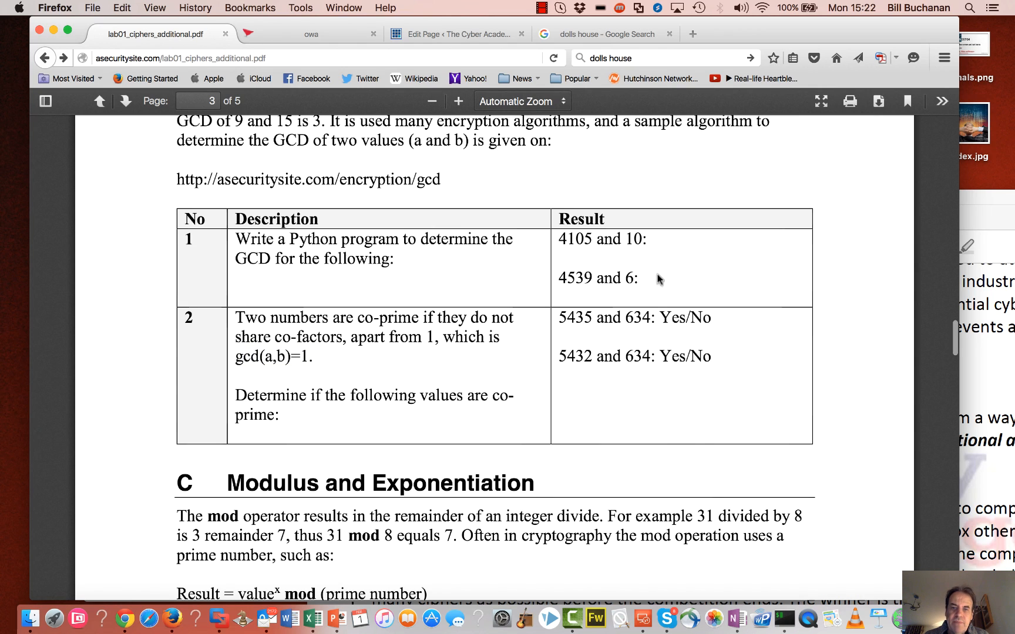
mouse_move(570, 369)
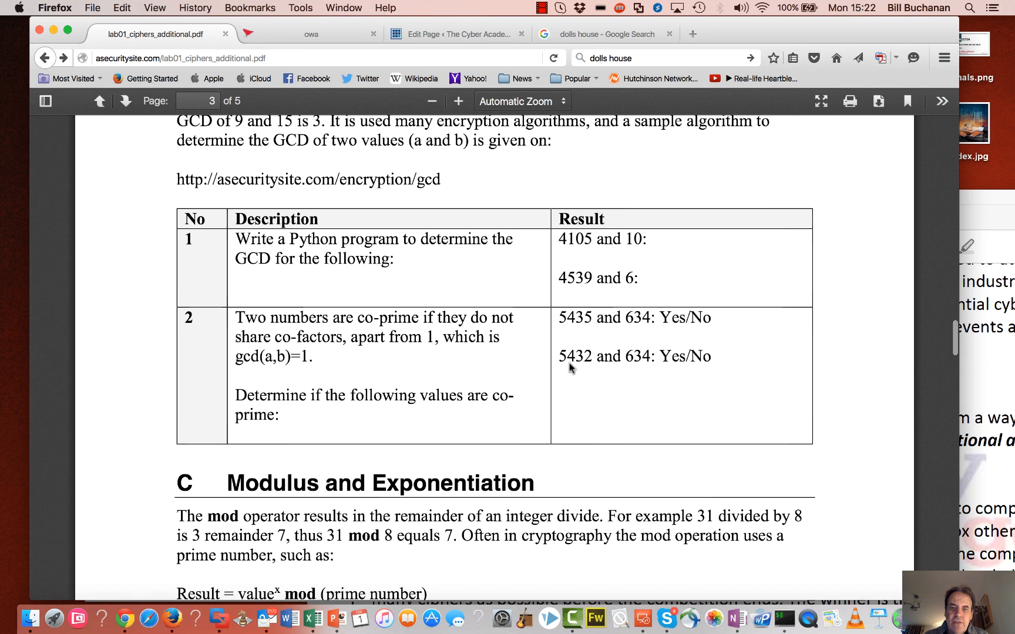
scroll(down, 3)
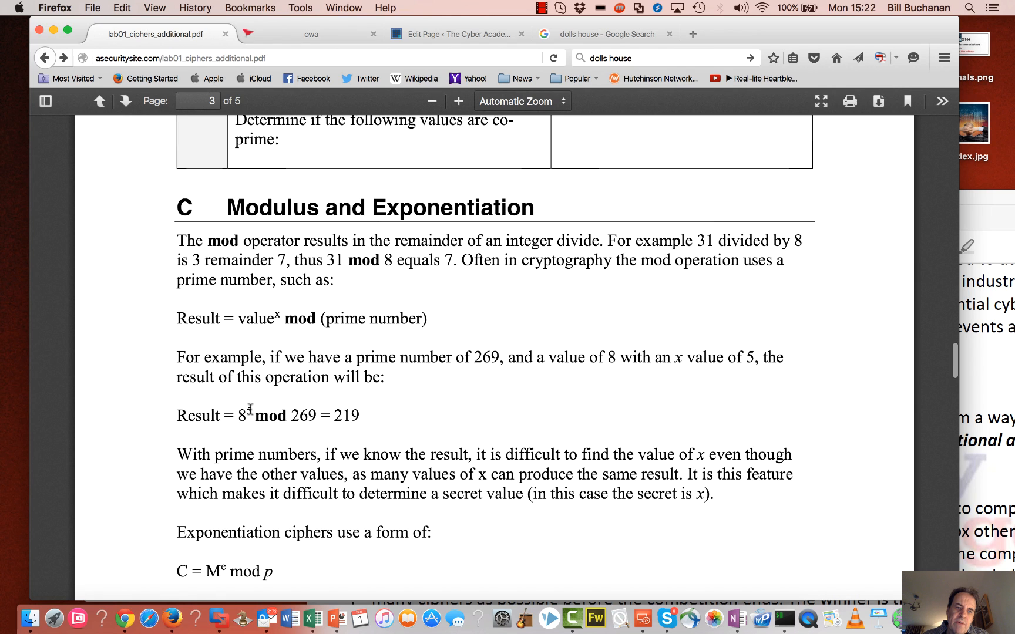
double_click(306, 416)
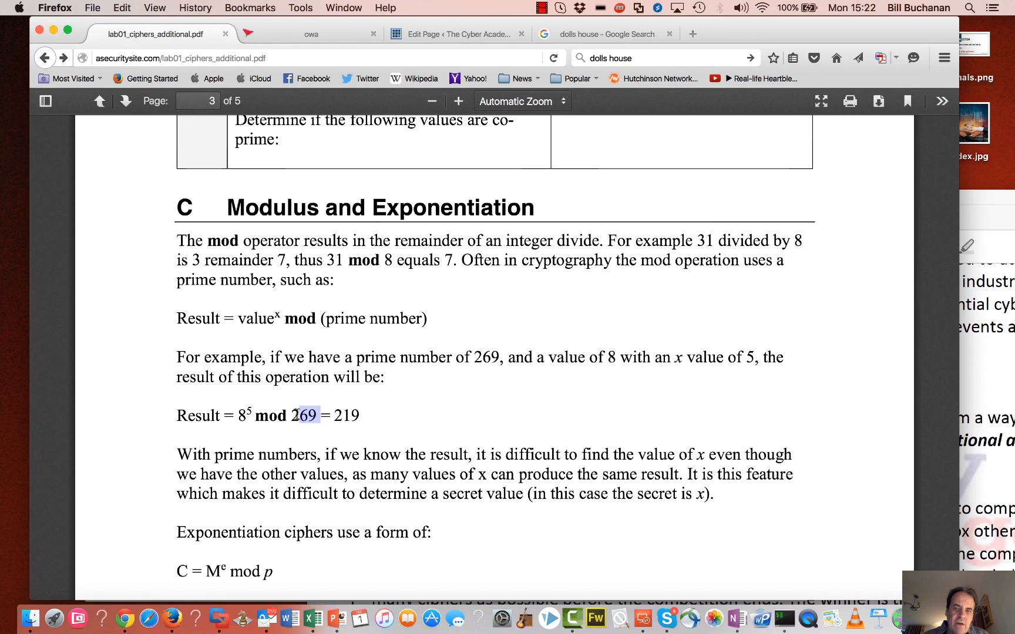
scroll(down, 3)
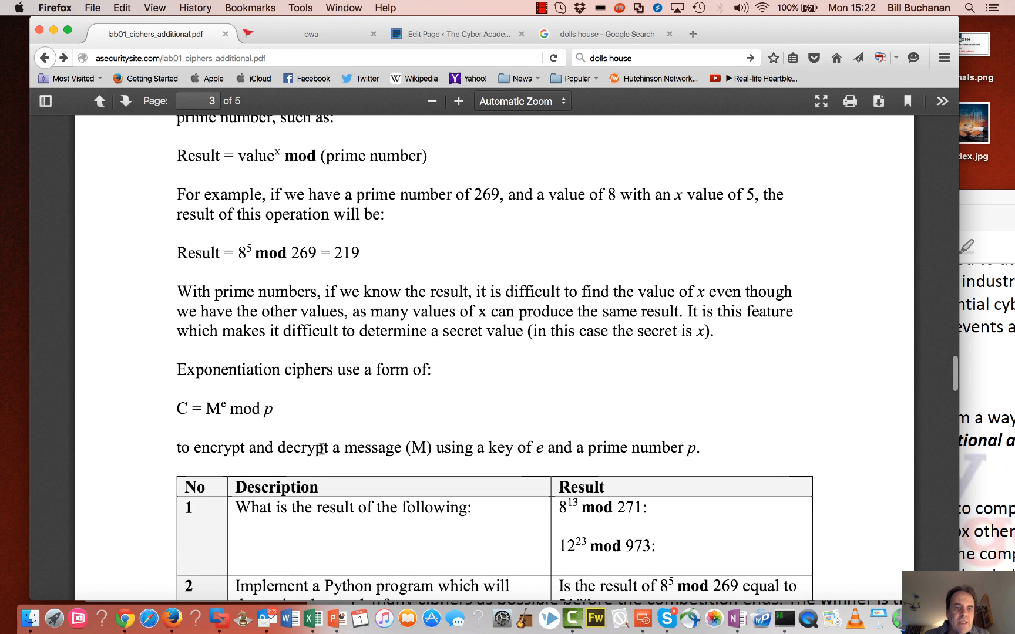
double_click(212, 405)
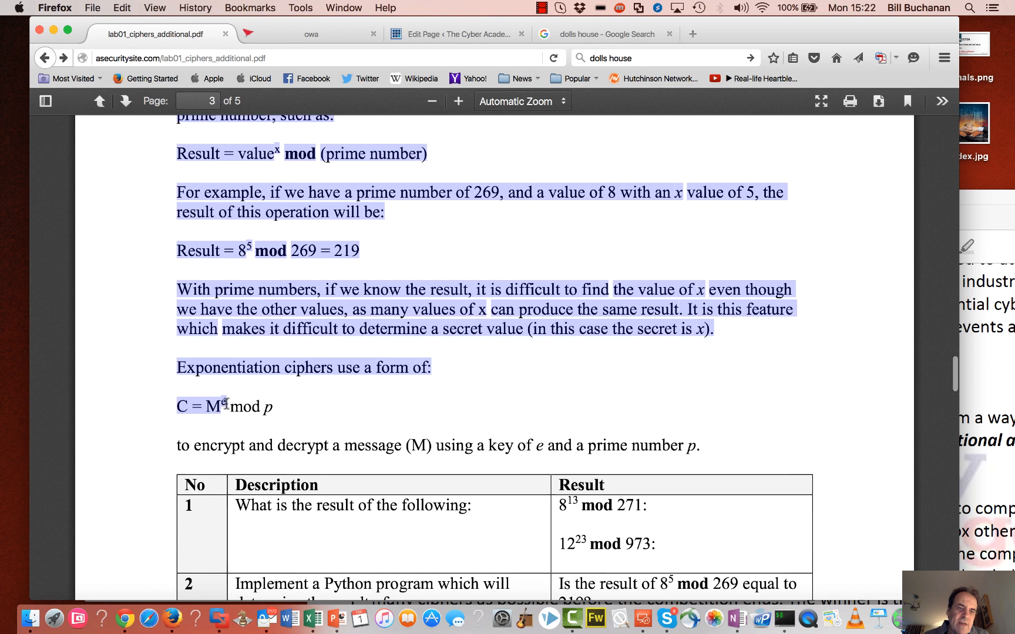
click(226, 407)
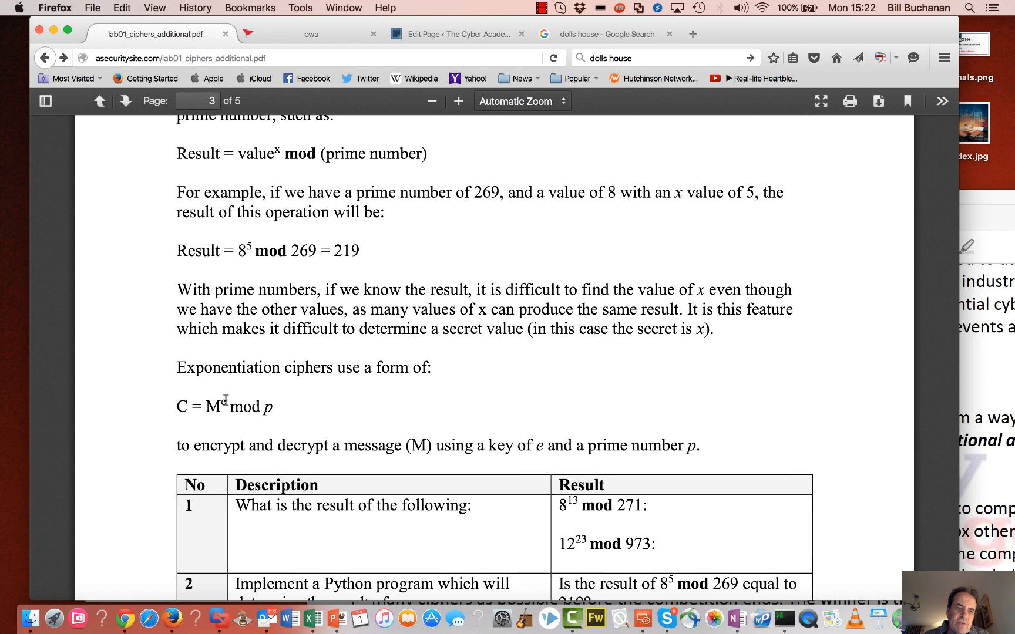
double_click(268, 406)
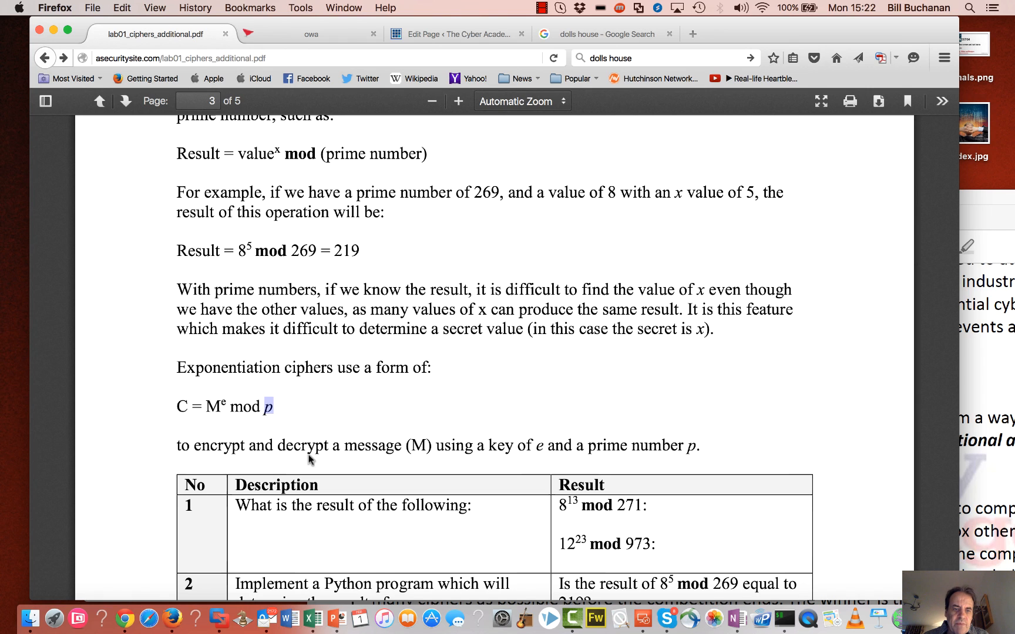
scroll(down, 3)
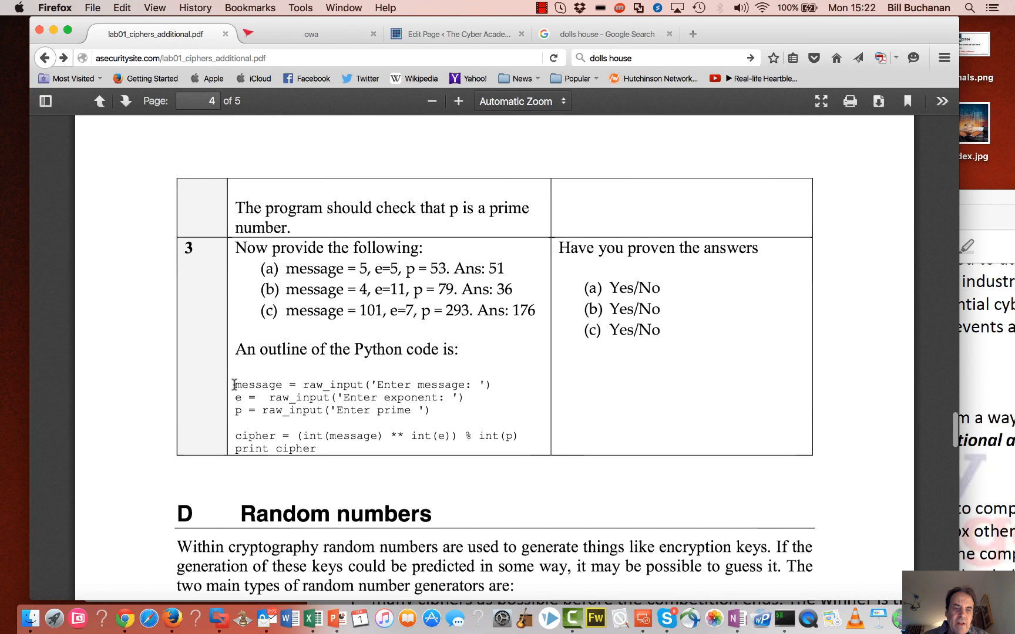
mouse_move(247, 218)
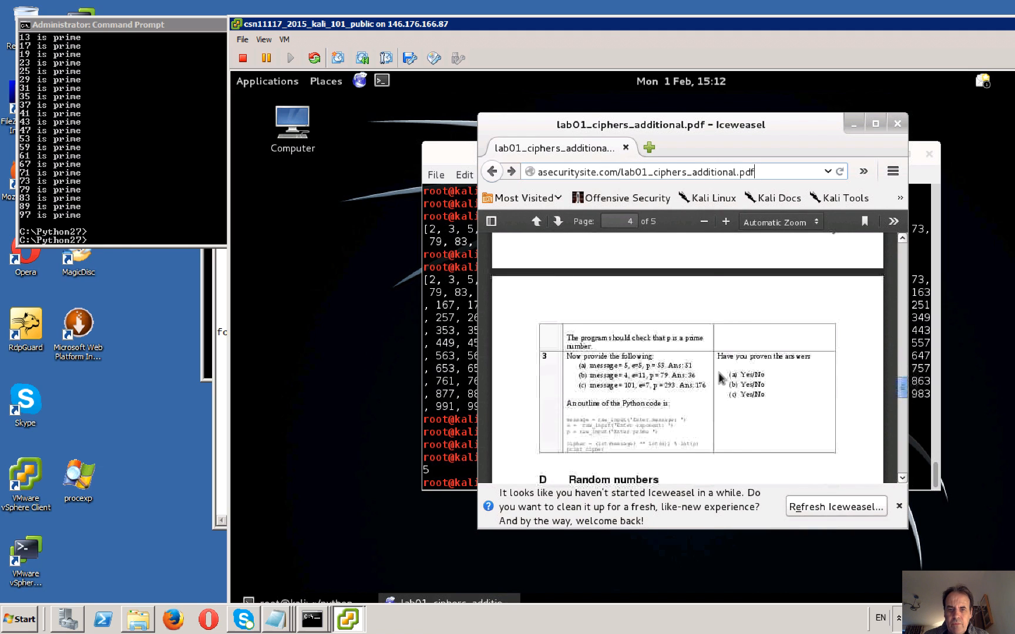
Select the exponentiation cipher code outline on page 4 and copy it
scroll(down, 3)
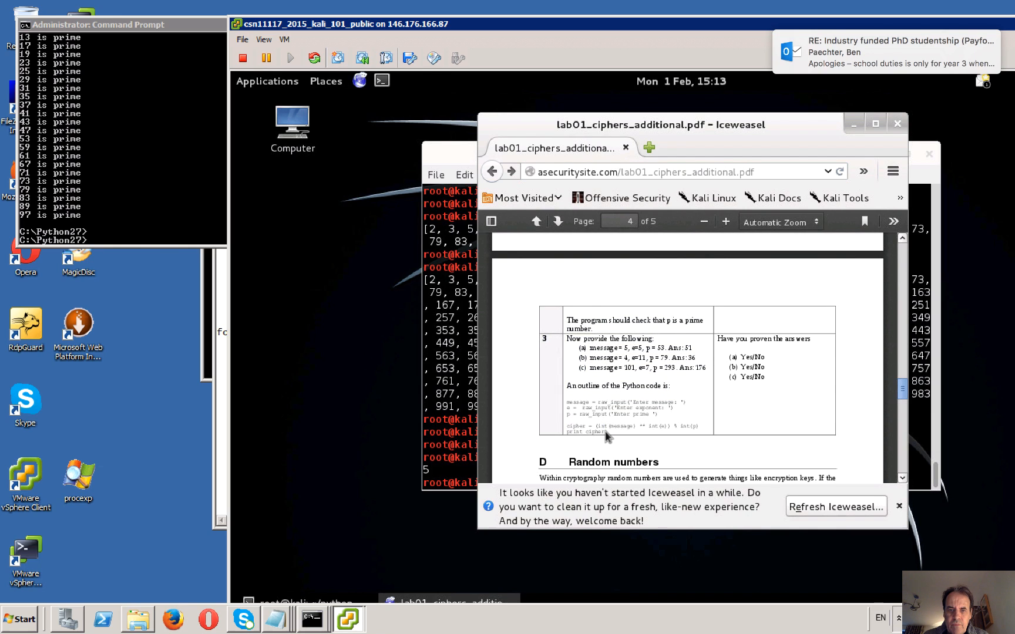
drag(568, 402, 605, 436)
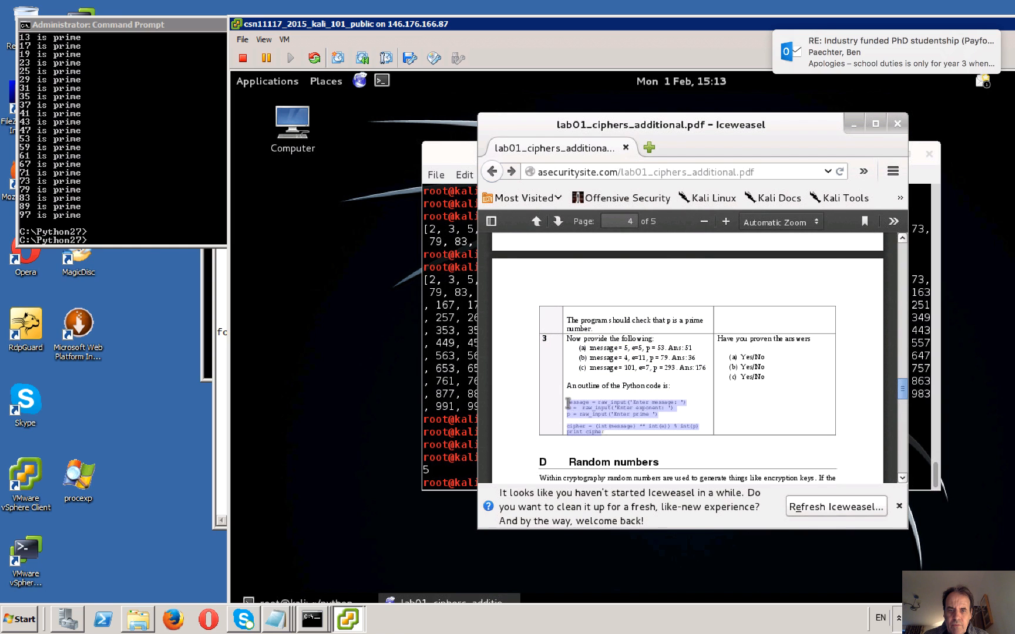
right_click(608, 417)
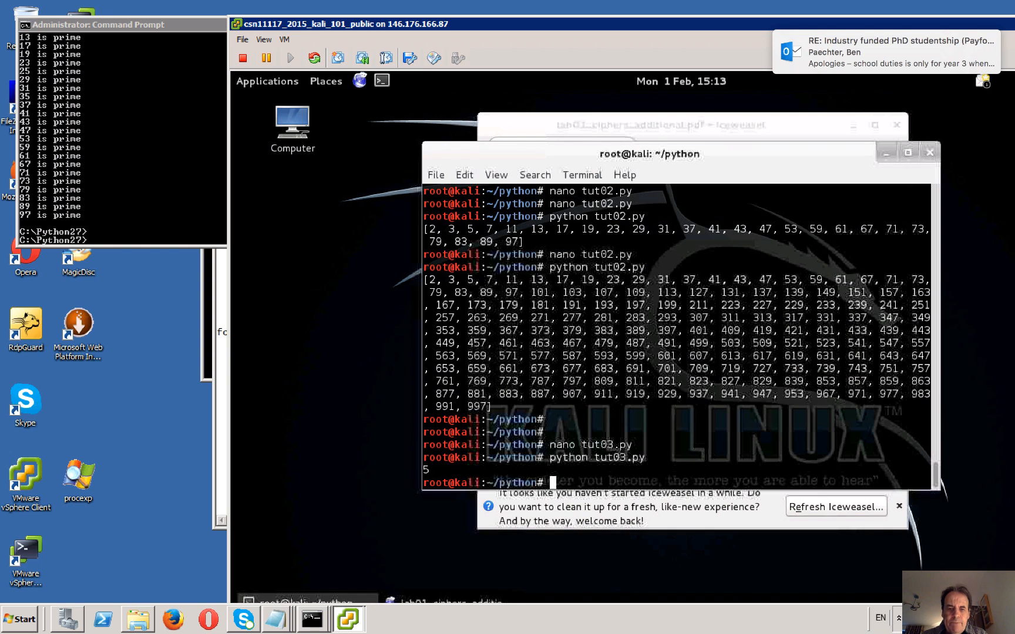
Create tut04.py in nano with the pasted exponentiation code and save it on exit
text(nano tuto)
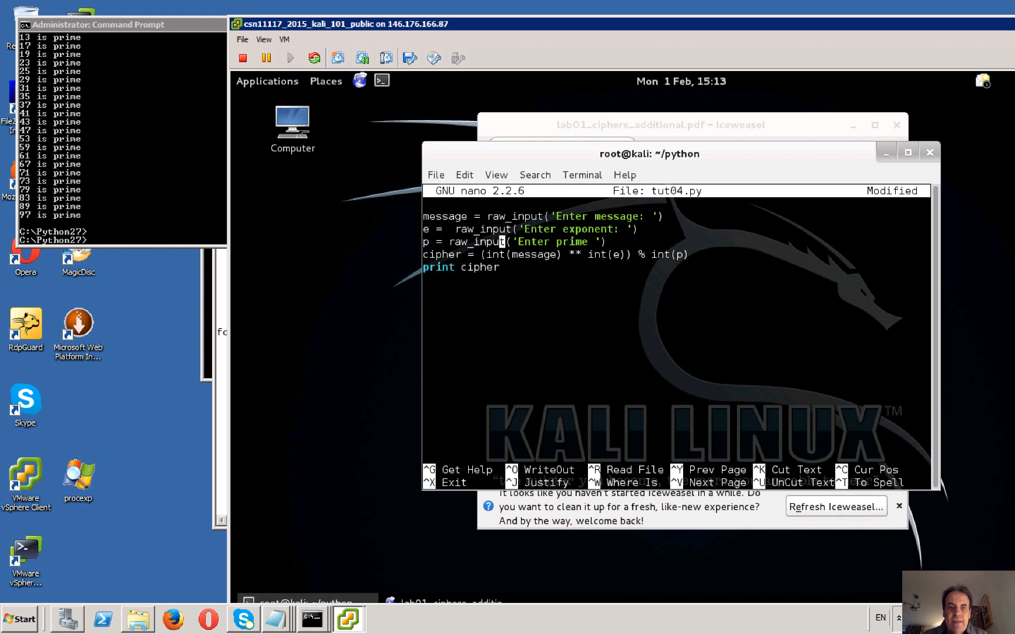
key(ctrl+x)
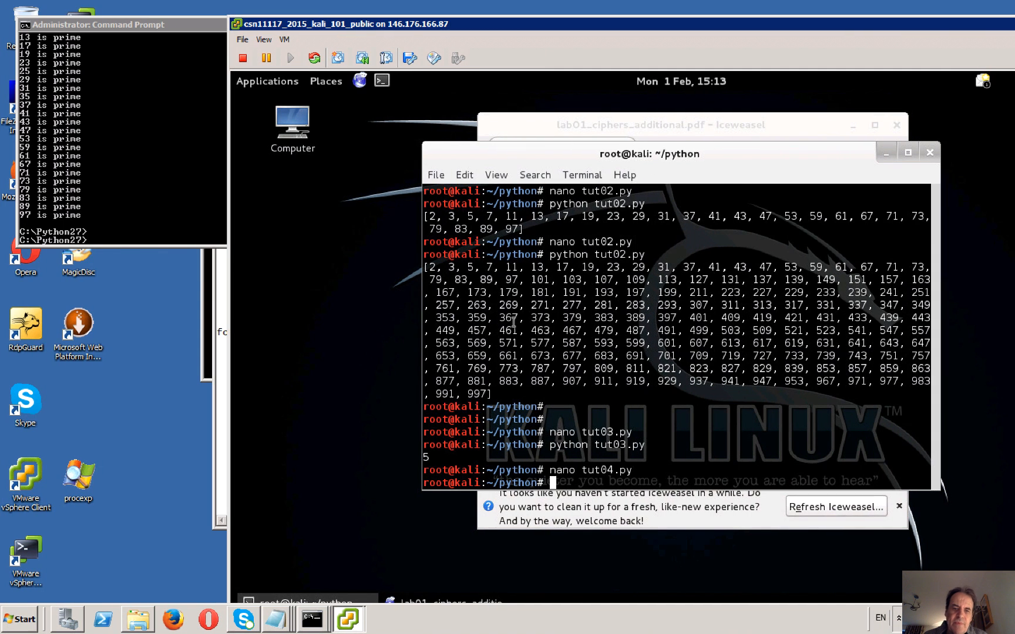
Run 'python tut04.py' and supply 5 as the message and 5 as the exponent
text(p)
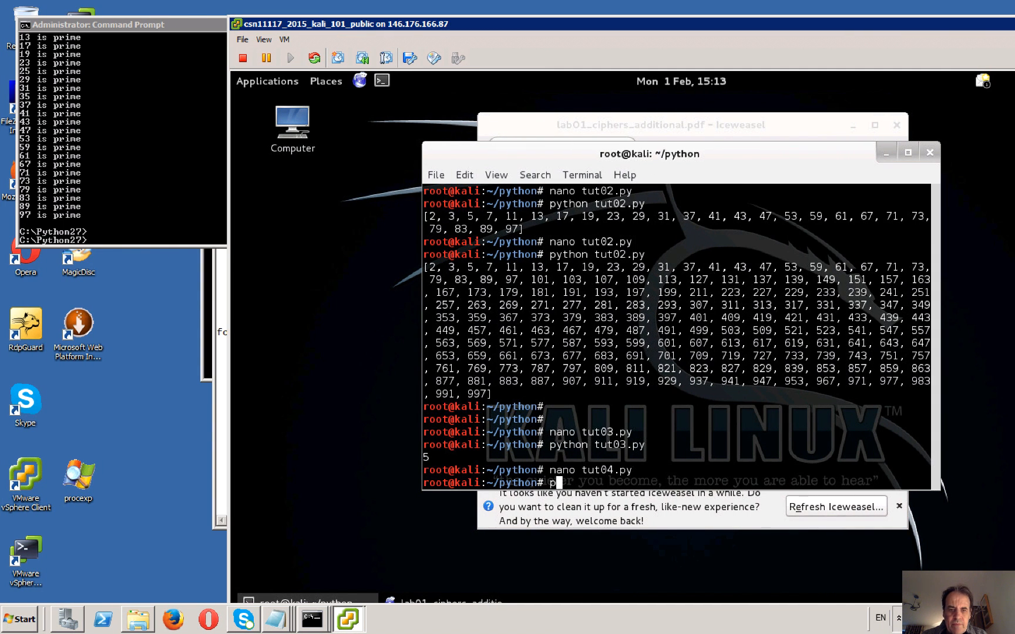
text(python tut)
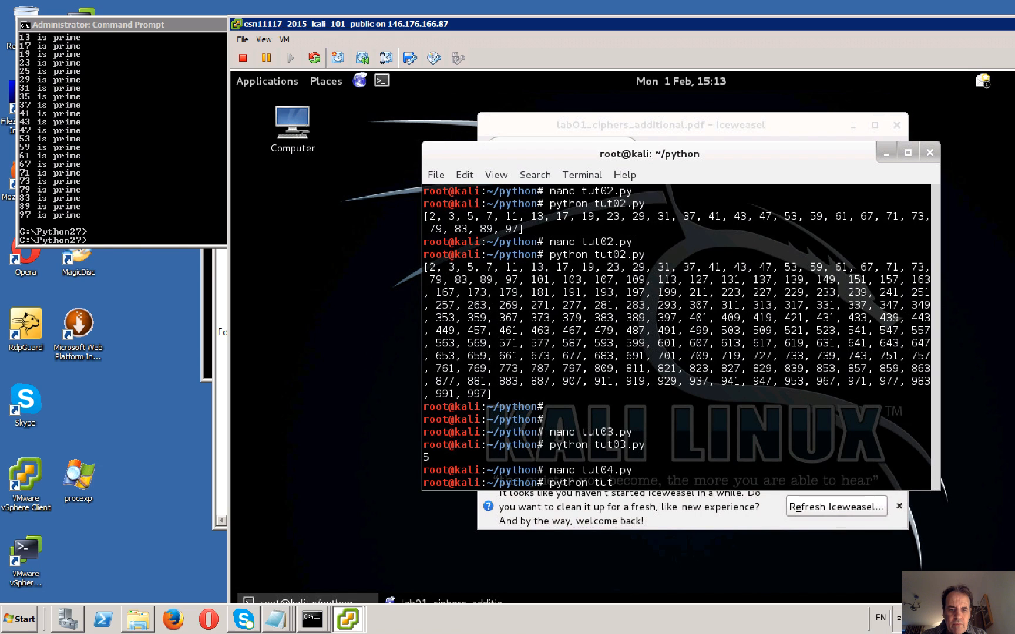
key(Return)
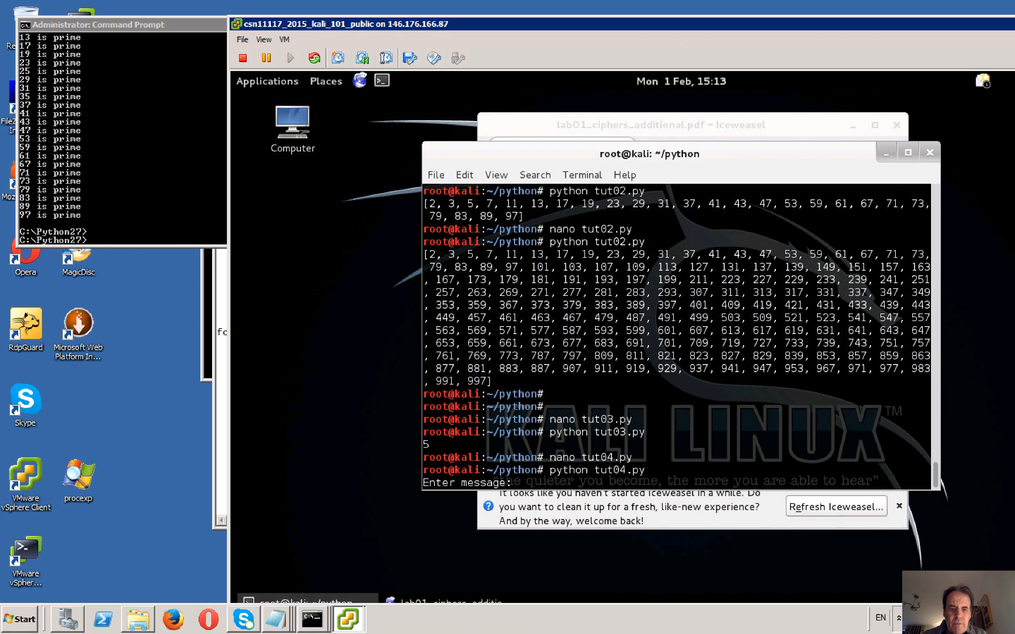
text(5)
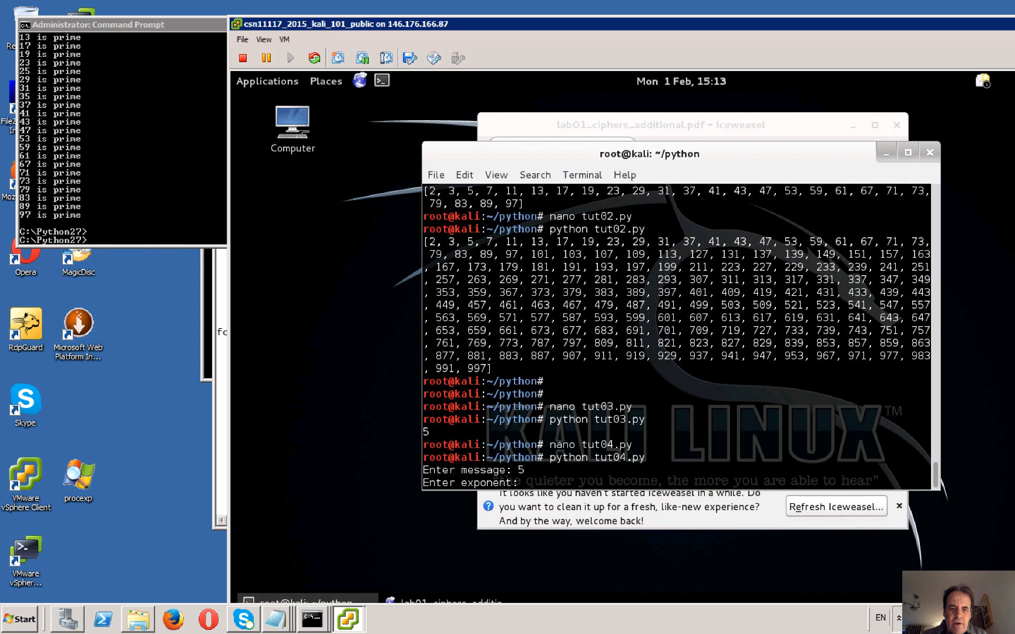
text(5)
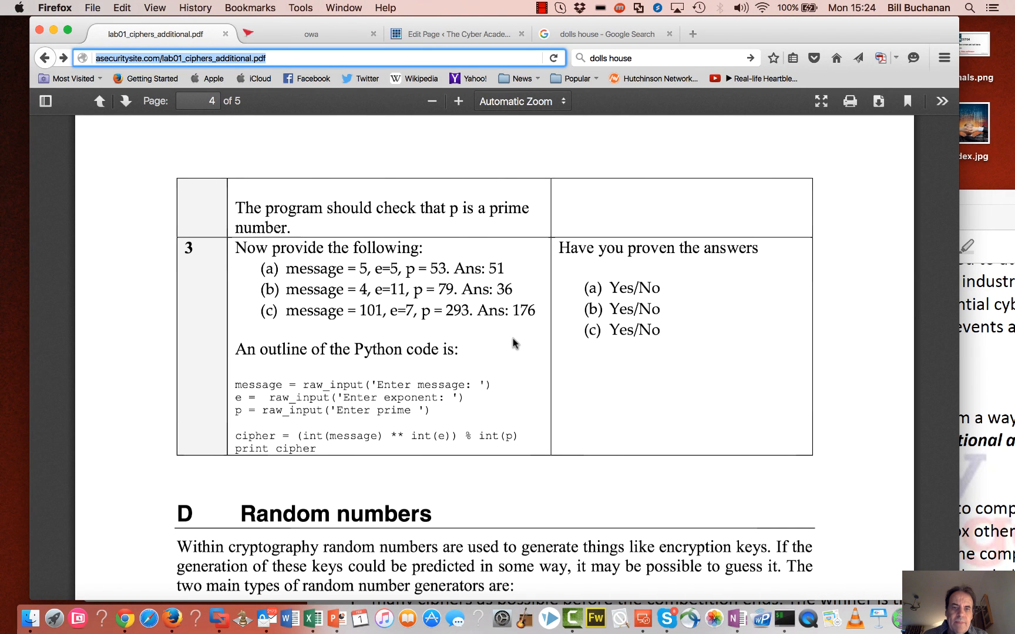
mouse_move(498, 269)
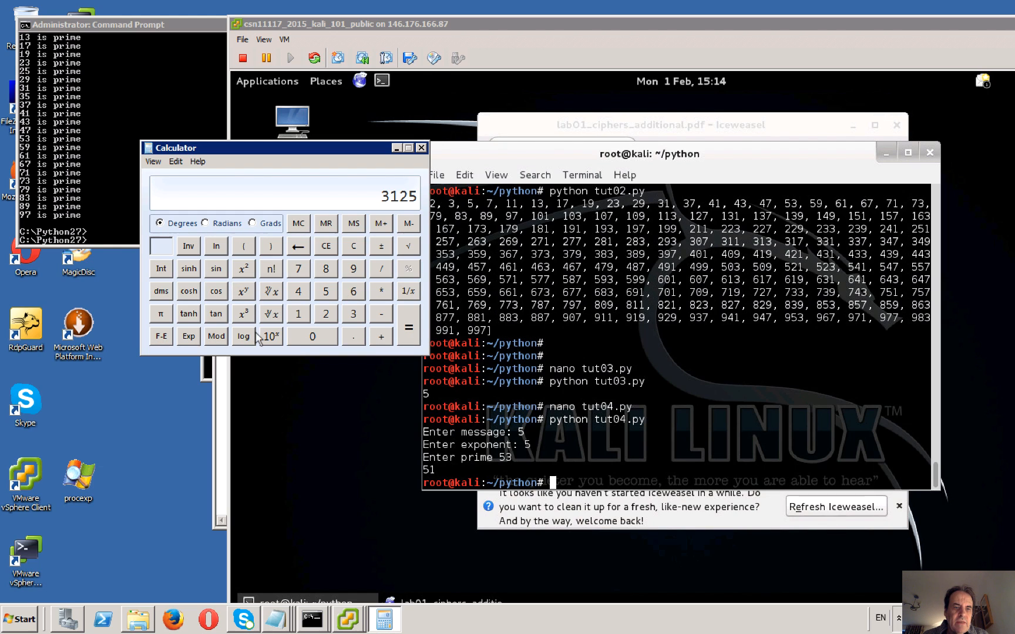
Apply Mod to 3125 in Calculator and begin entering the modulus 53
click(215, 336)
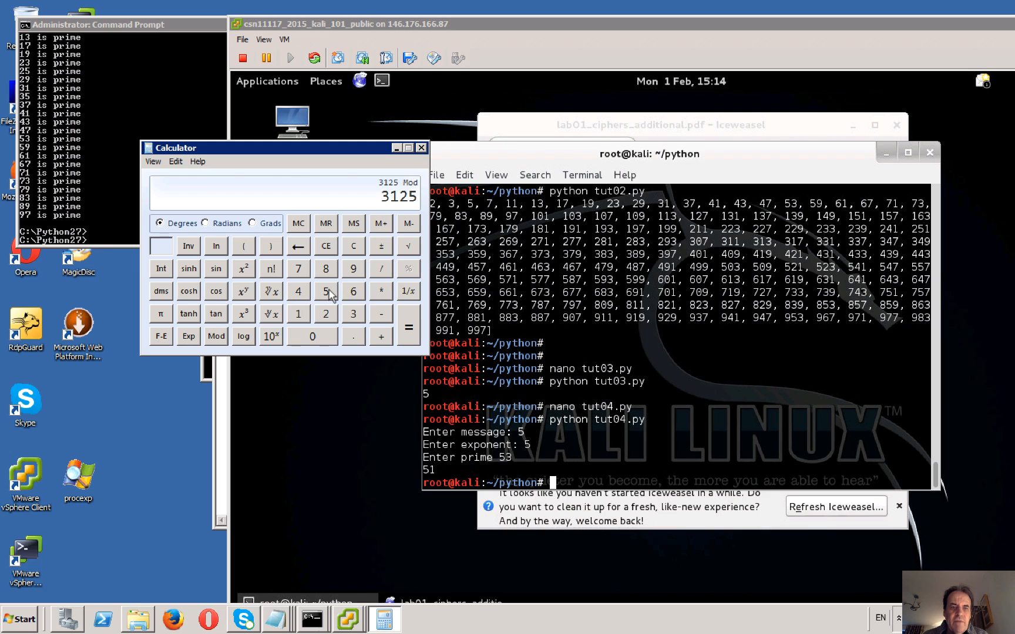
click(409, 327)
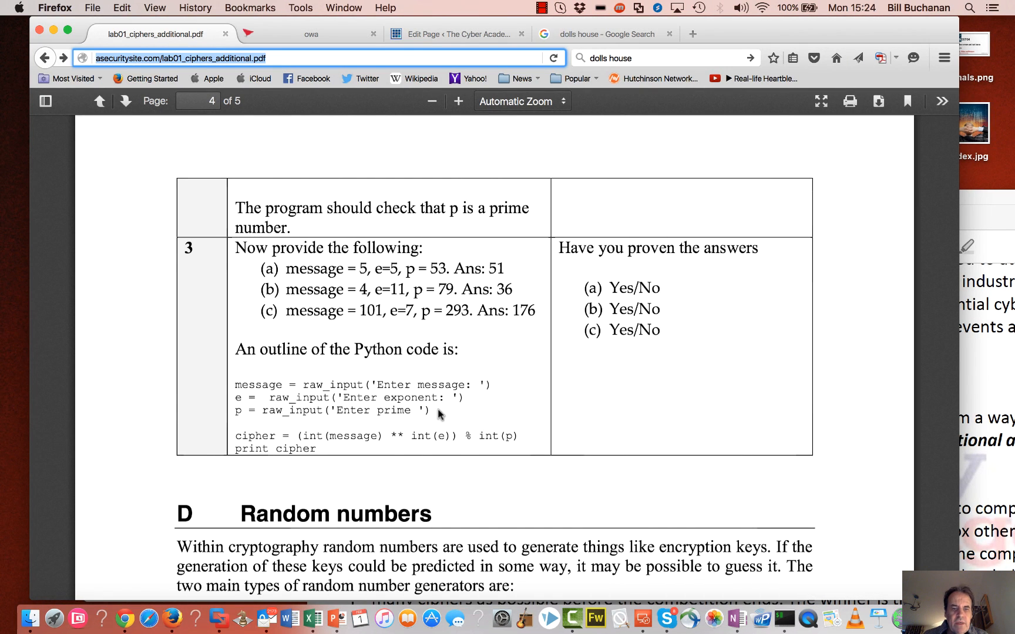
Scroll the lab PDF down to the Random numbers section on page 4
scroll(down, 3)
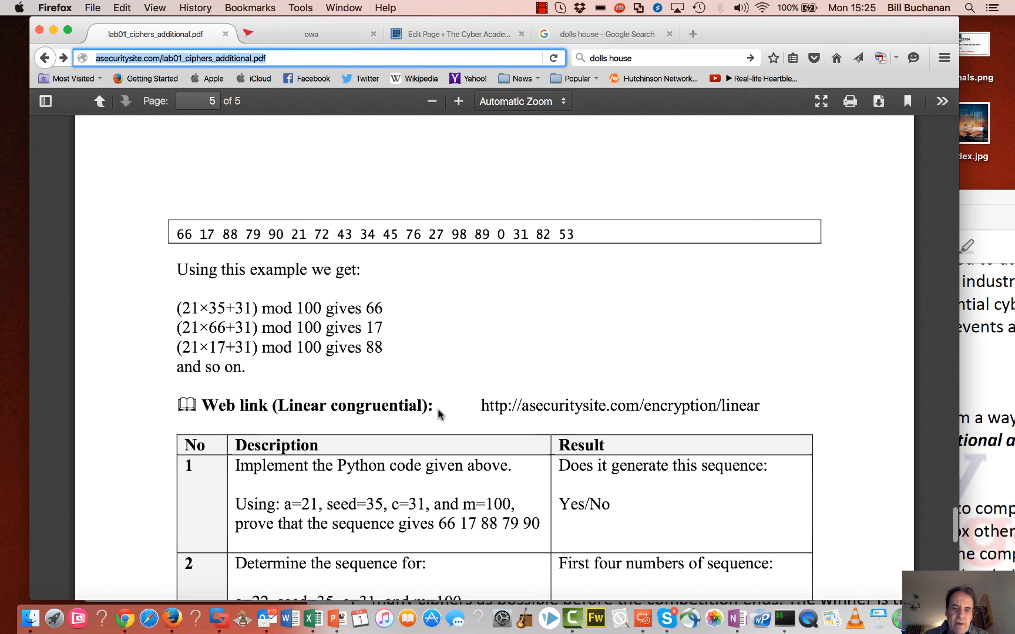
scroll(down, 3)
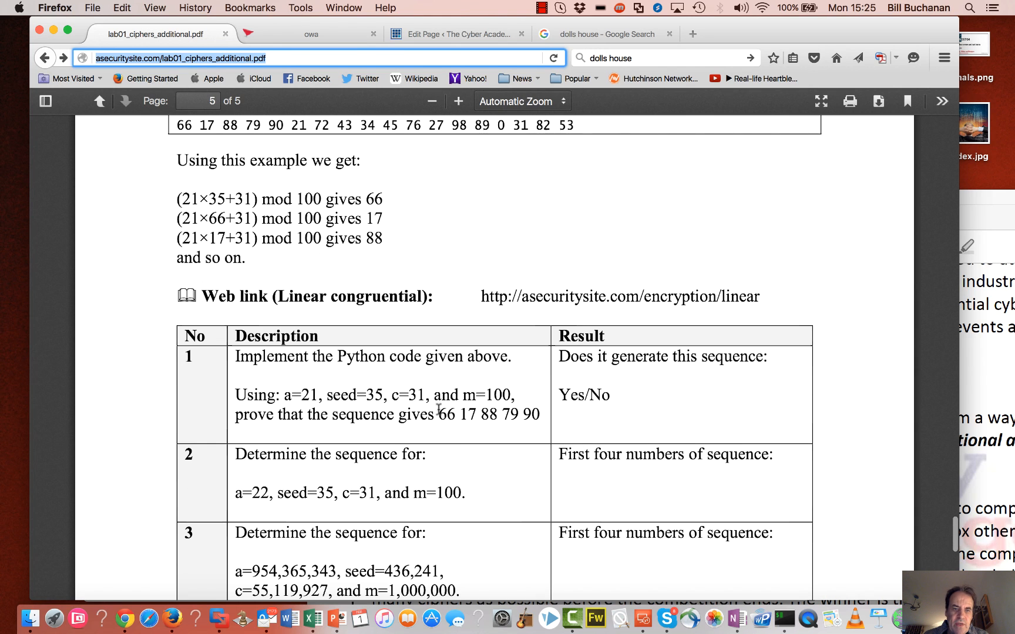
mouse_move(377, 394)
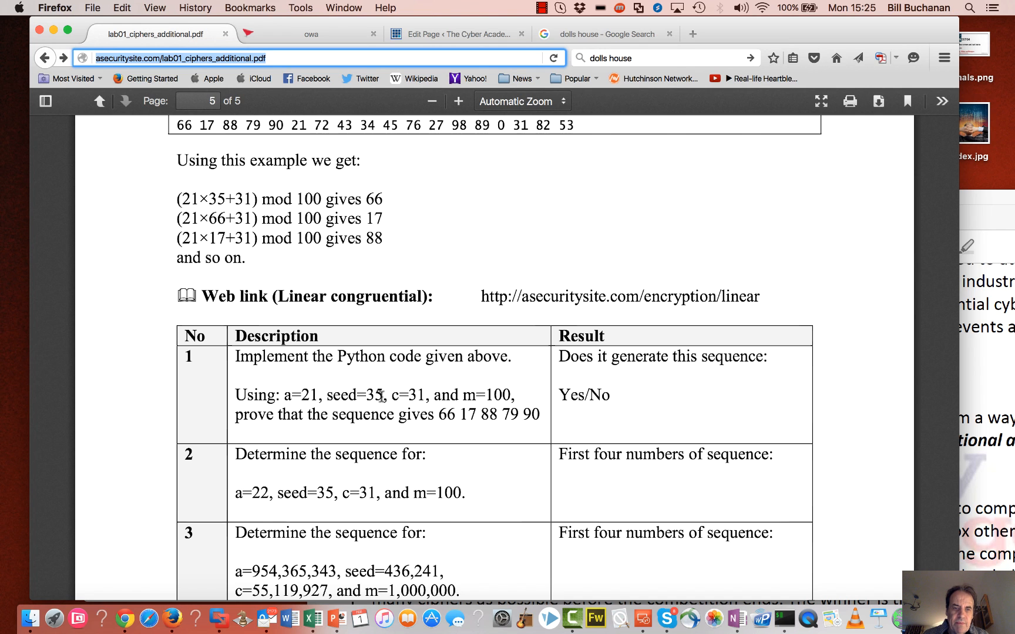
scroll(down, 3)
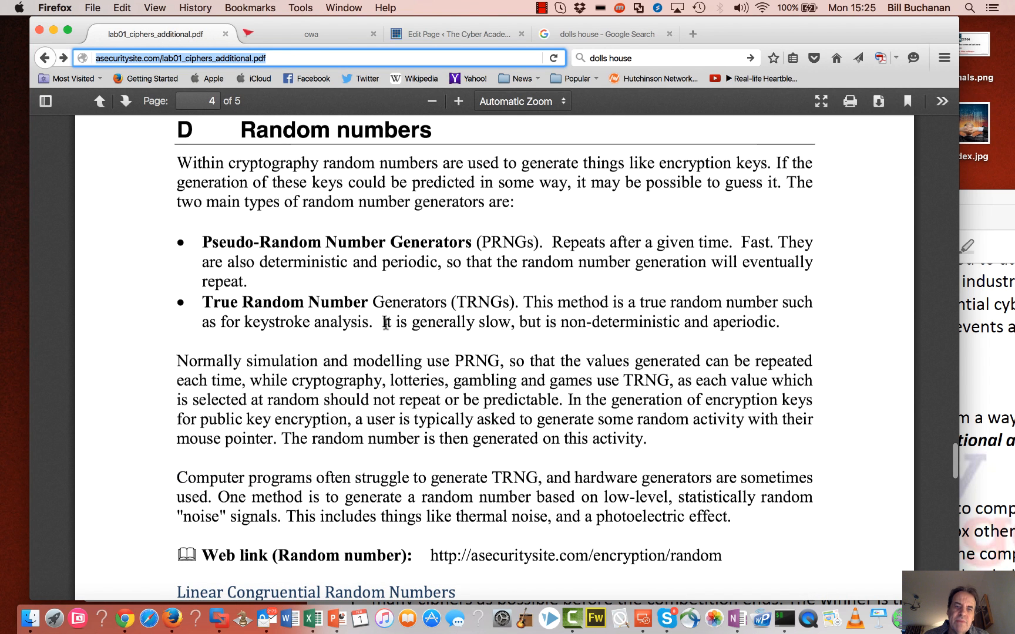
scroll(down, 3)
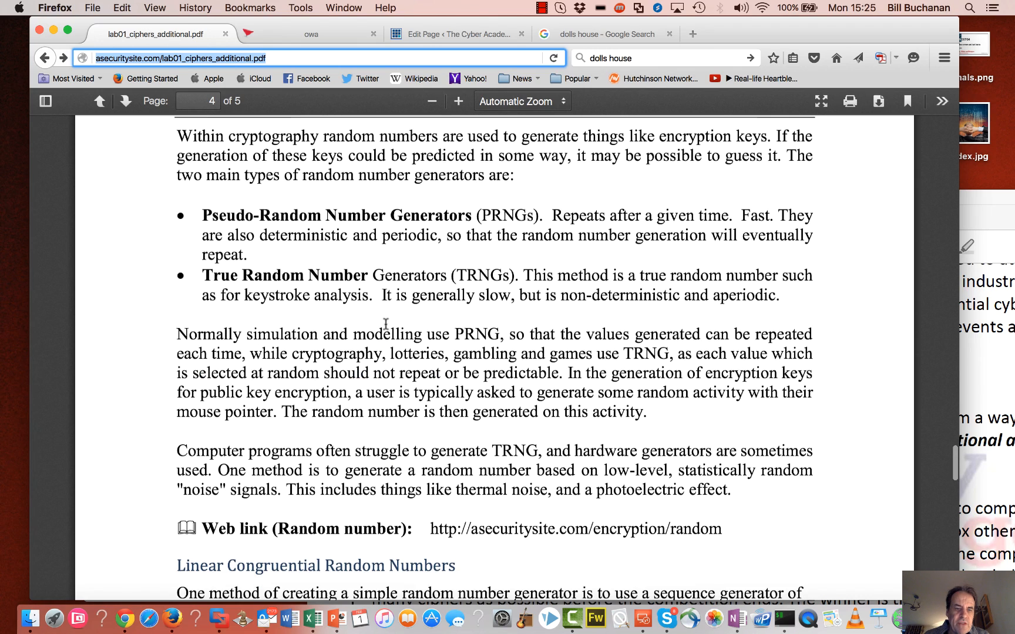
scroll(down, 3)
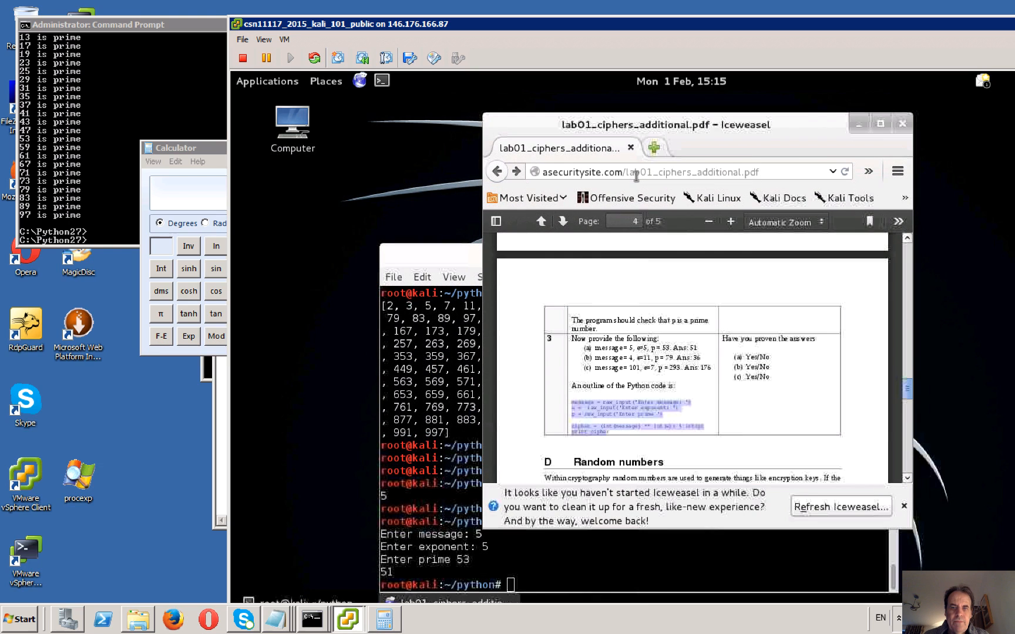
Visit the Random Value generator web link, then scroll the PDF to the page 5 linear congruential tasks
scroll(down, 3)
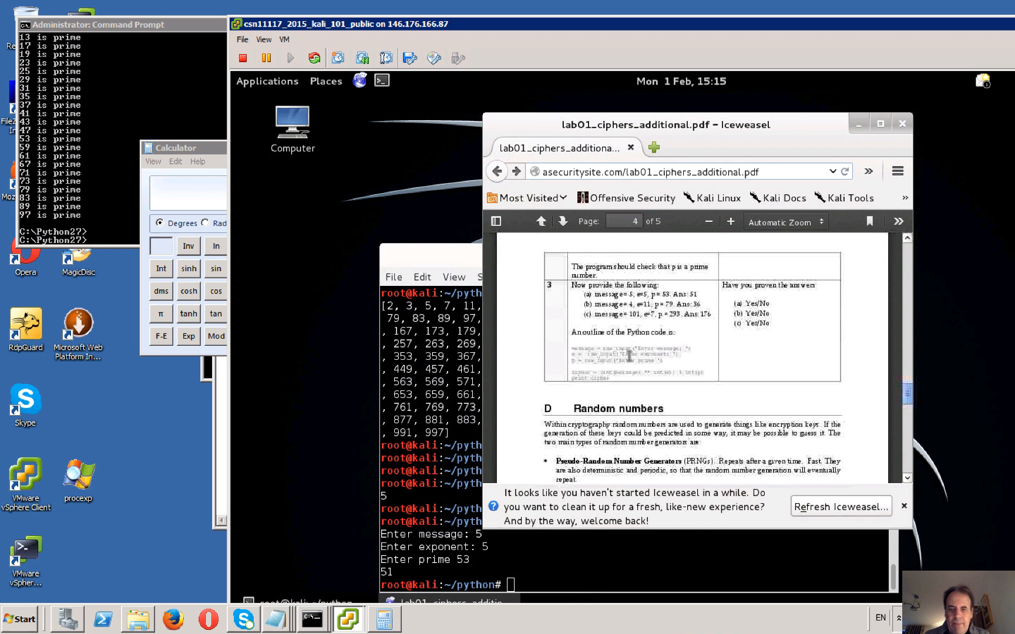
scroll(down, 3)
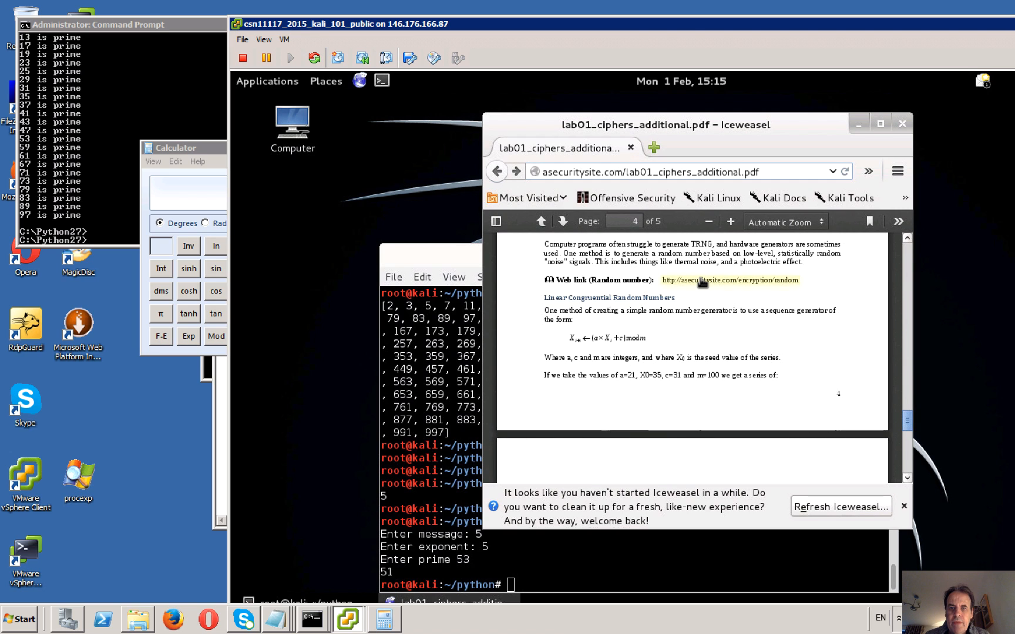
click(729, 280)
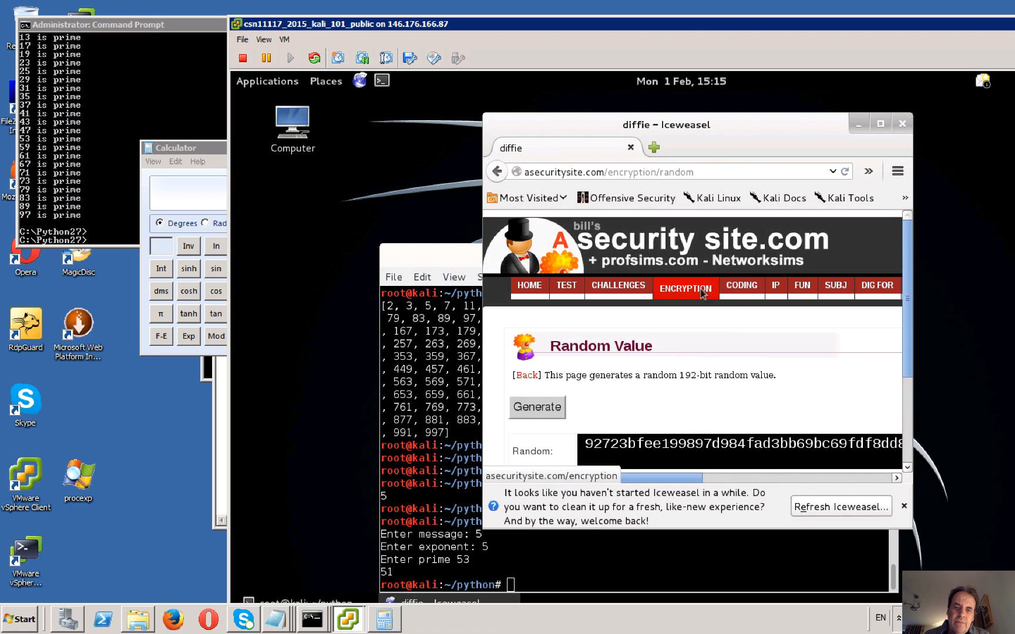
scroll(down, 3)
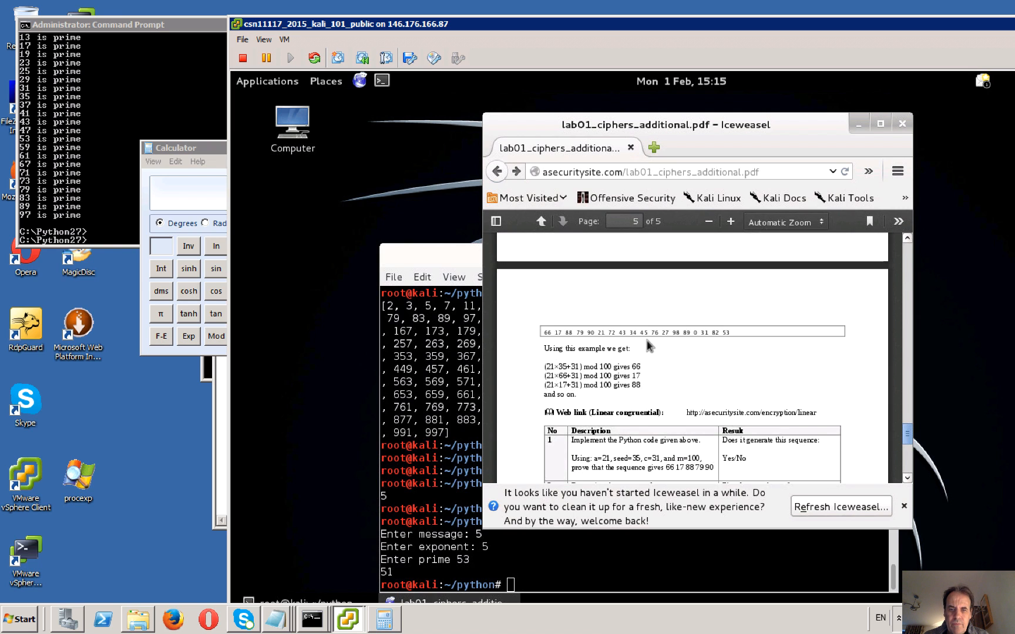
scroll(down, 3)
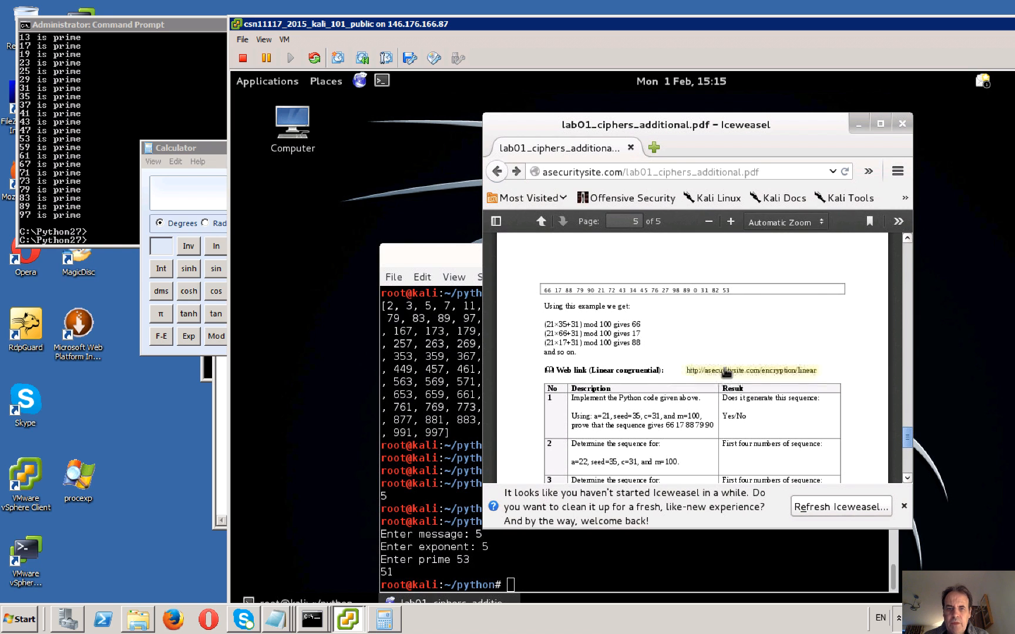
Open the Linear Congruential Random Number Generator page and scroll toward its Python section
click(751, 370)
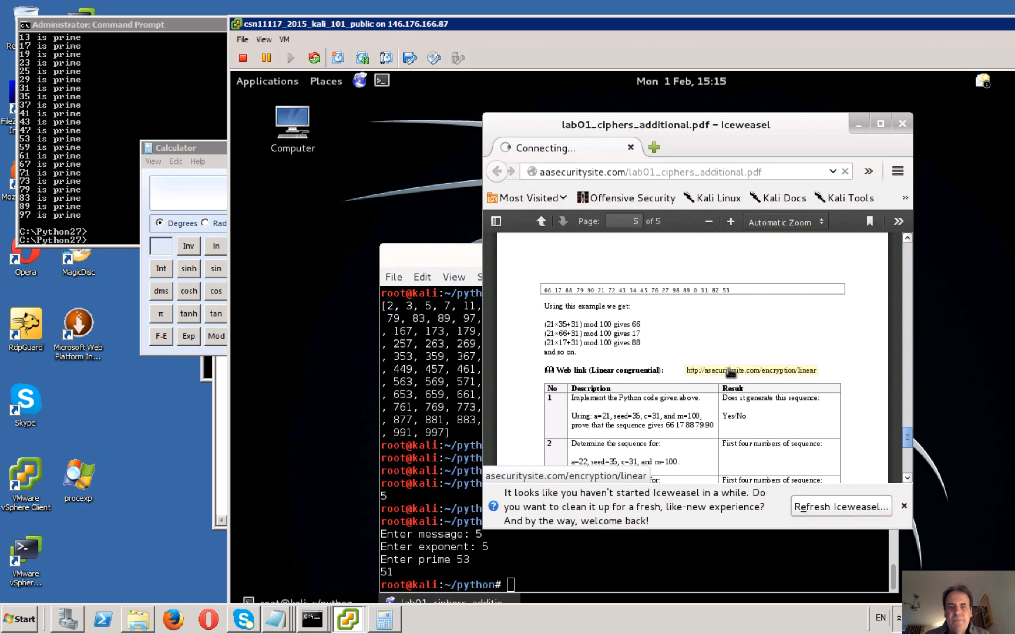
click(751, 370)
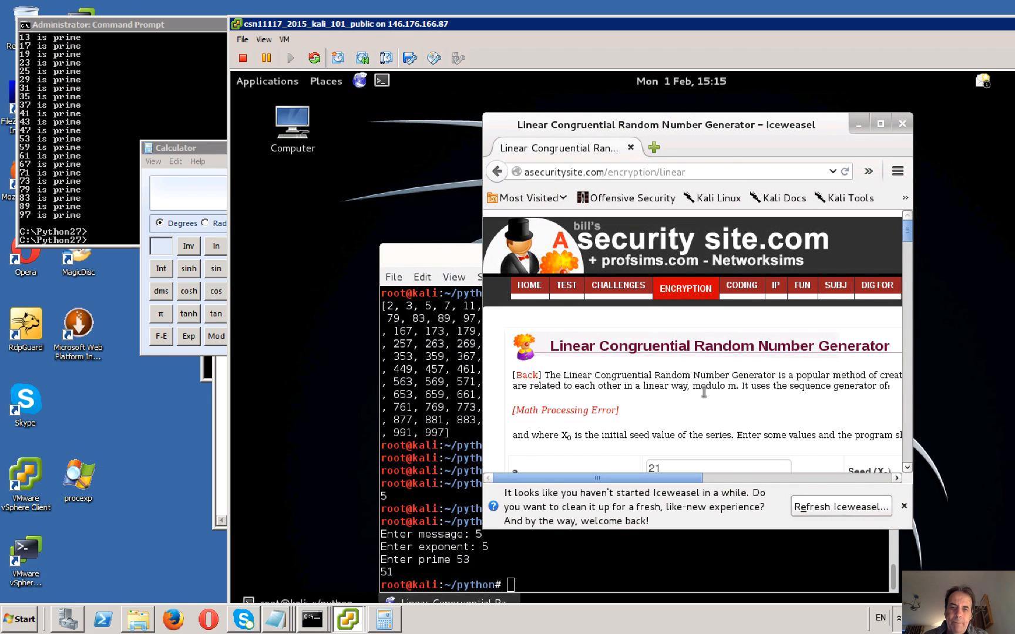
scroll(down, 3)
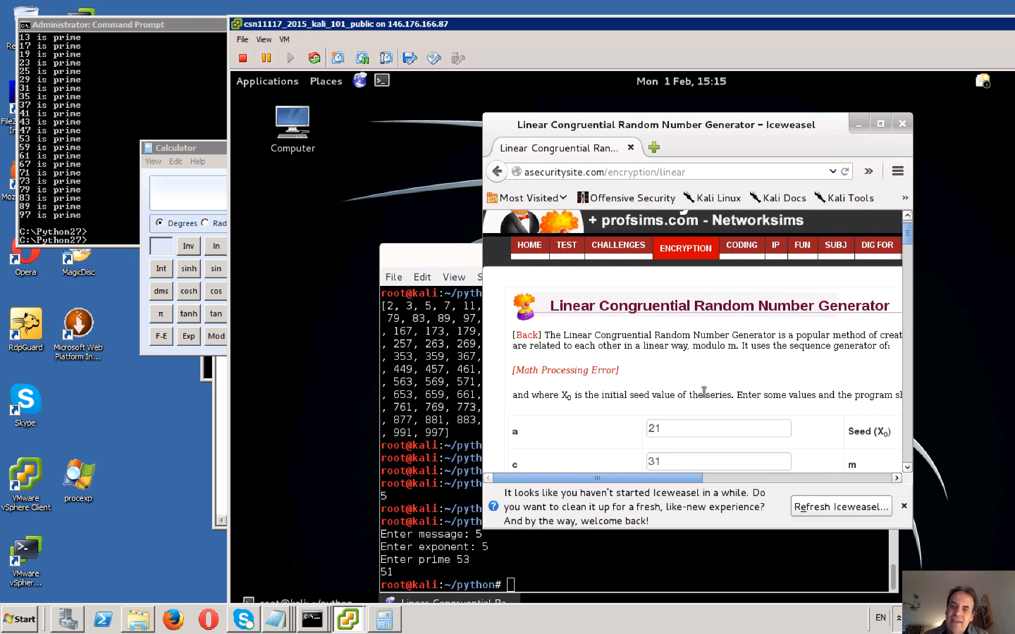
scroll(down, 3)
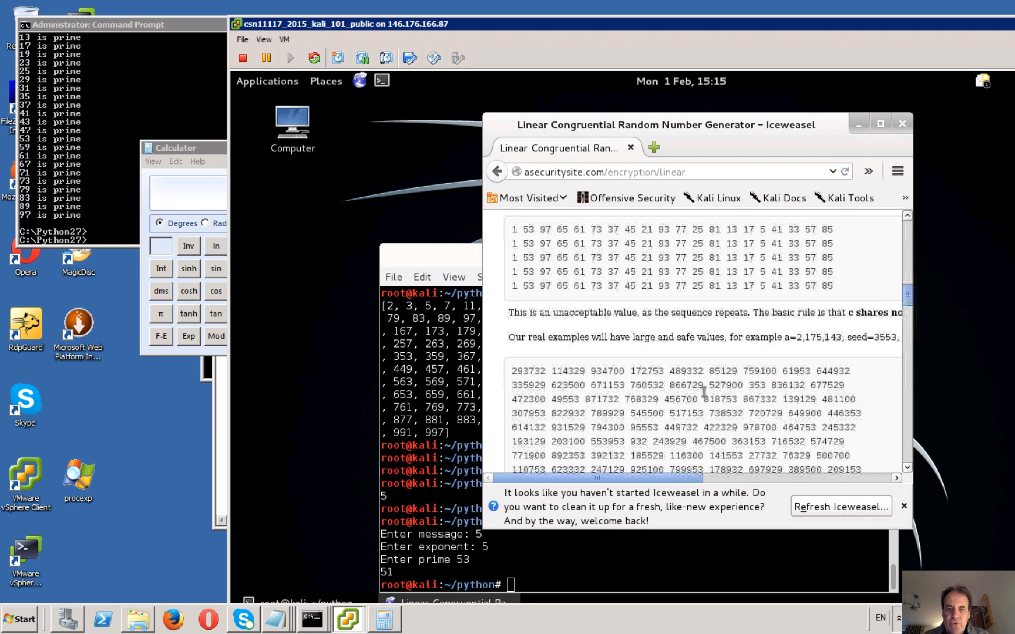
scroll(down, 3)
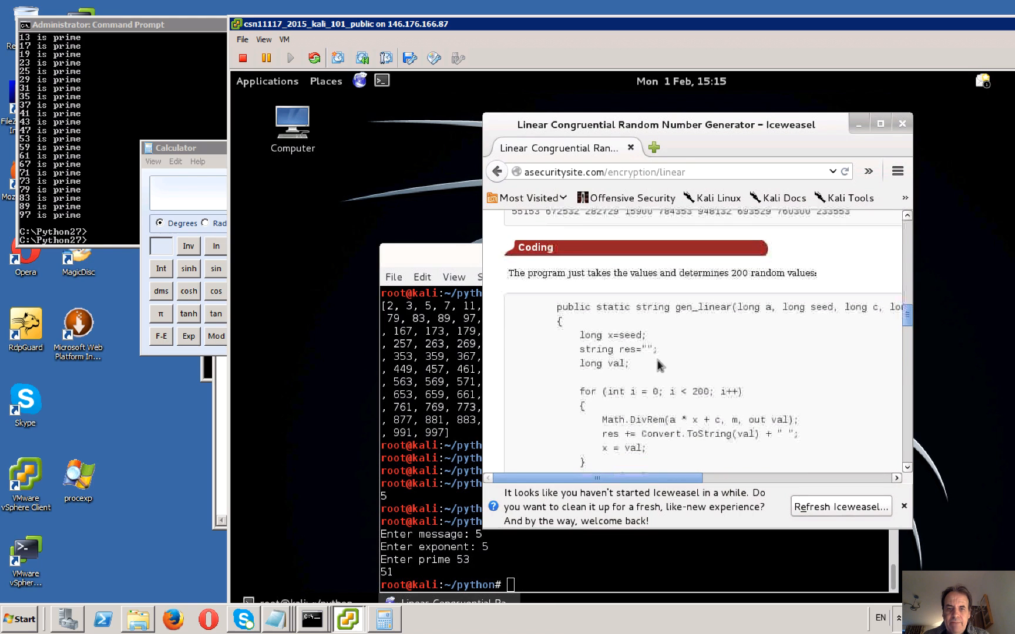
scroll(down, 3)
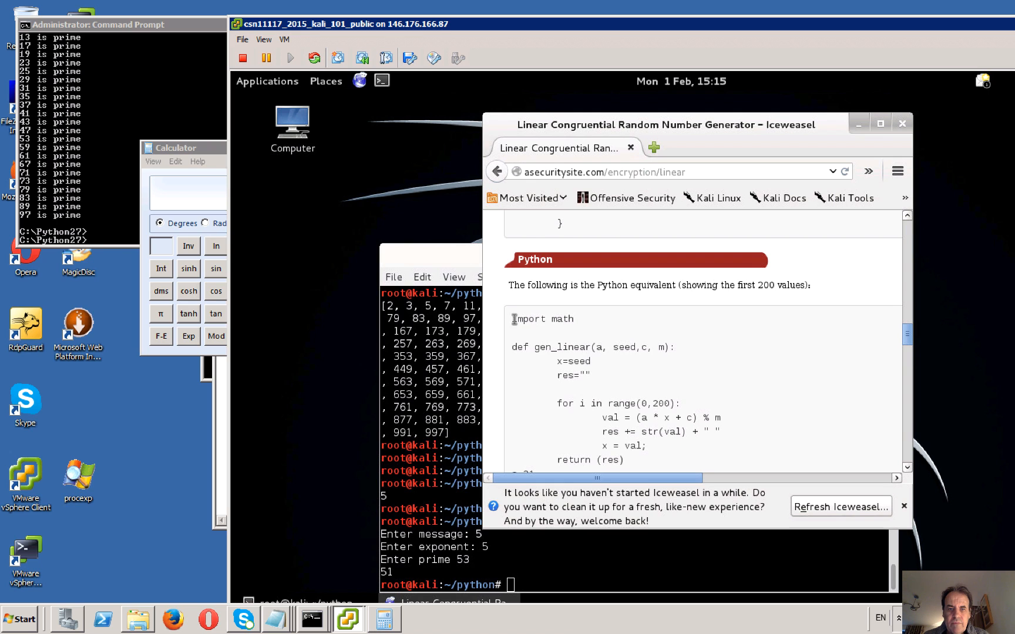
Reach the gen_linear Python code on the page and copy it
scroll(down, 3)
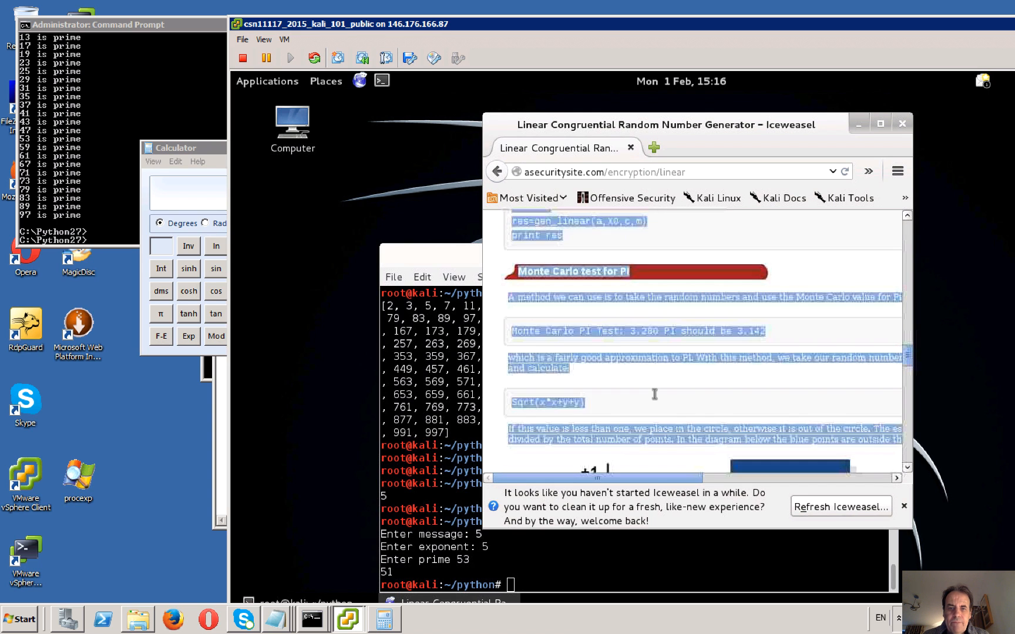
scroll(down, 3)
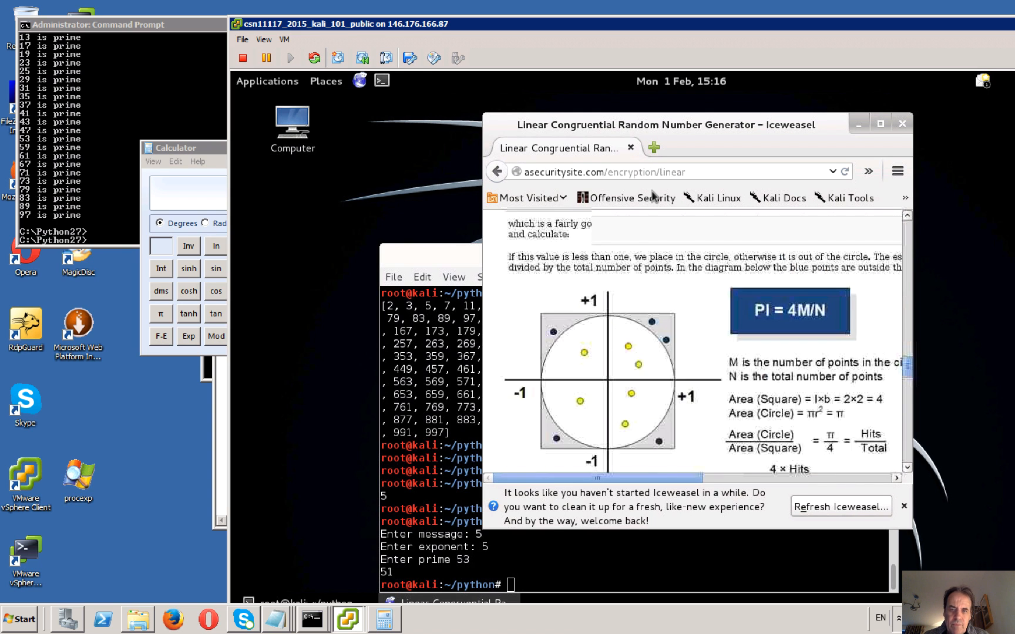
scroll(down, 3)
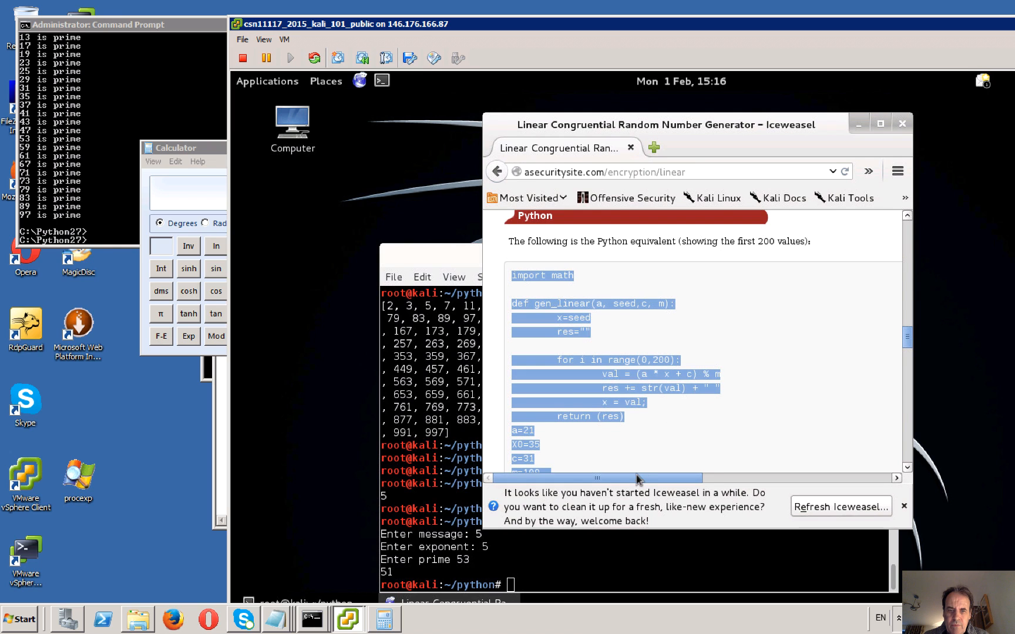
scroll(down, 3)
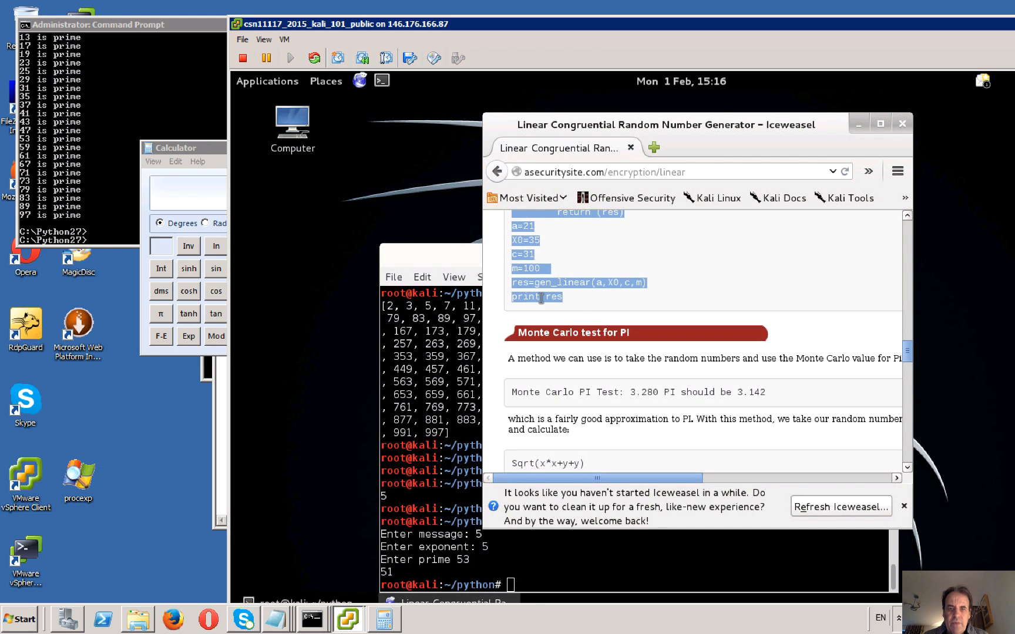
right_click(537, 298)
text(nano)
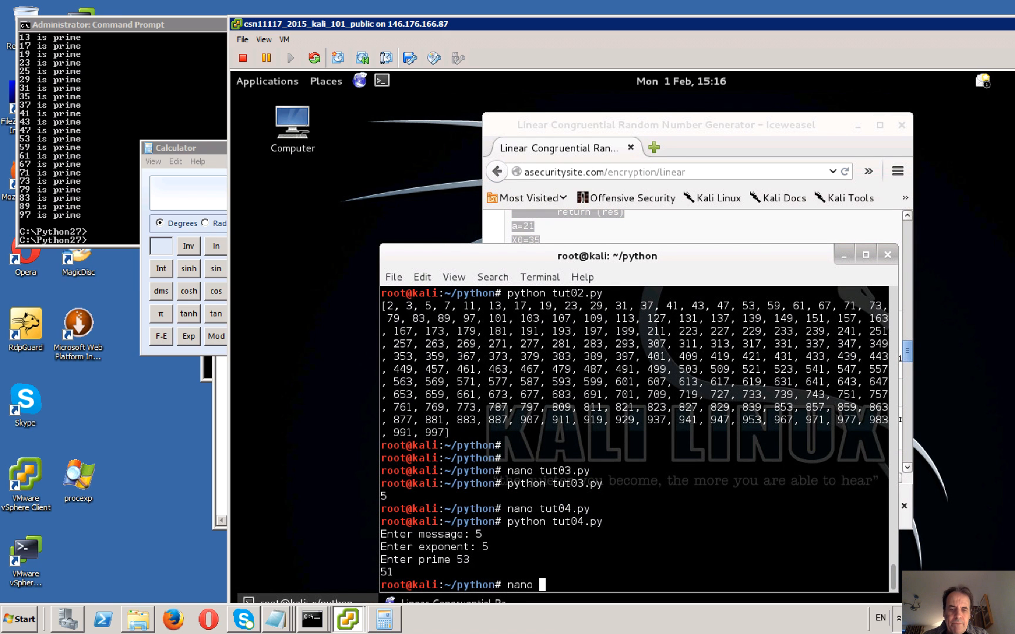
Create tut05.py in nano, paste the gen_linear script into it and save
text(tut)
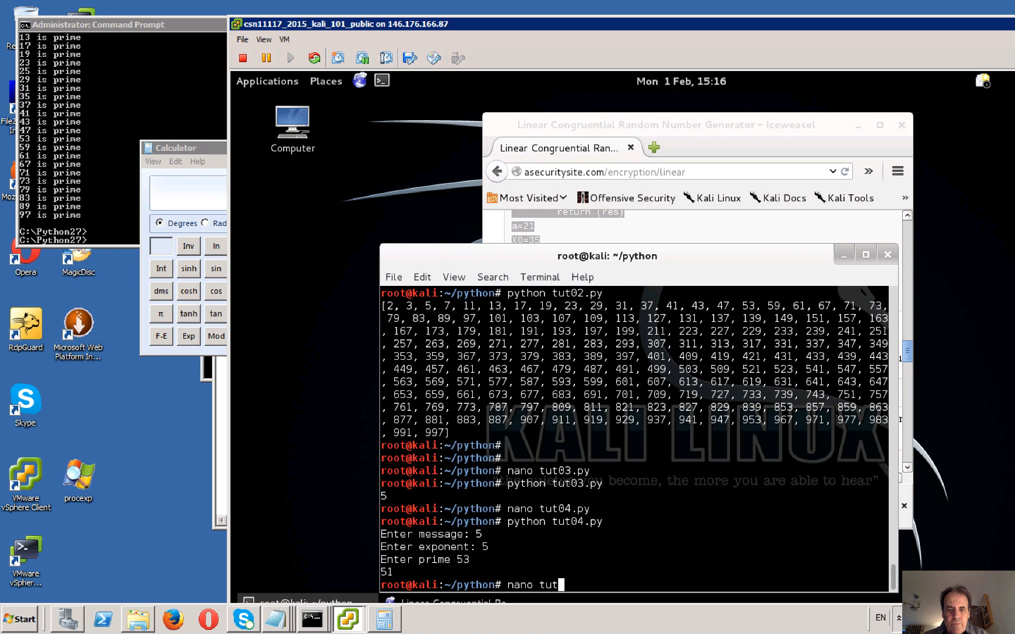
key(Return)
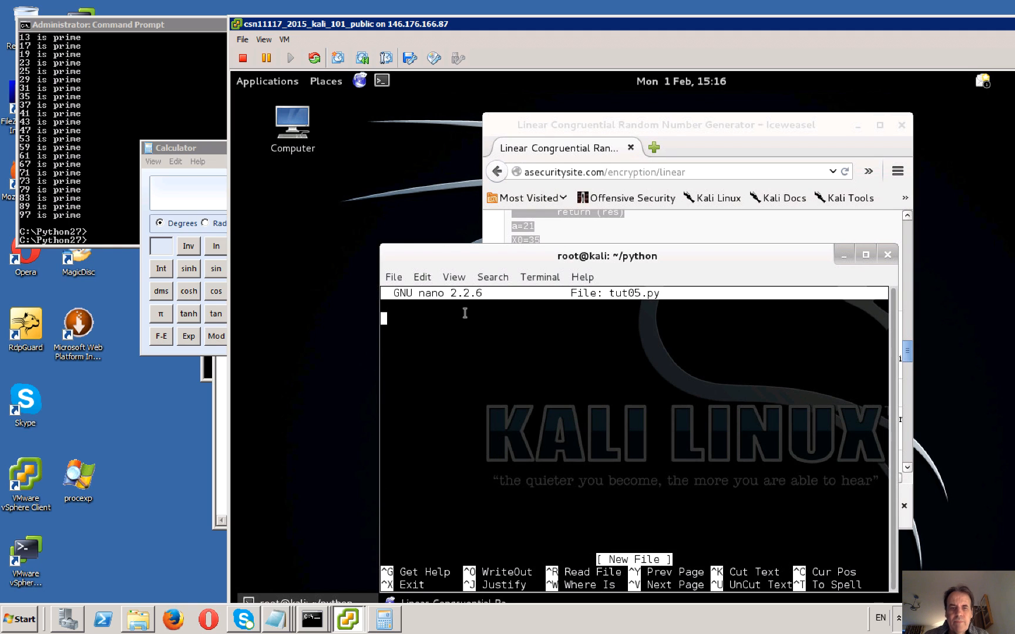
click(422, 277)
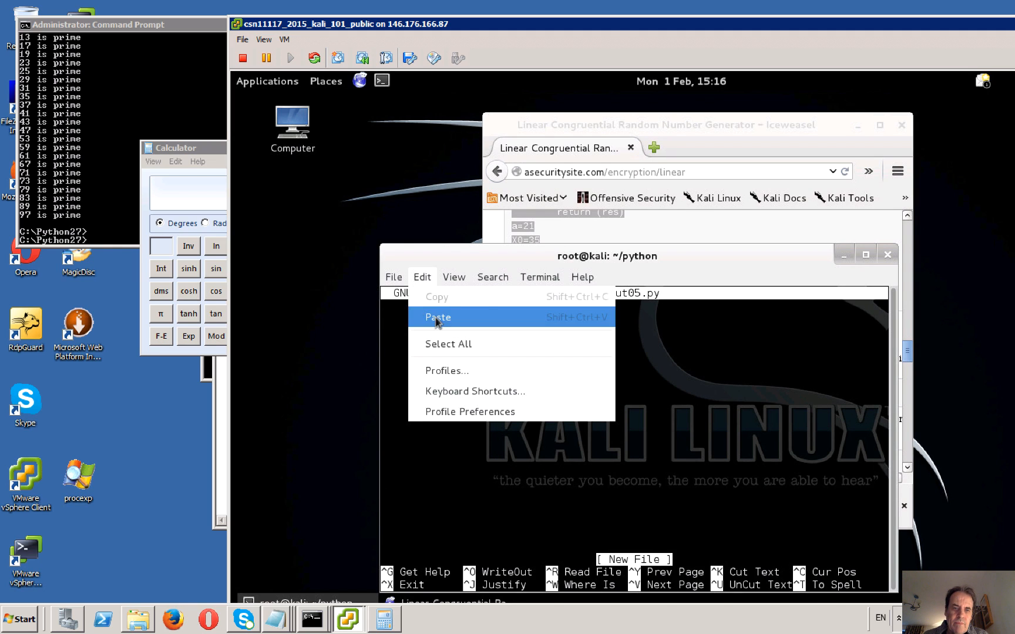
click(437, 317)
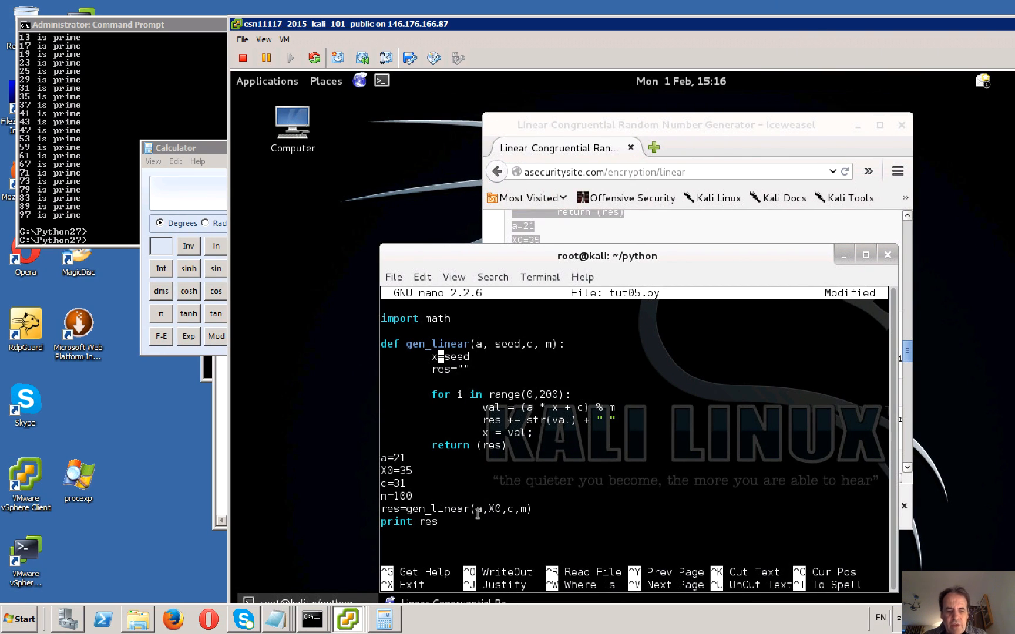
key(ctrl+o)
text(python)
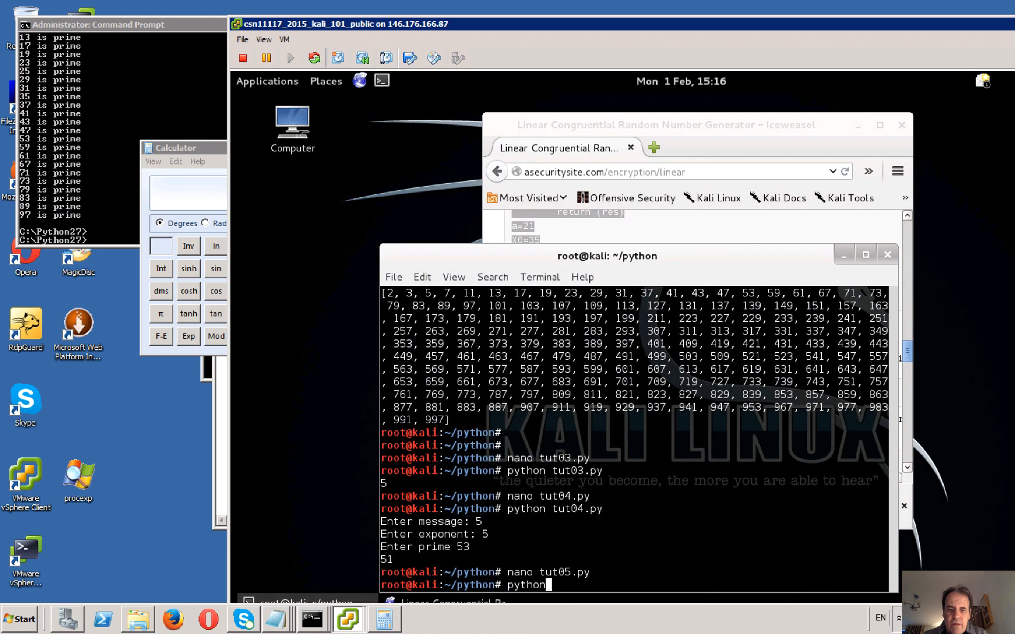
Run python tut05.py for the sequence beginning 66 17 88 79, then cat its source
text(tut05.py)
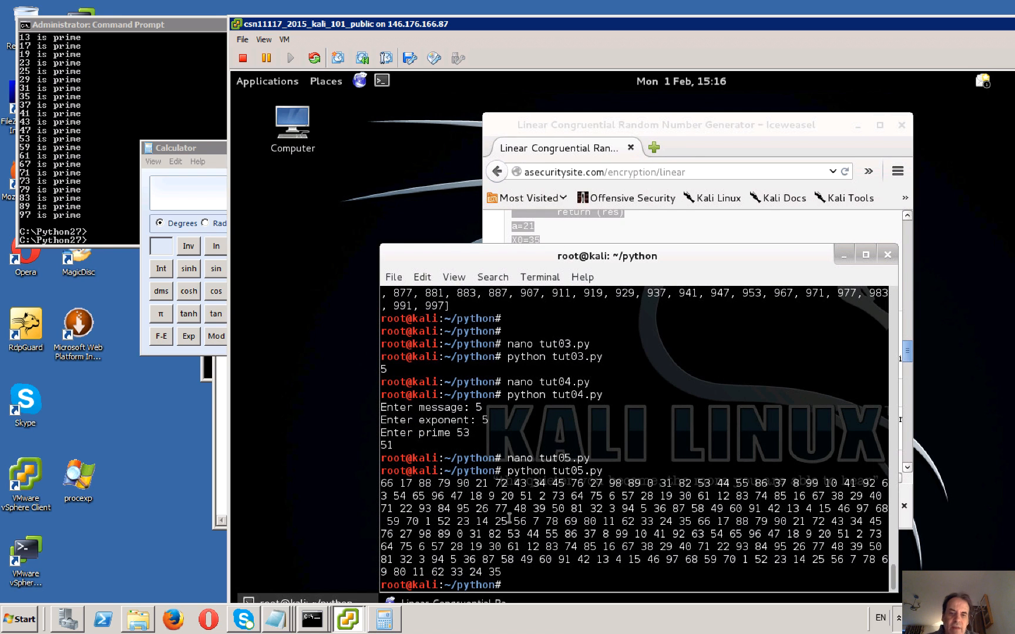
text(cat)
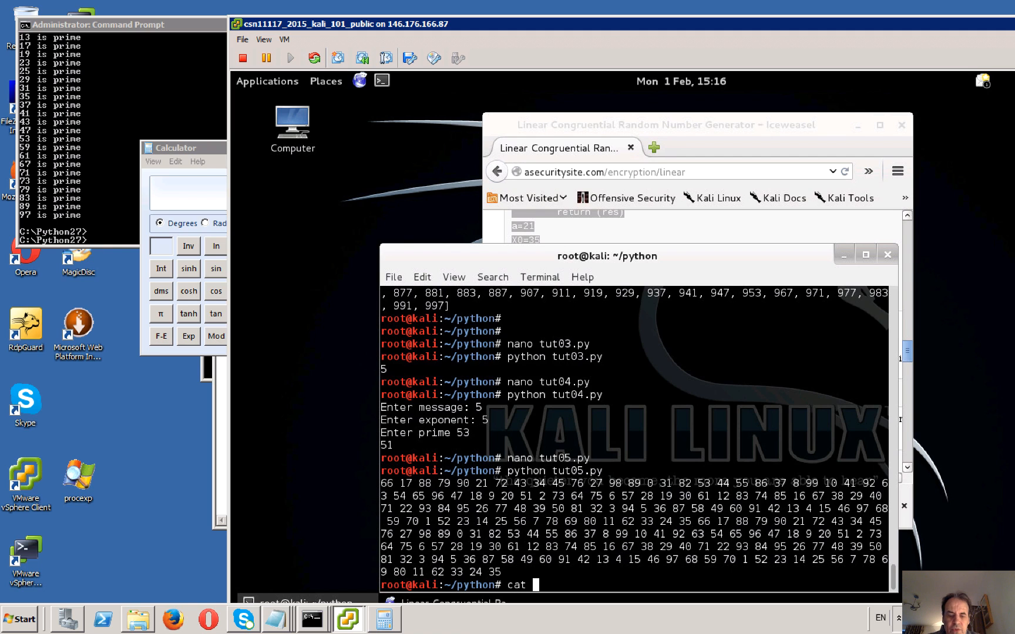
text(tut05)
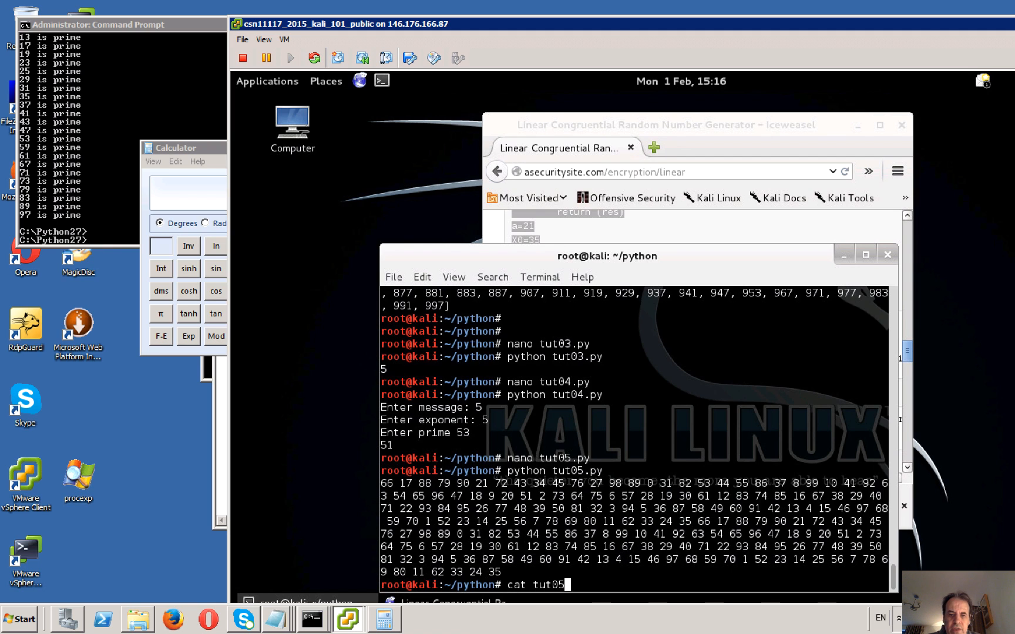
key(Return)
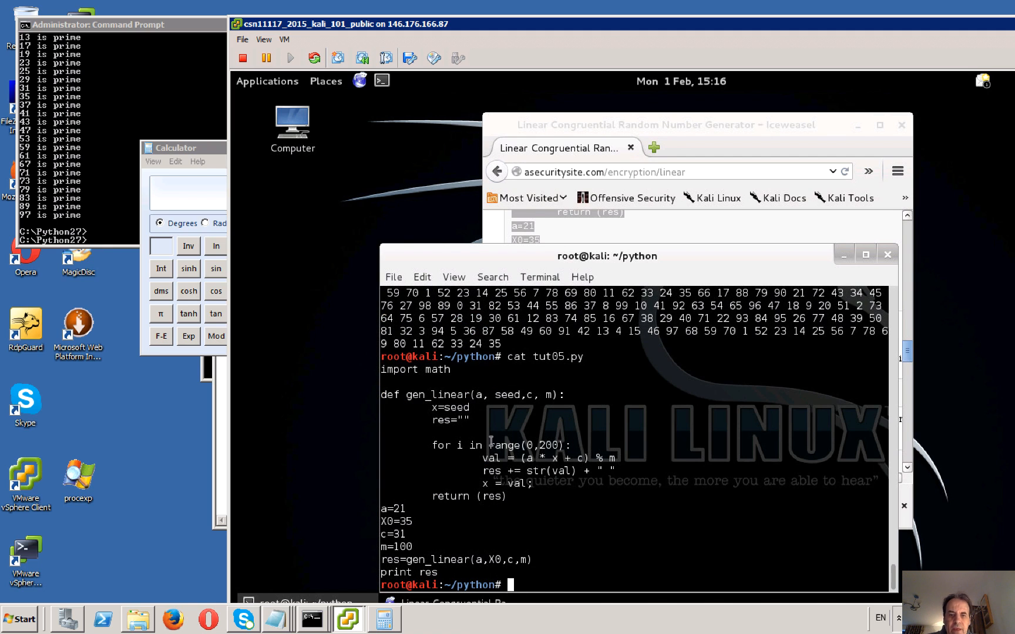